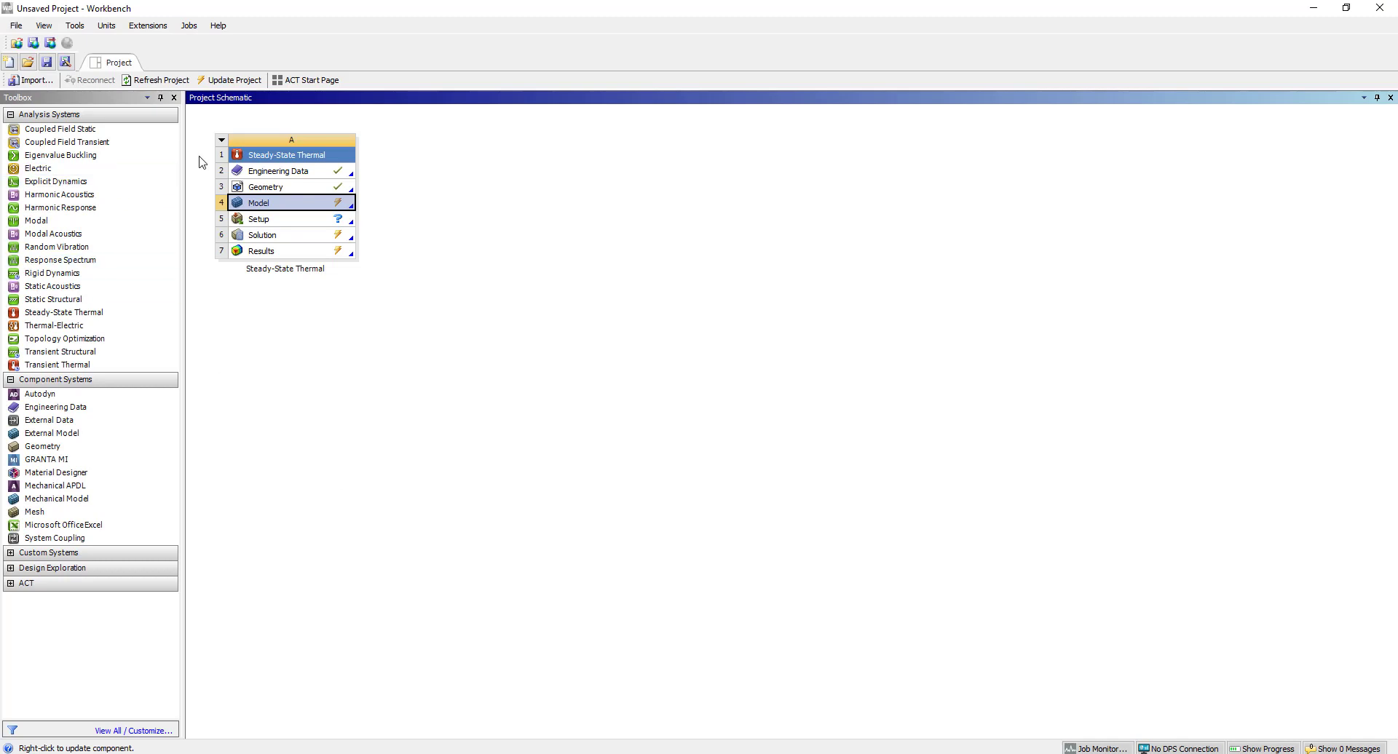
mouse_move(220, 187)
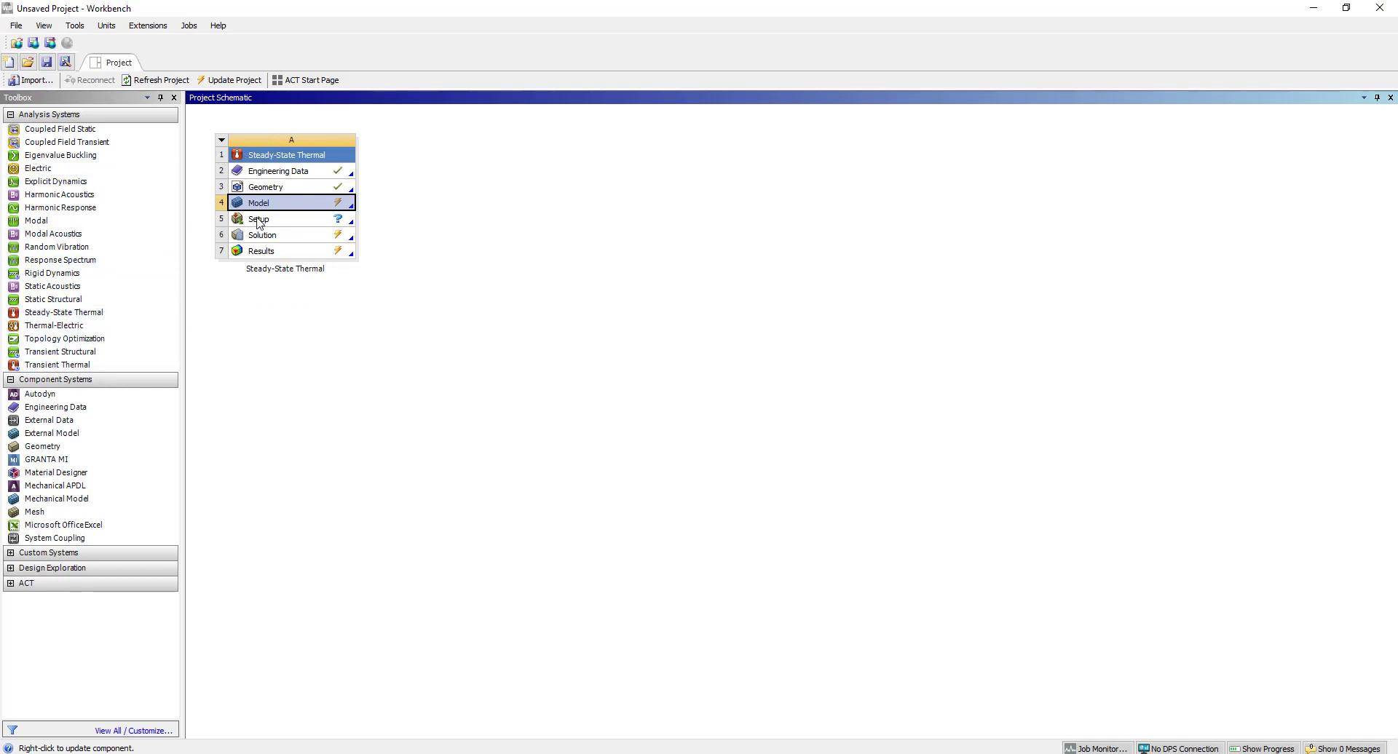
mouse_move(275, 187)
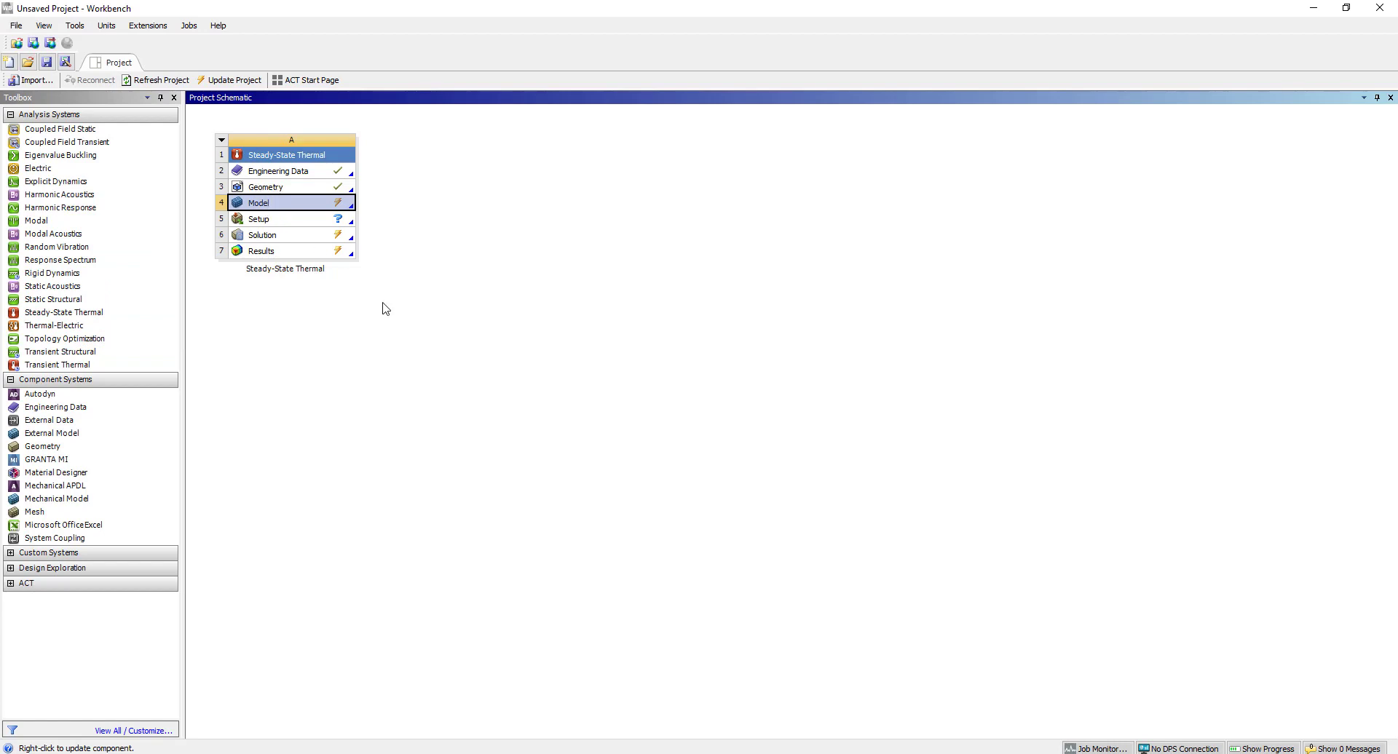
Launch Mechanical from the Model cell and inspect the Arm and Base bodies and Connections.
double_click(259, 202)
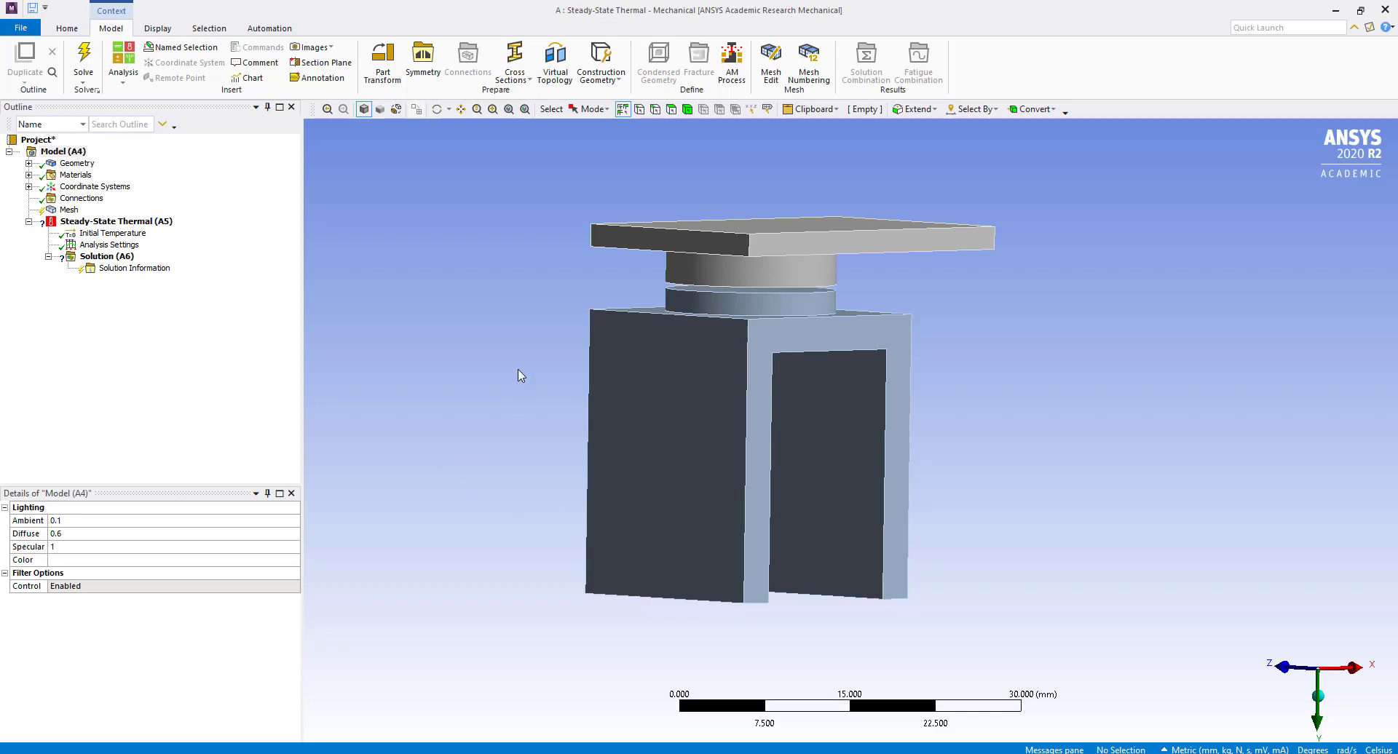
drag(517, 374, 583, 462)
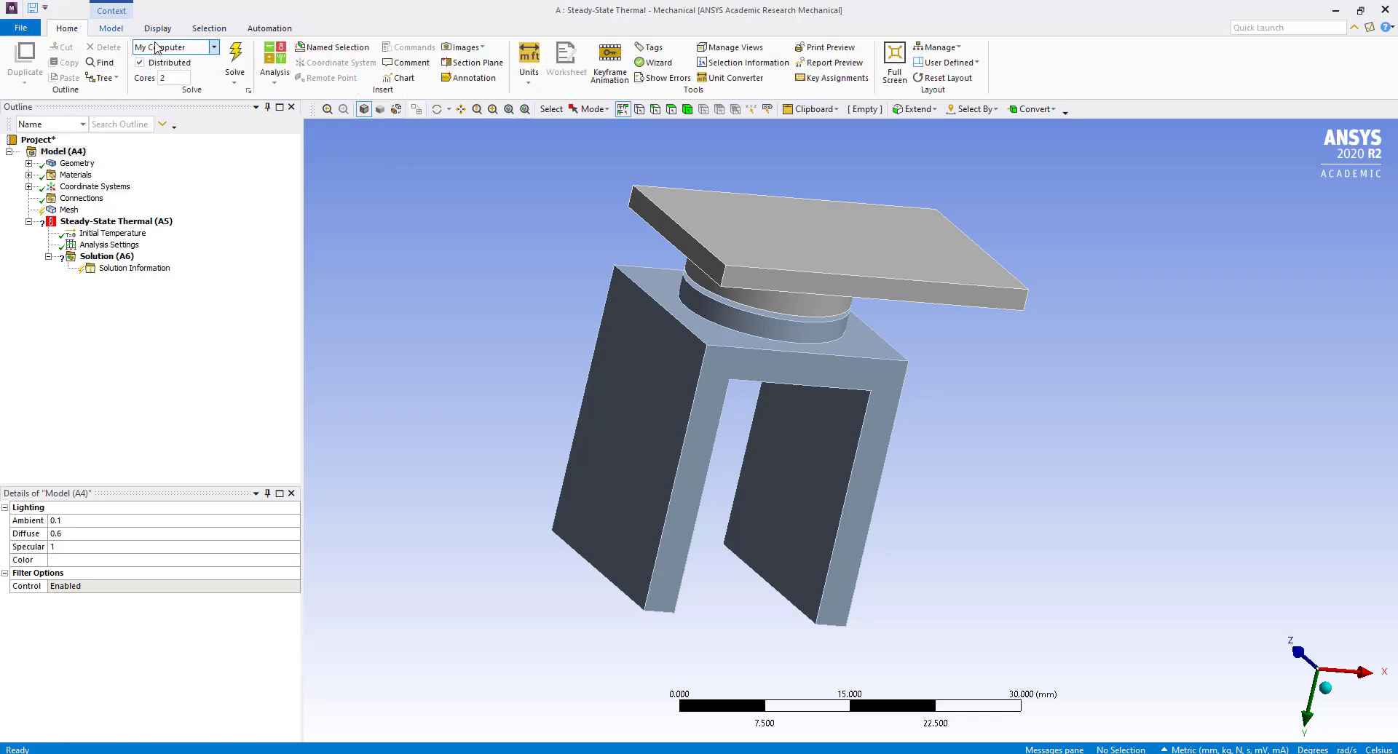
click(528, 56)
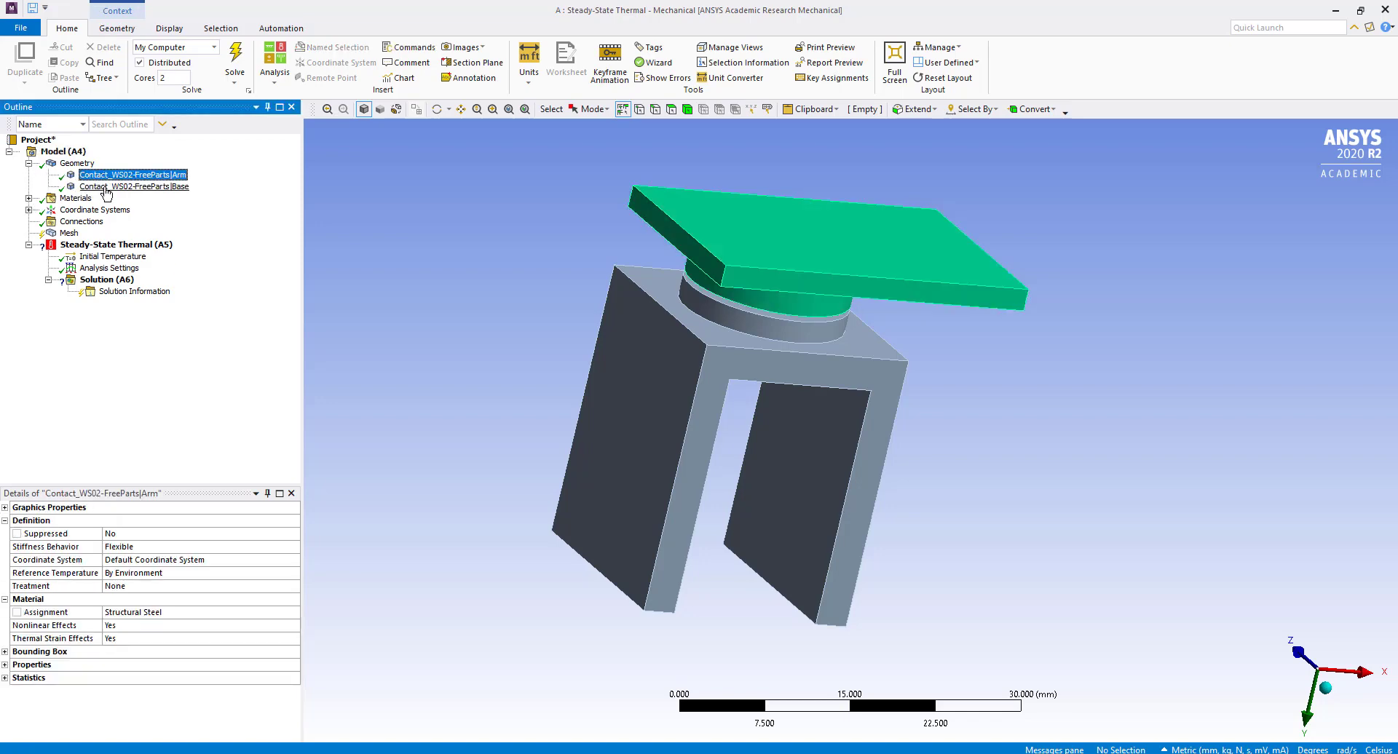
click(134, 186)
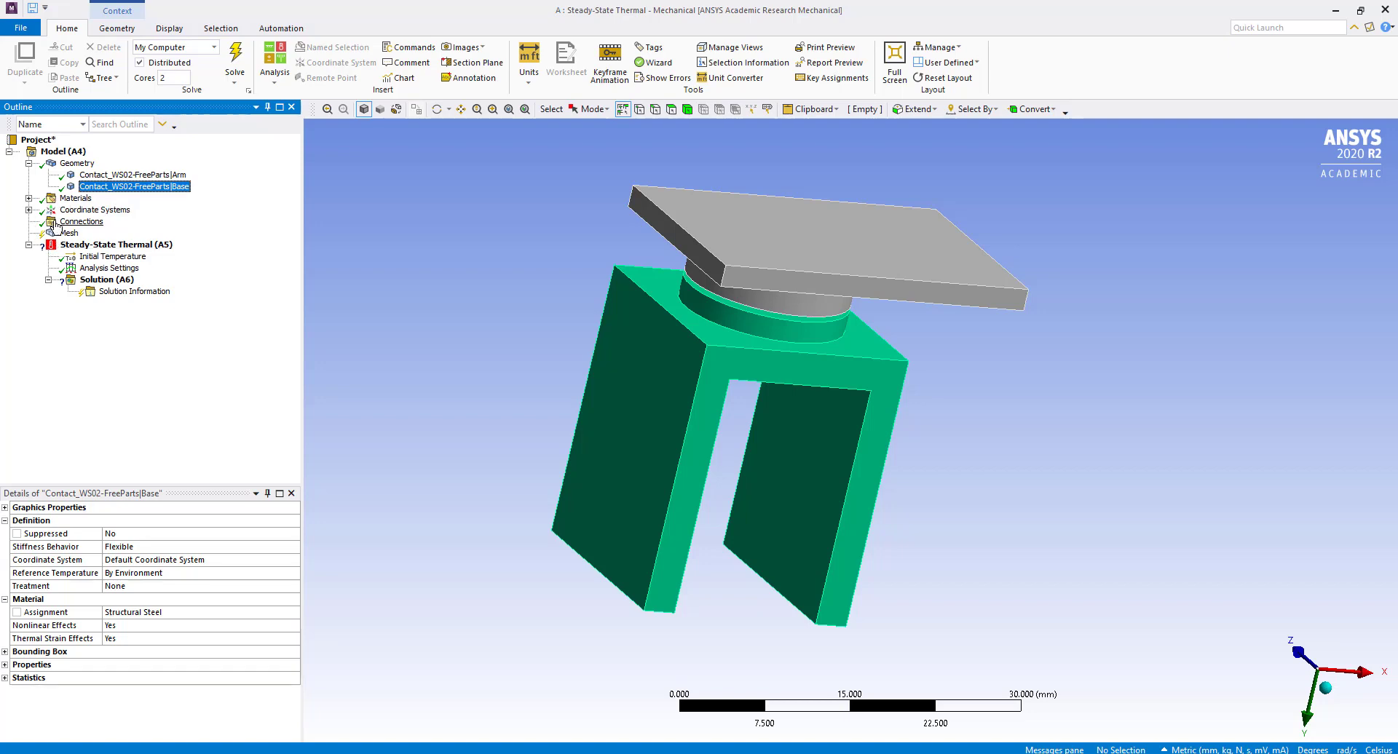
click(80, 221)
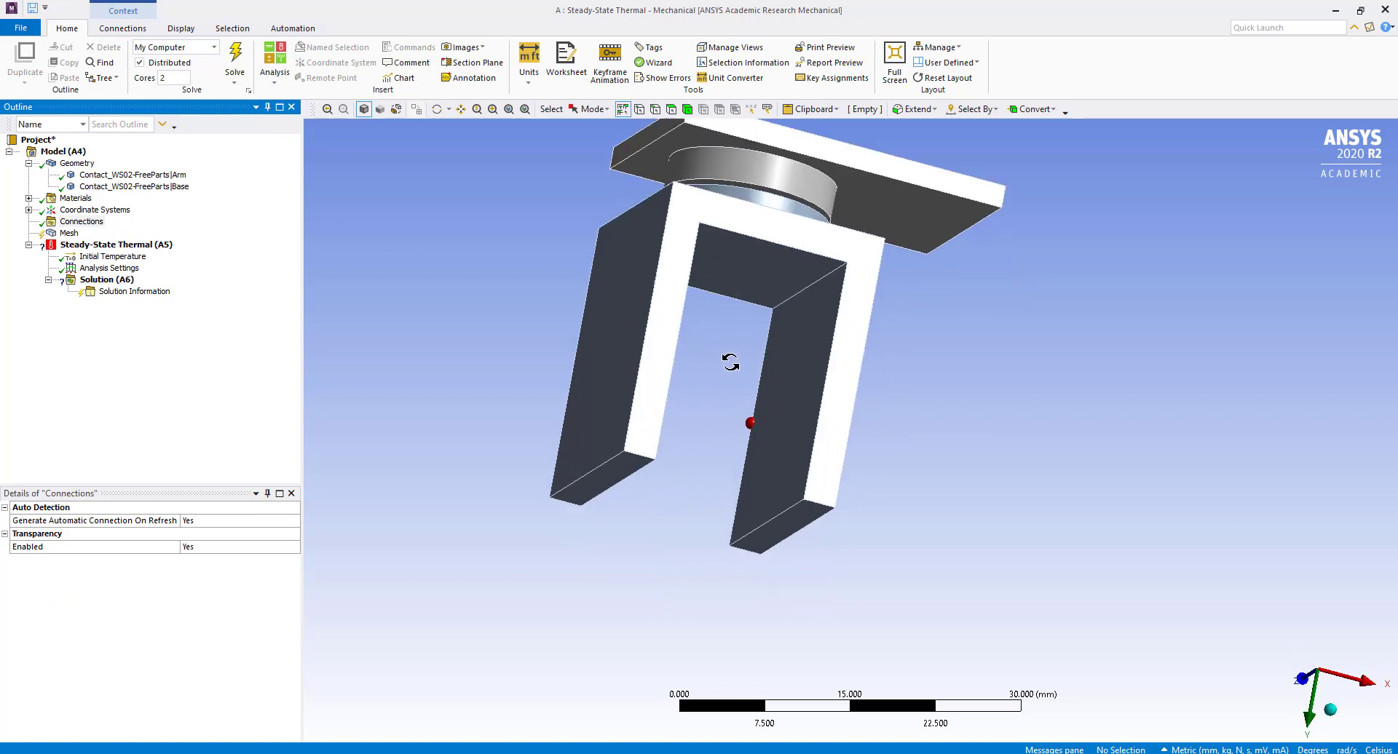
click(81, 221)
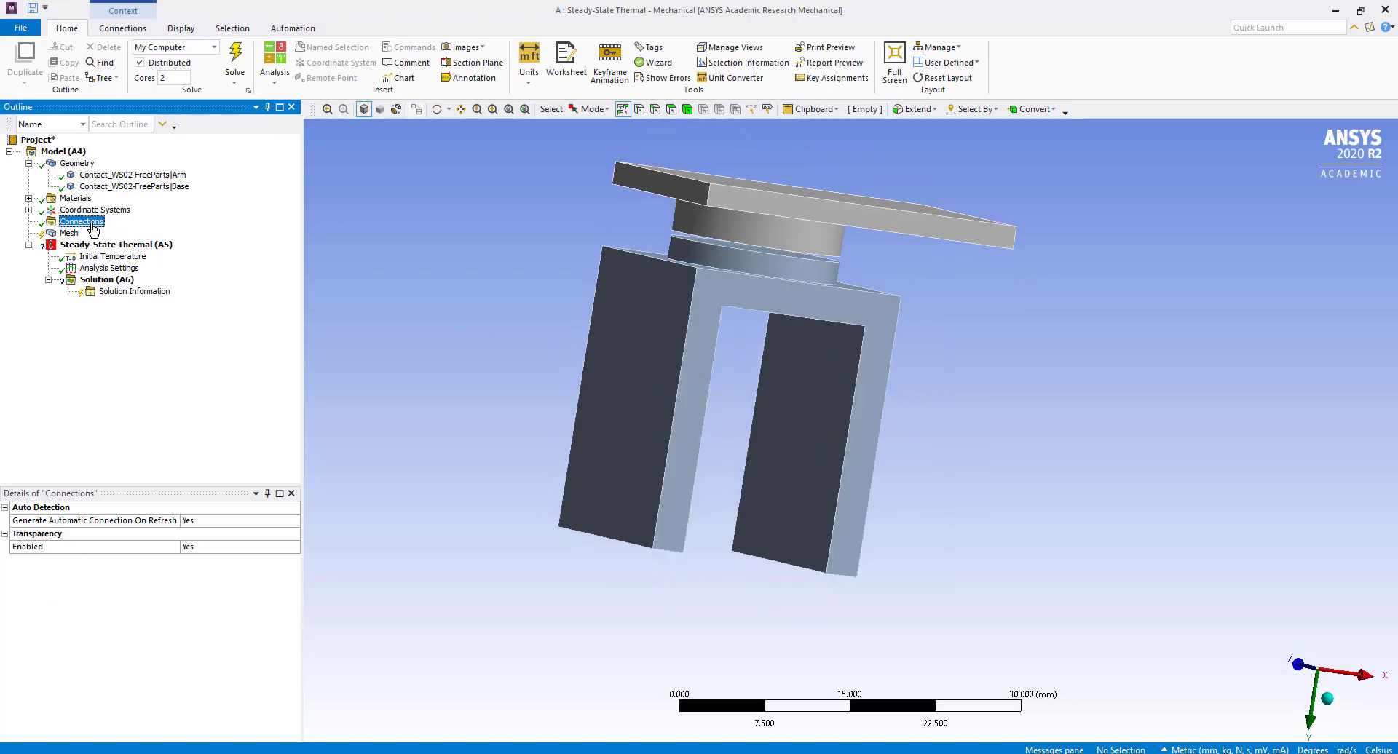
Insert a manual contact from Base (contact) to Arm (target) with 0.25 mm pinball radius.
right_click(81, 221)
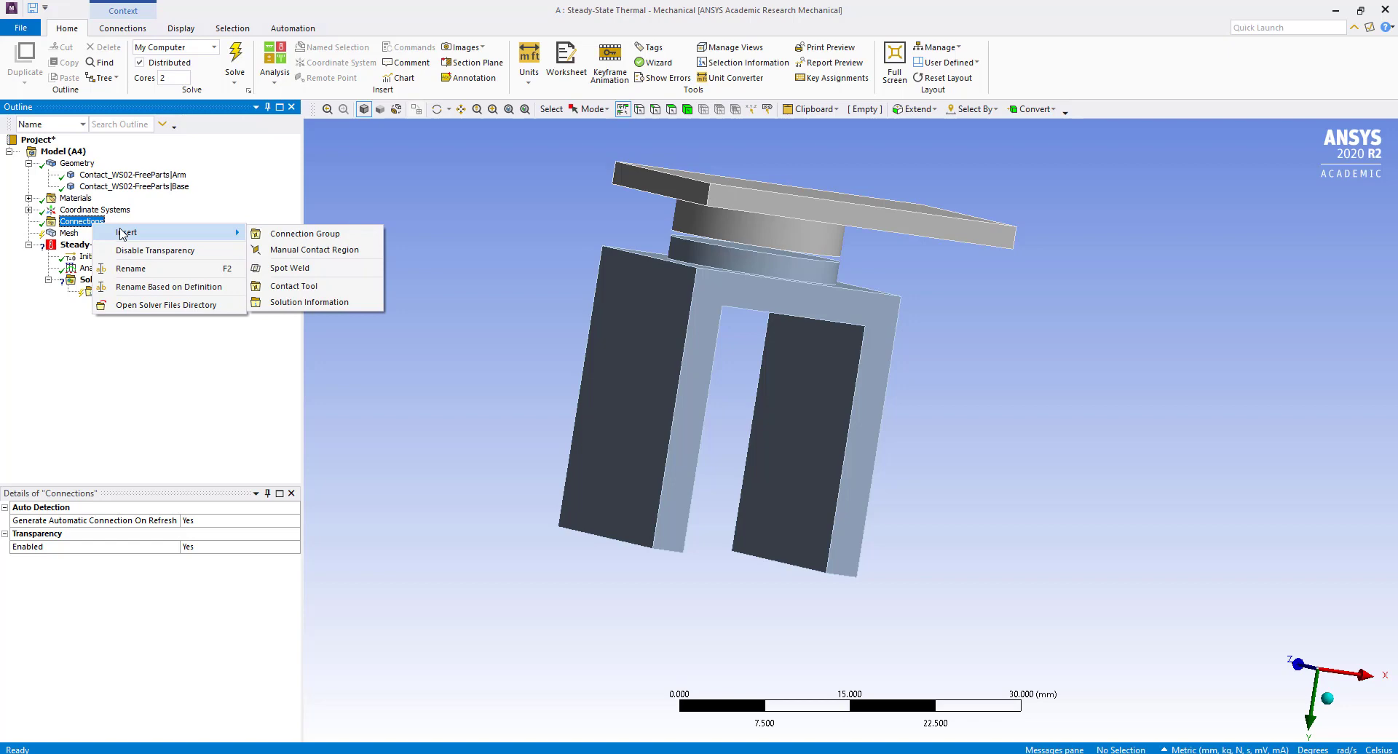
mouse_move(315, 249)
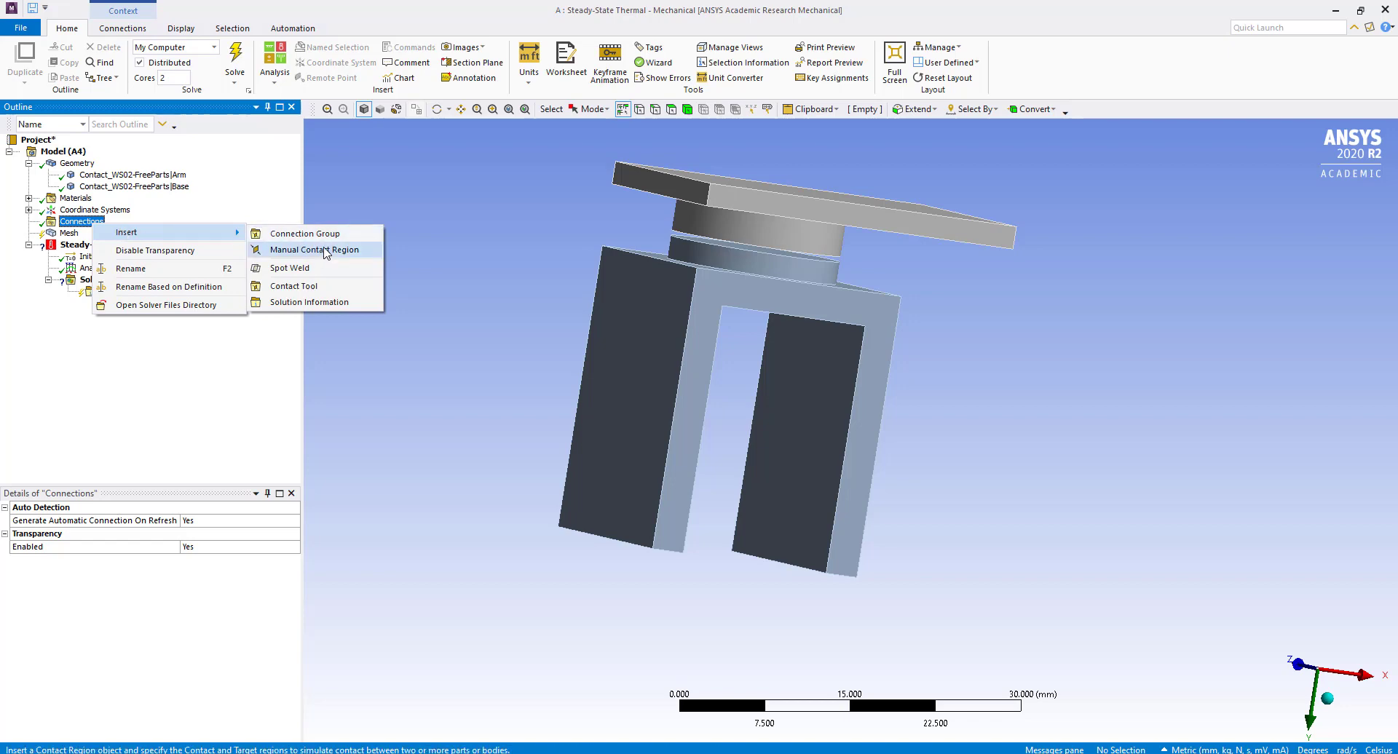
click(313, 249)
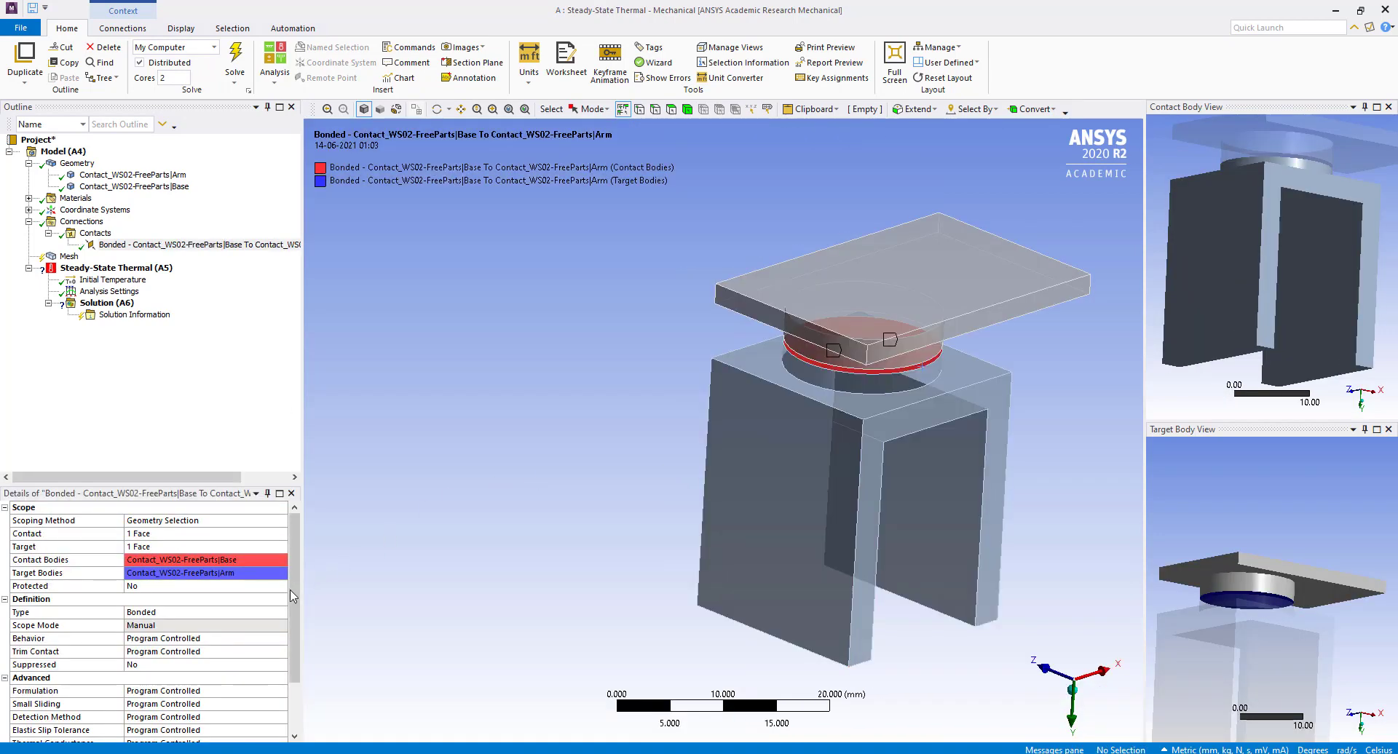
scroll(down, 3)
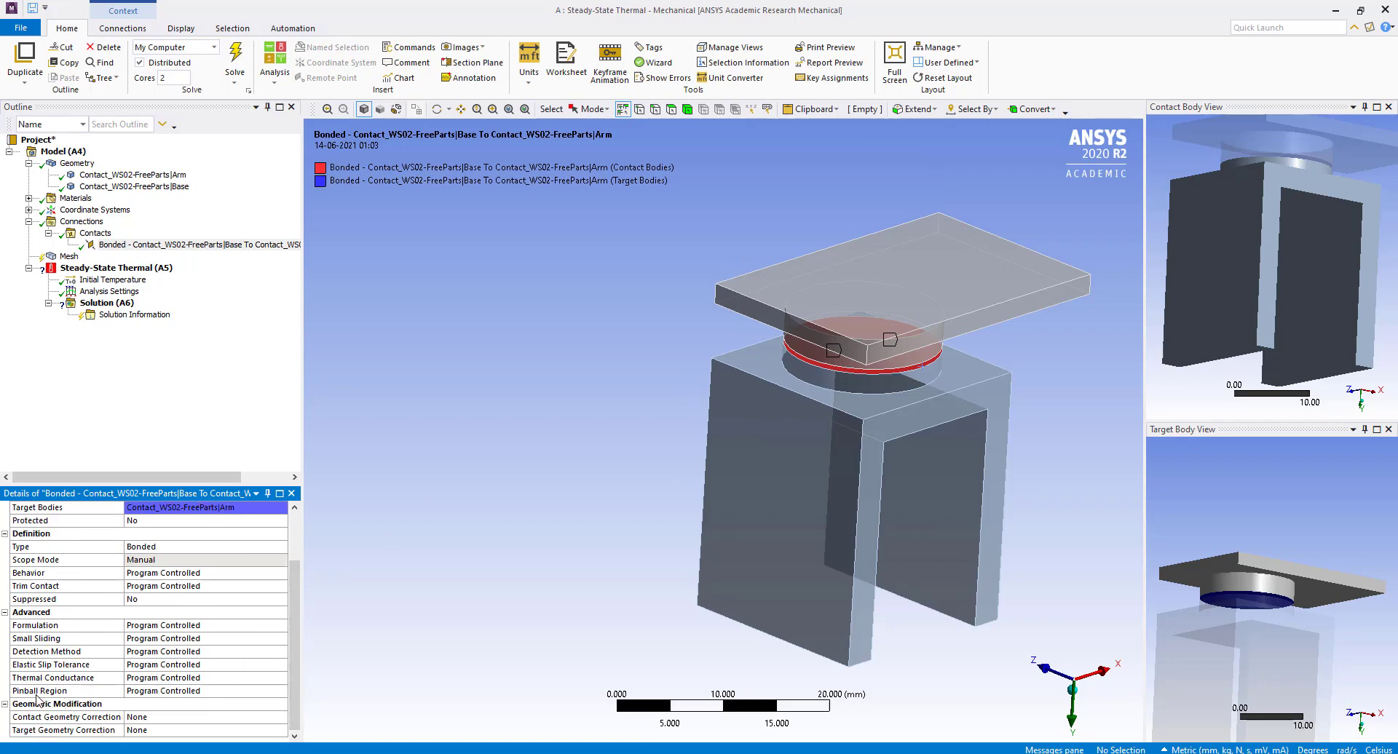
click(67, 691)
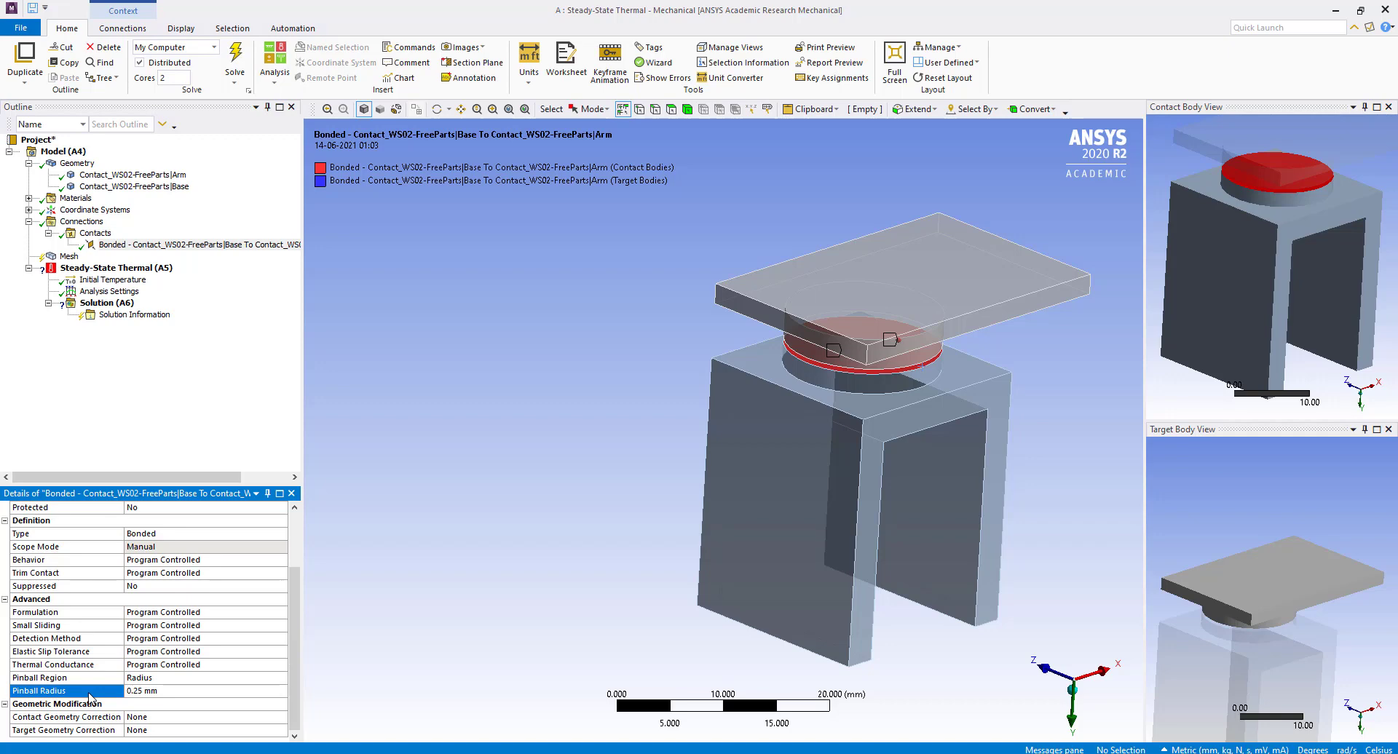
click(198, 245)
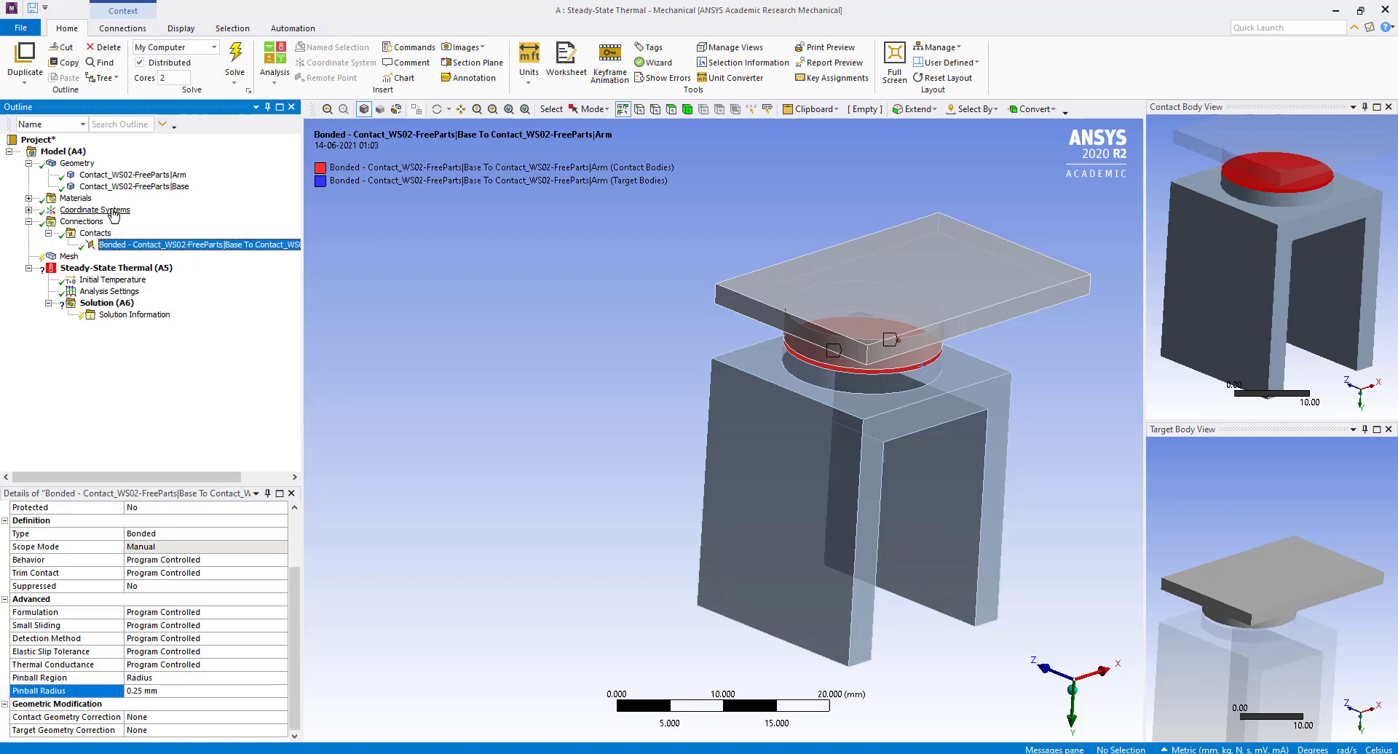
Add a Contact Tool and check its initial information showing the contact far open.
right_click(82, 221)
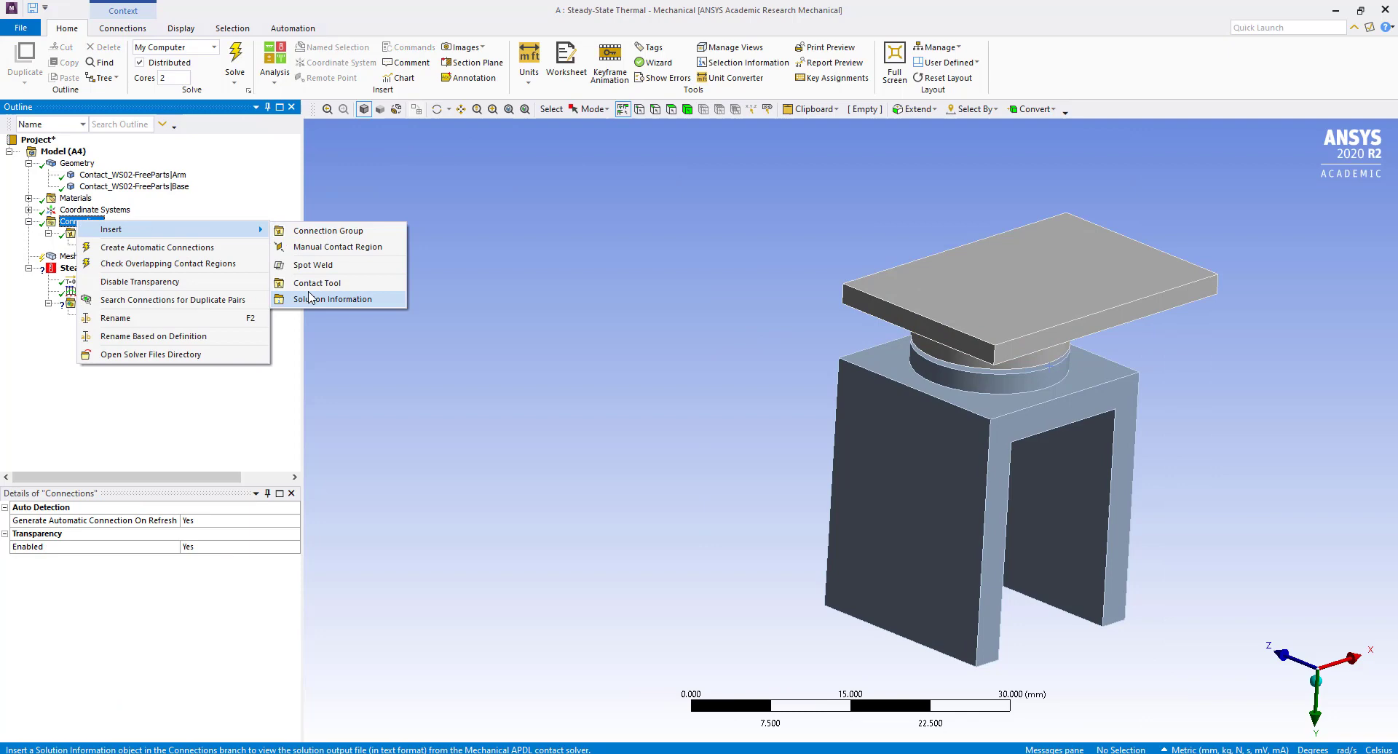
click(316, 282)
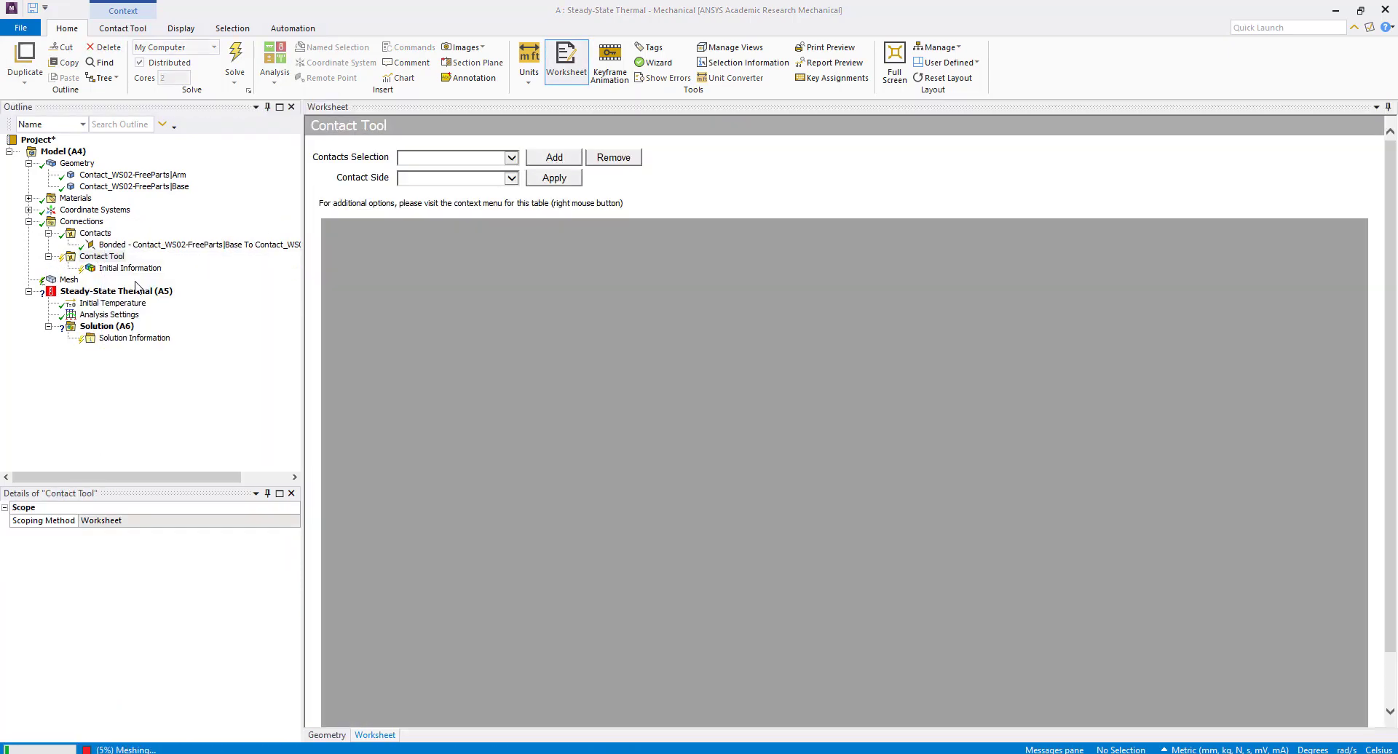
click(130, 267)
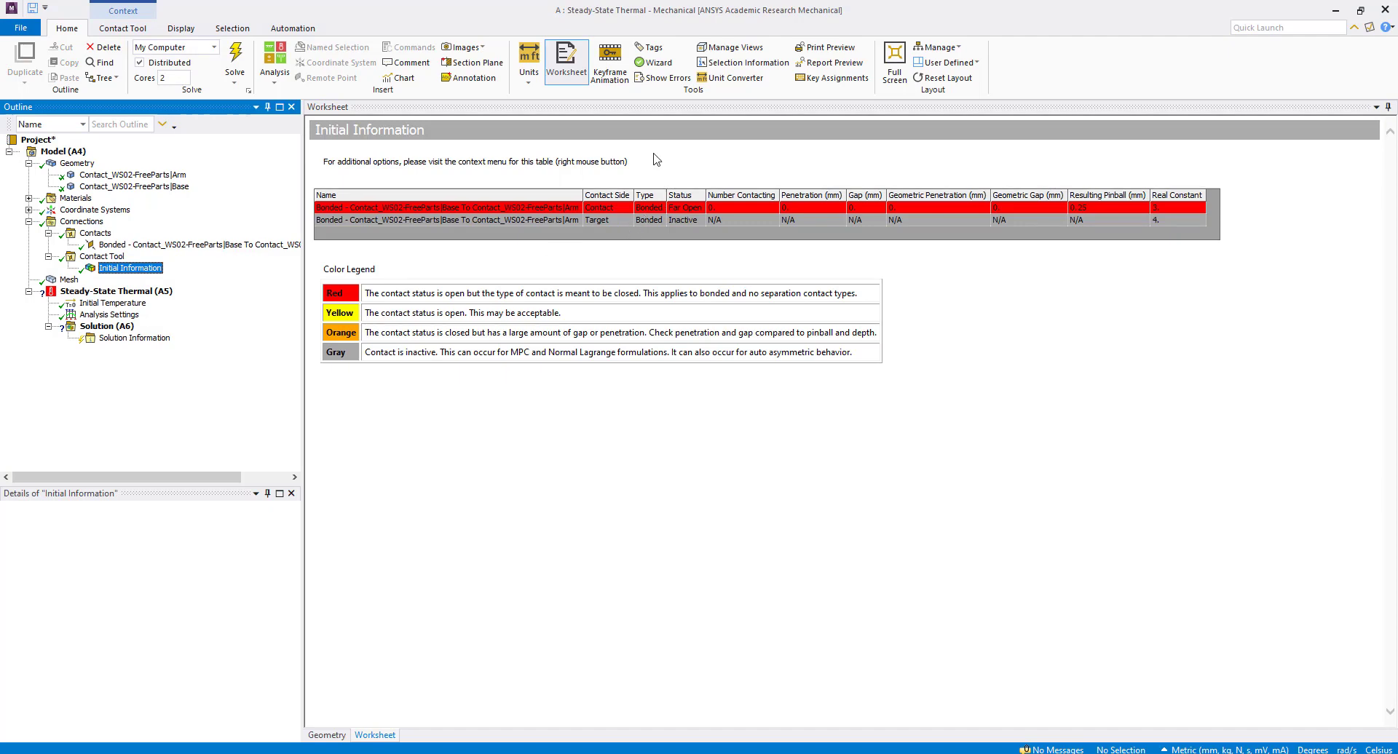
mouse_move(642, 188)
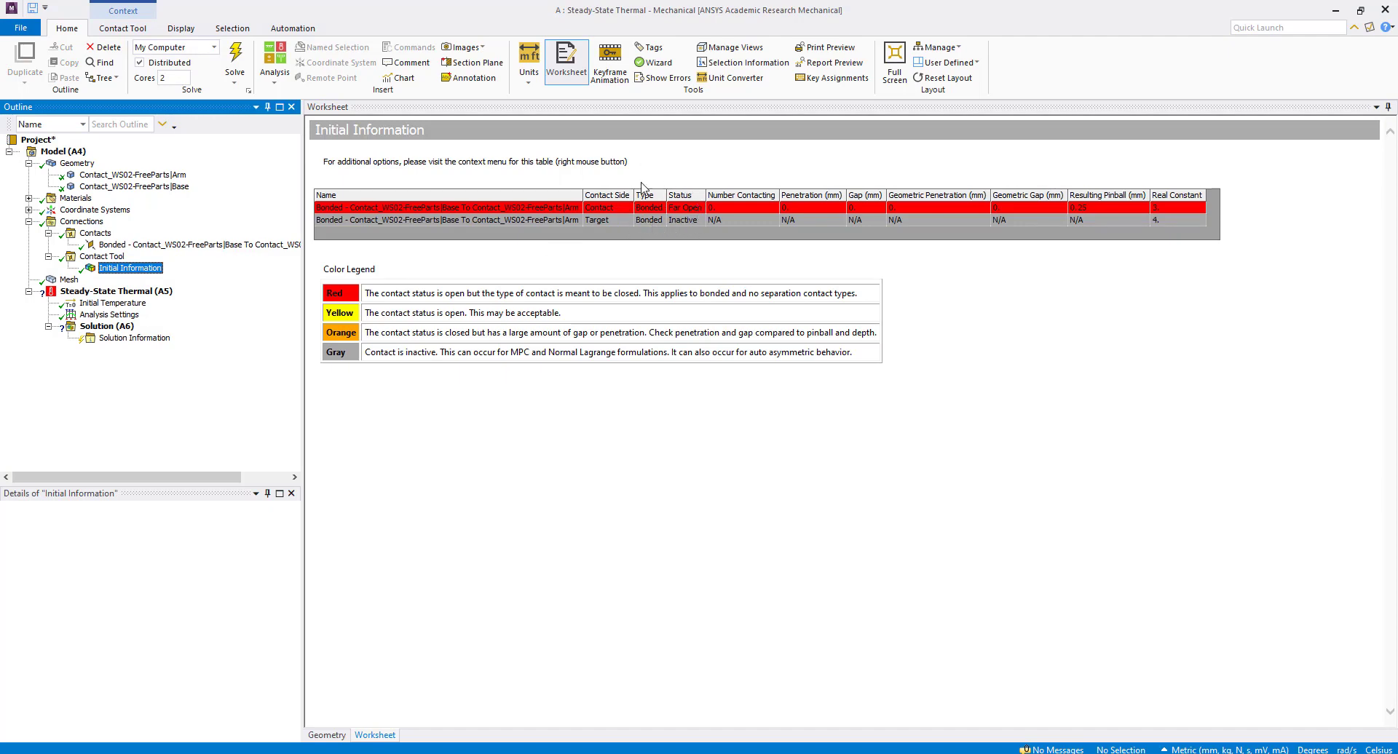
mouse_move(667, 280)
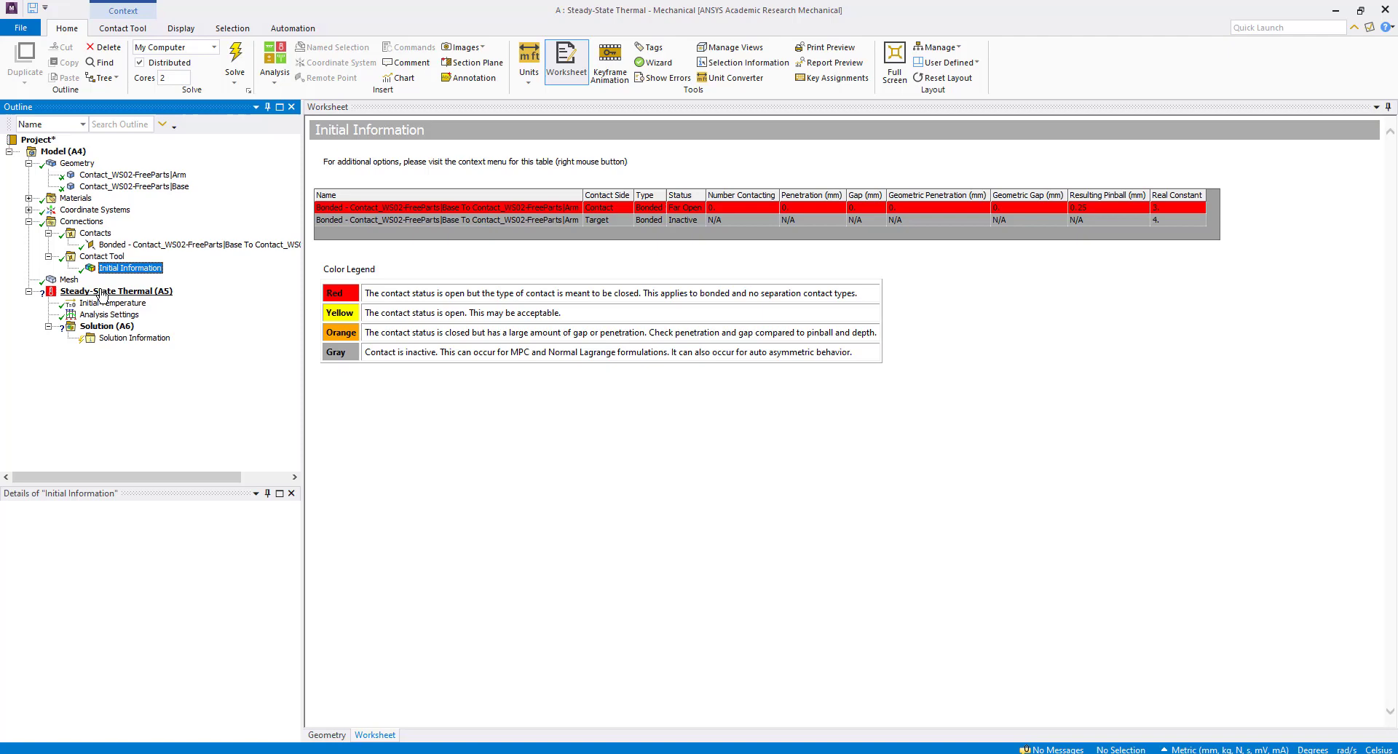
click(115, 290)
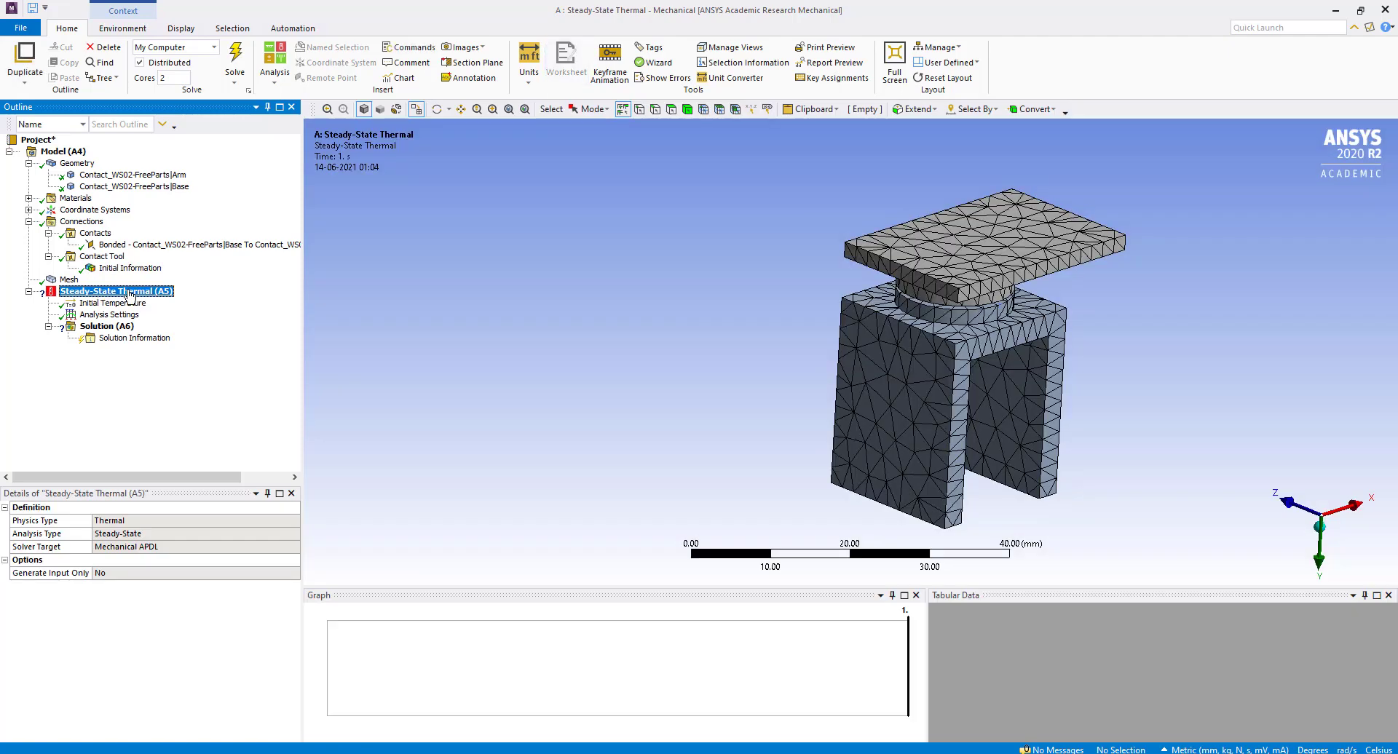
Insert a 0.5 W/mm² heat flux on the top plate's end face.
right_click(116, 291)
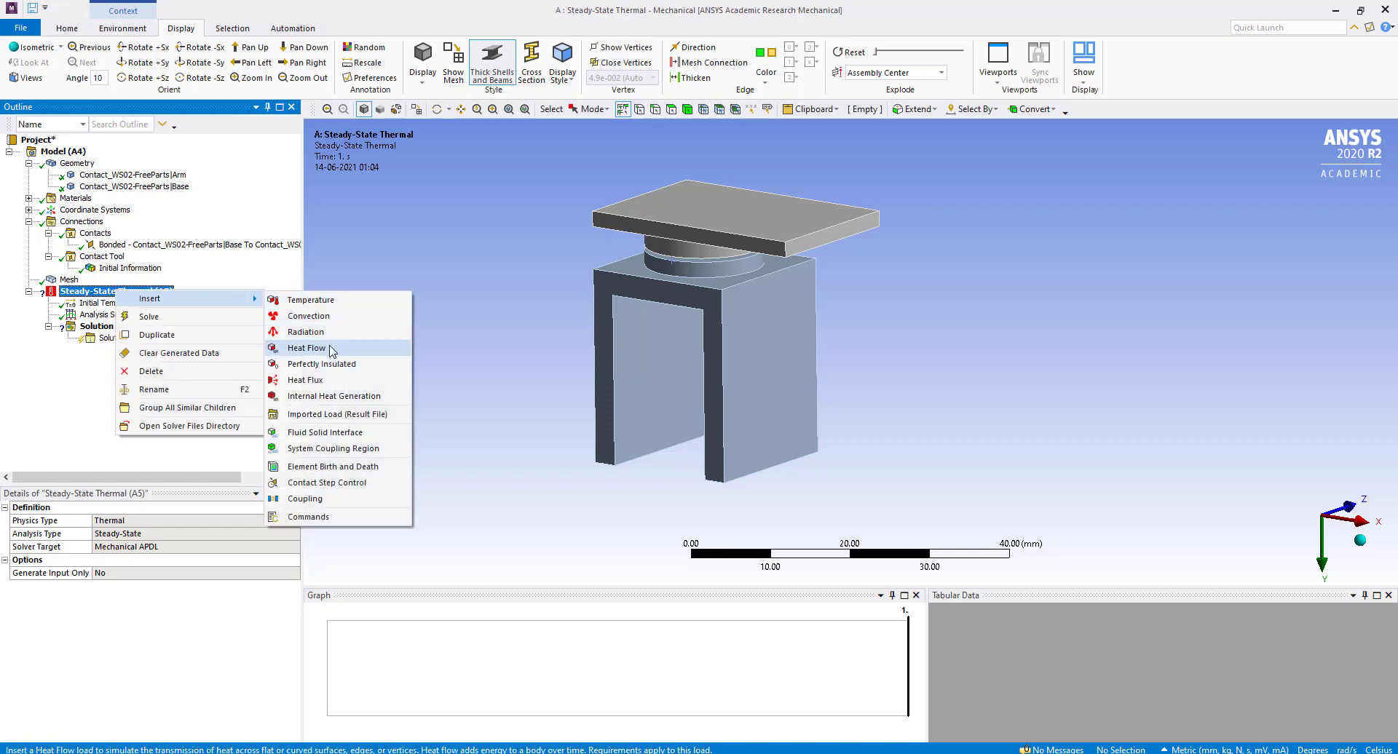
click(305, 380)
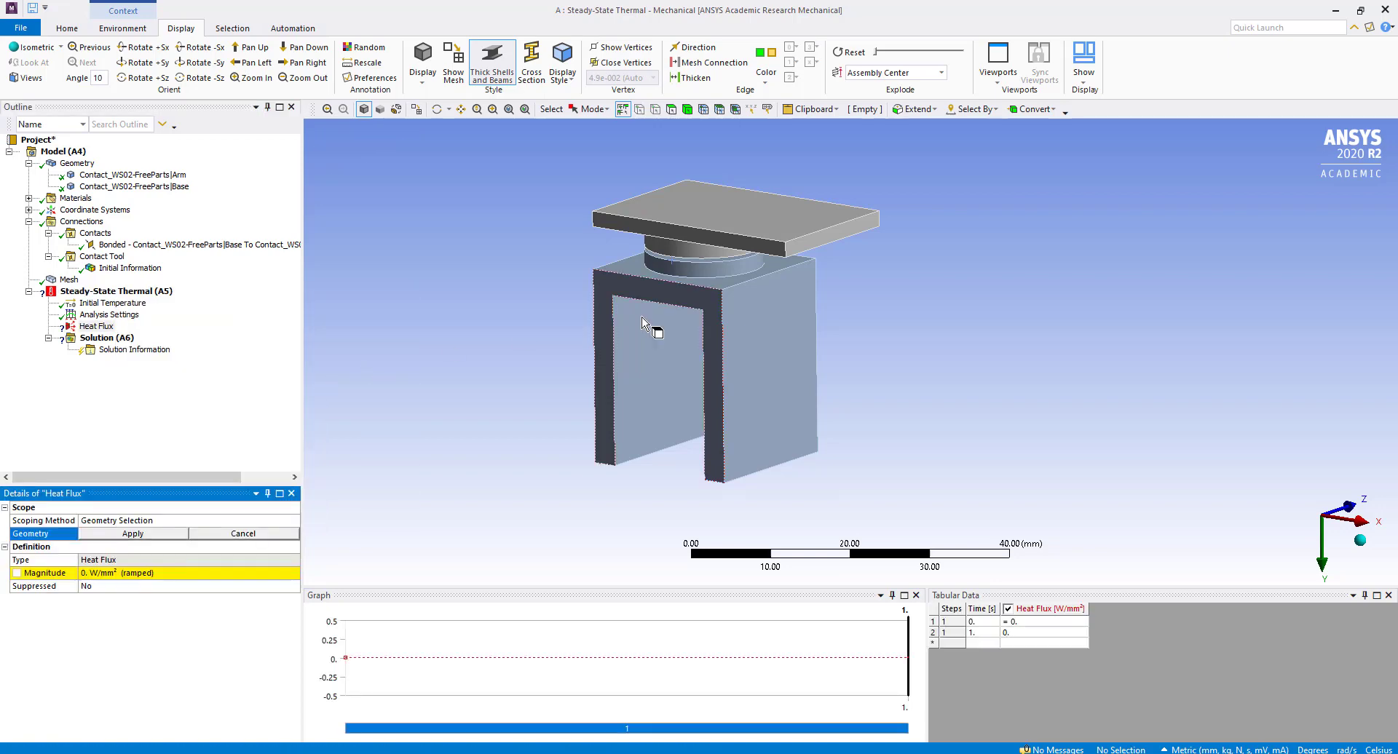
click(847, 231)
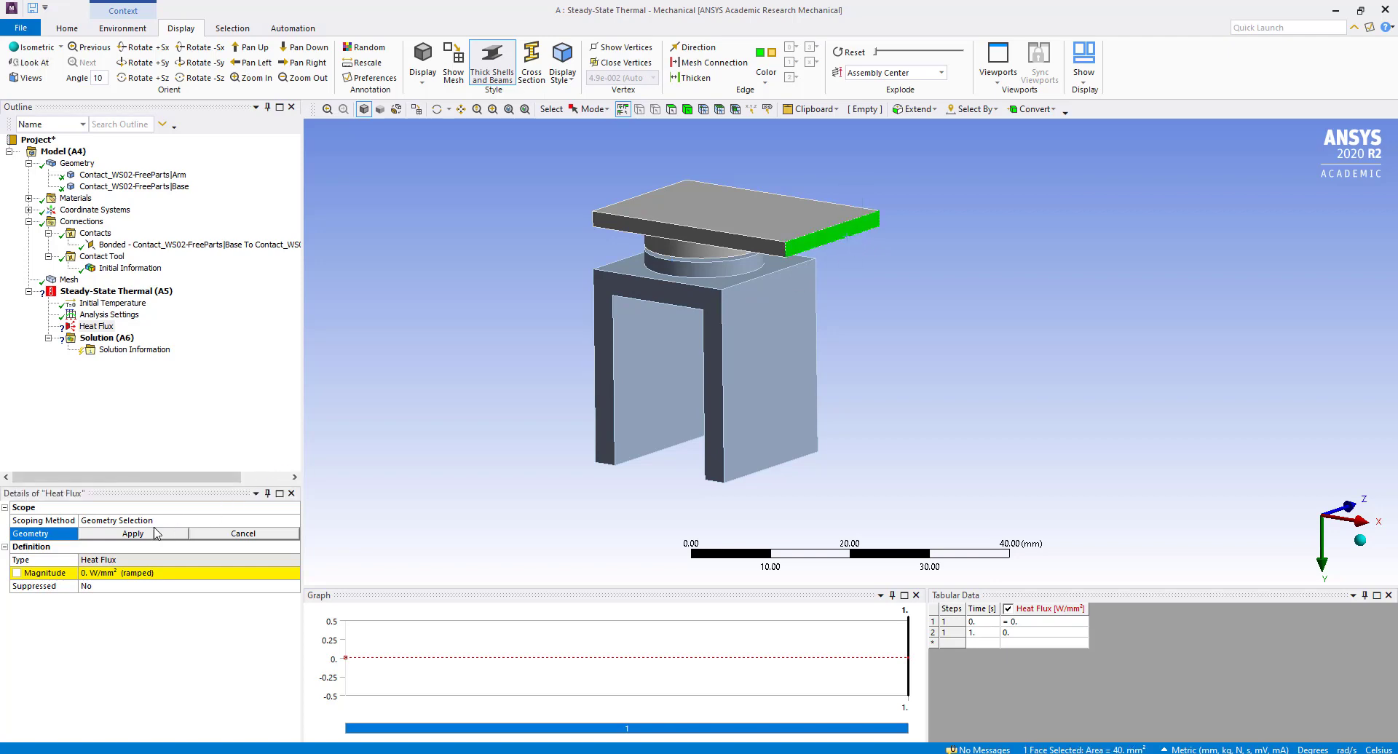
click(132, 533)
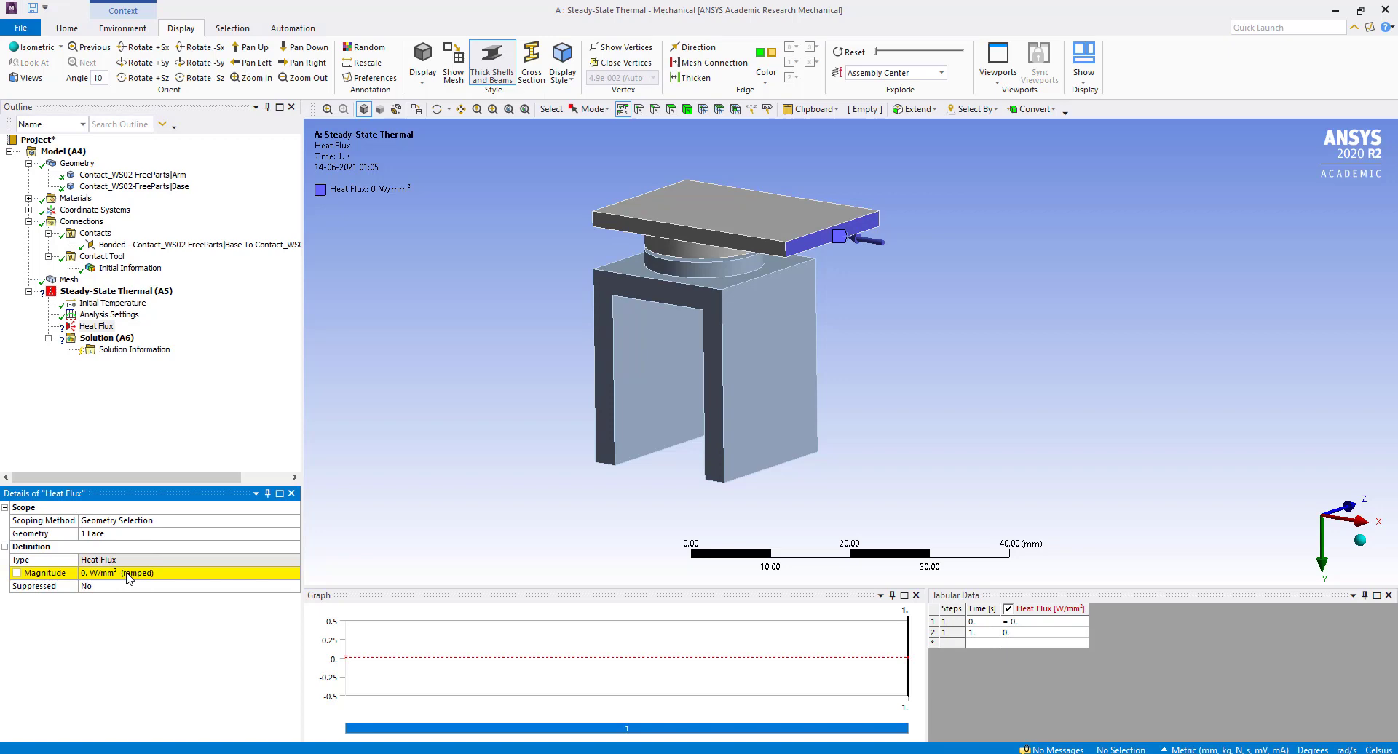
click(125, 572)
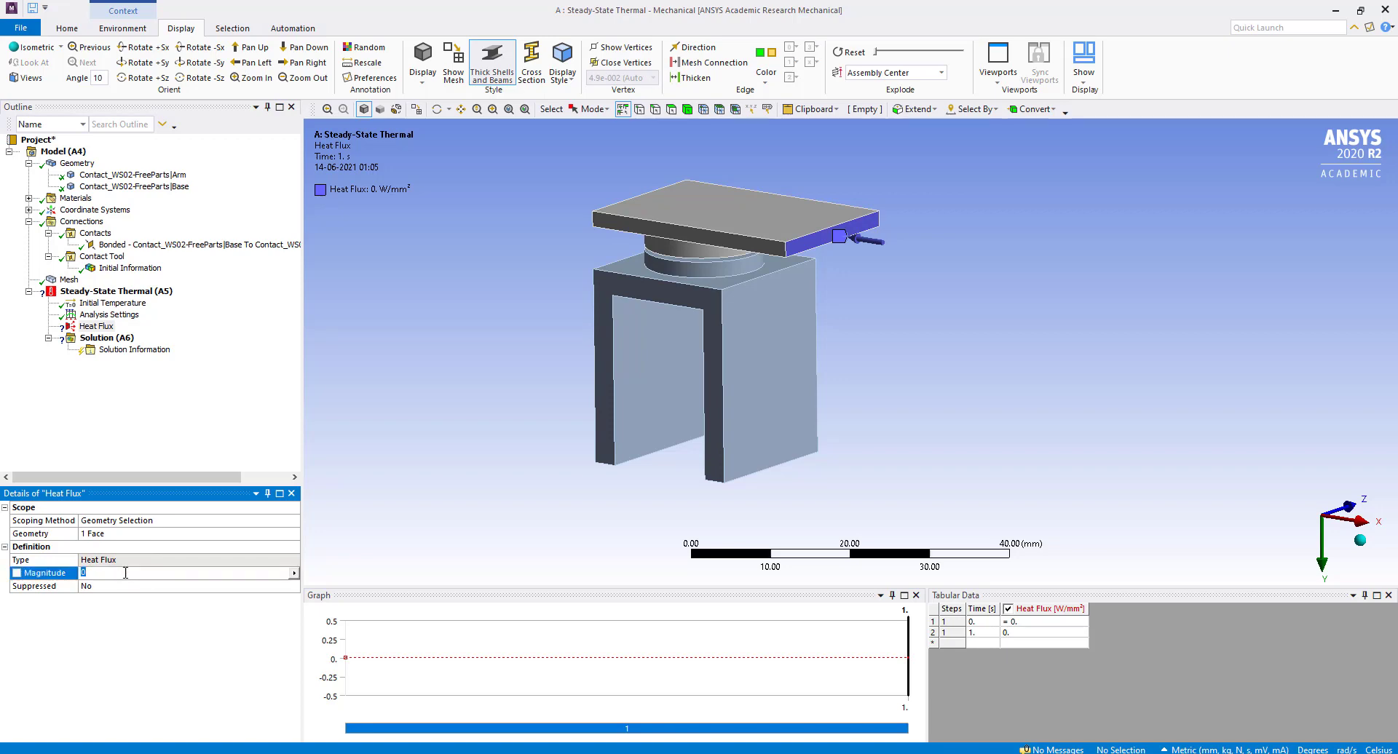
text(0.5 W/mm² (ramped)
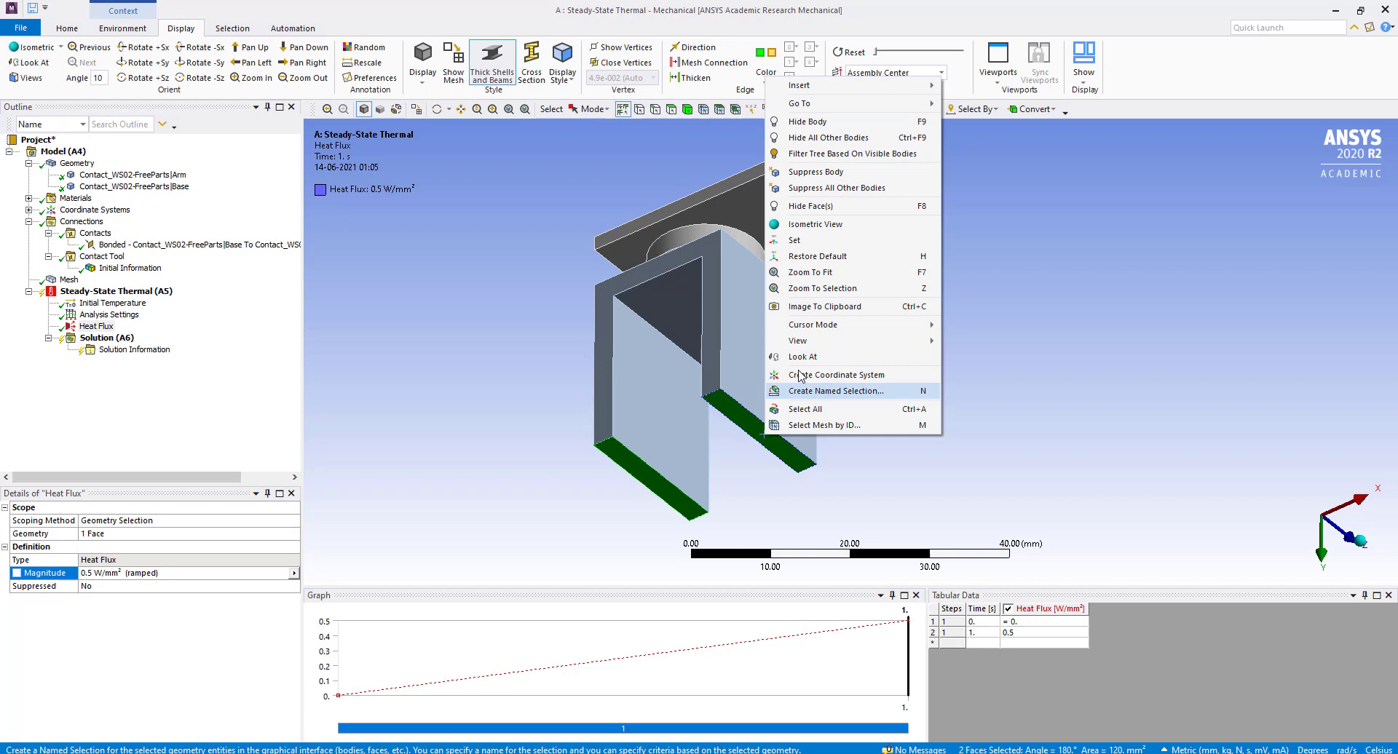
mouse_move(796, 241)
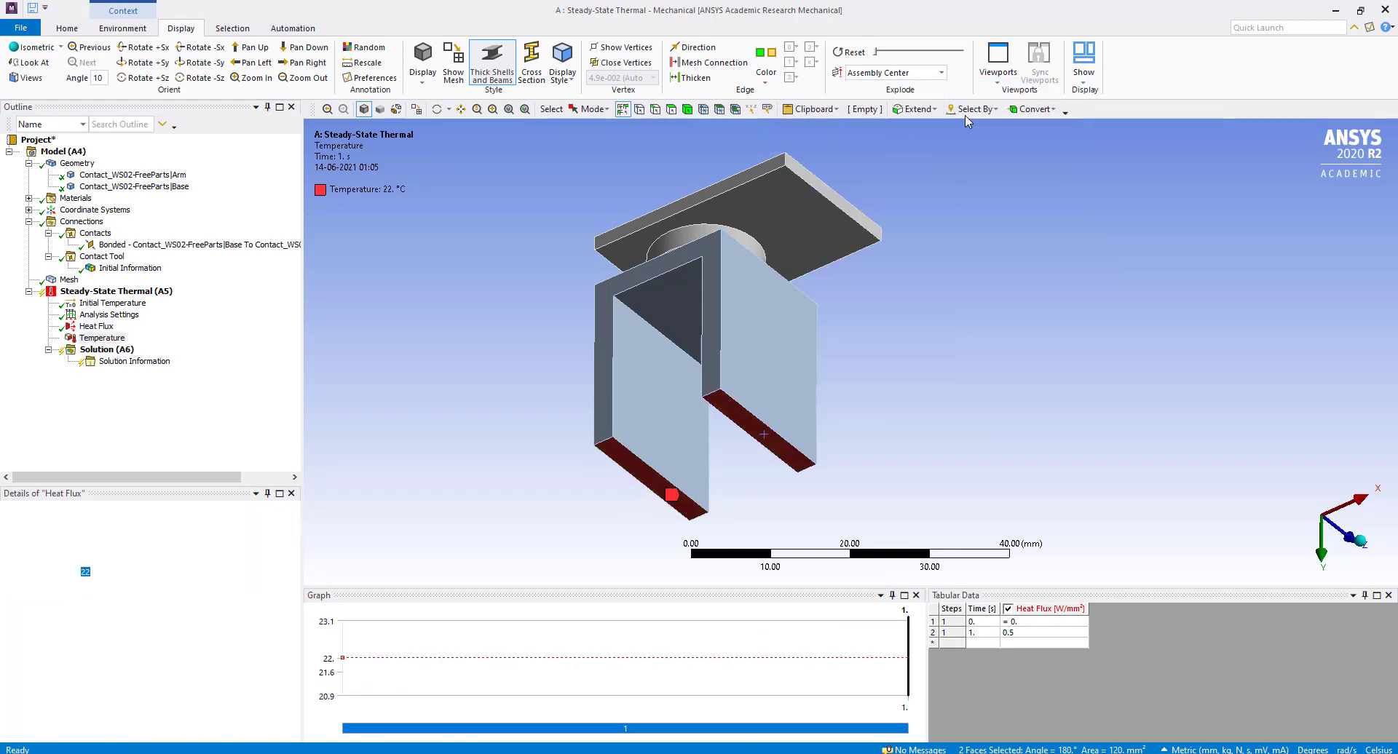
Change the Temperature load magnitude to 30 °C.
click(104, 337)
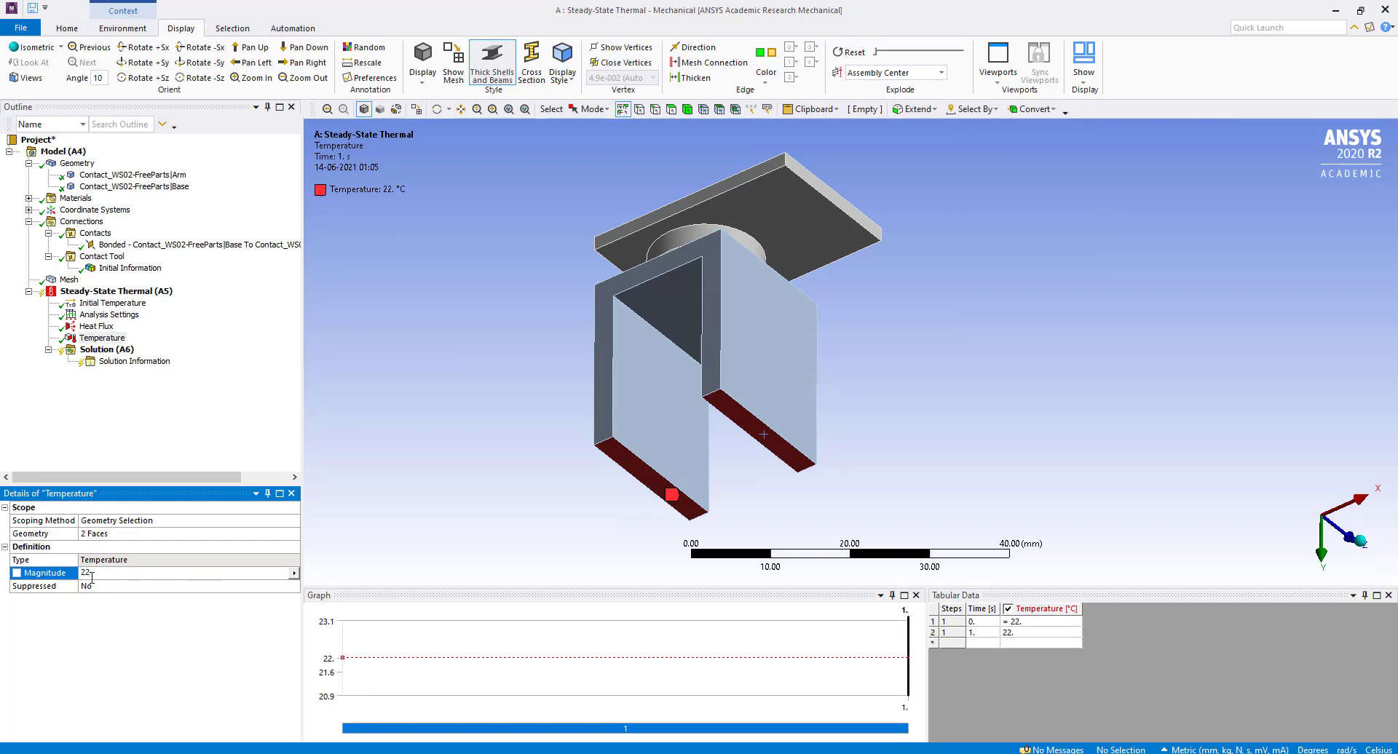
text(30. °C  (ramped)
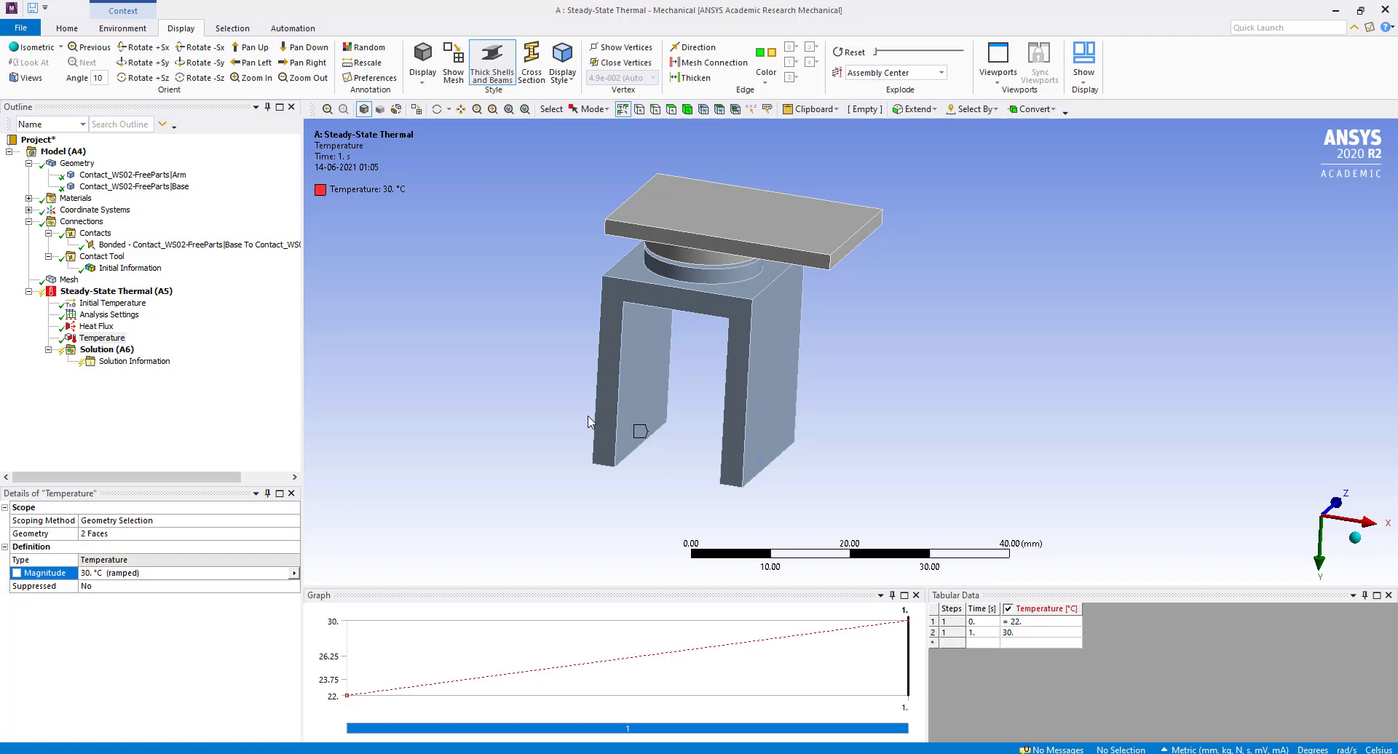
mouse_move(588, 454)
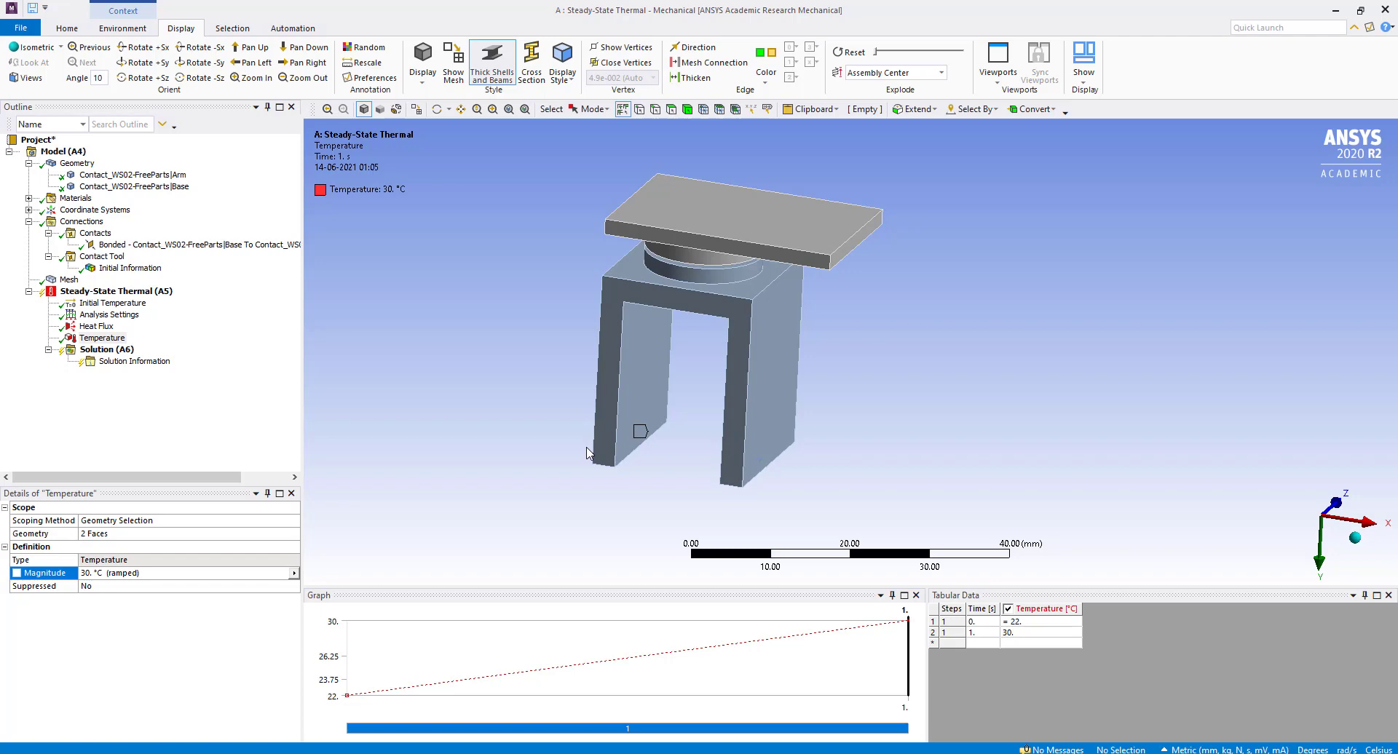
Insert convection on the five plate faces: film coefficient 2e-4, ambient 30 °C.
right_click(115, 291)
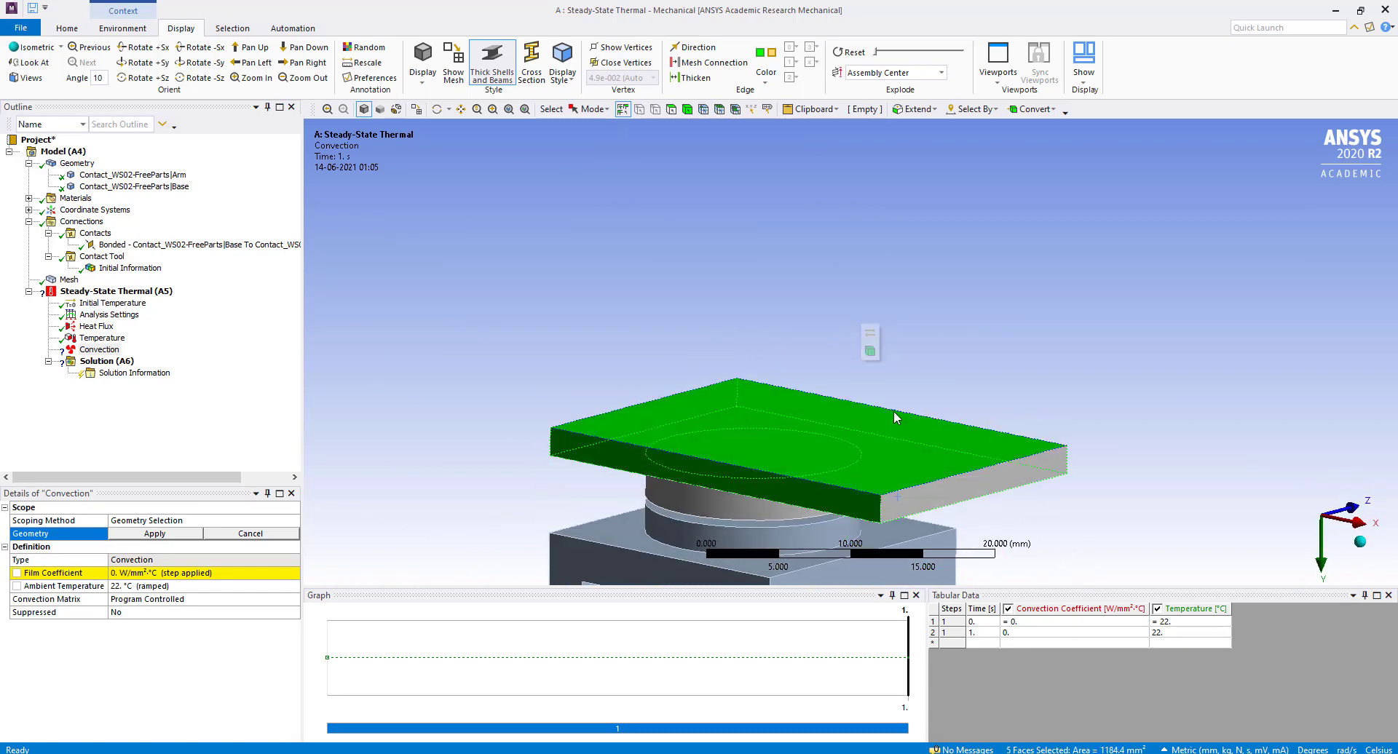
mouse_move(1009, 500)
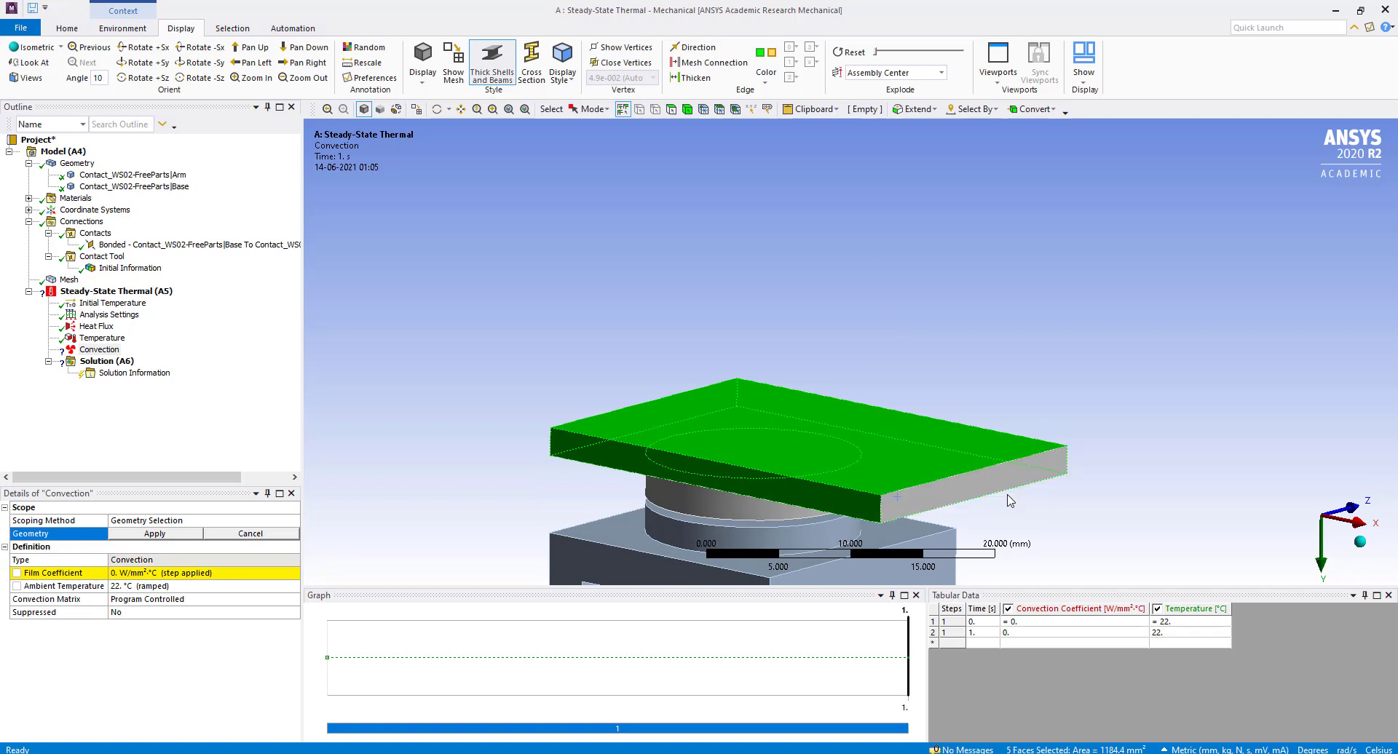
click(154, 533)
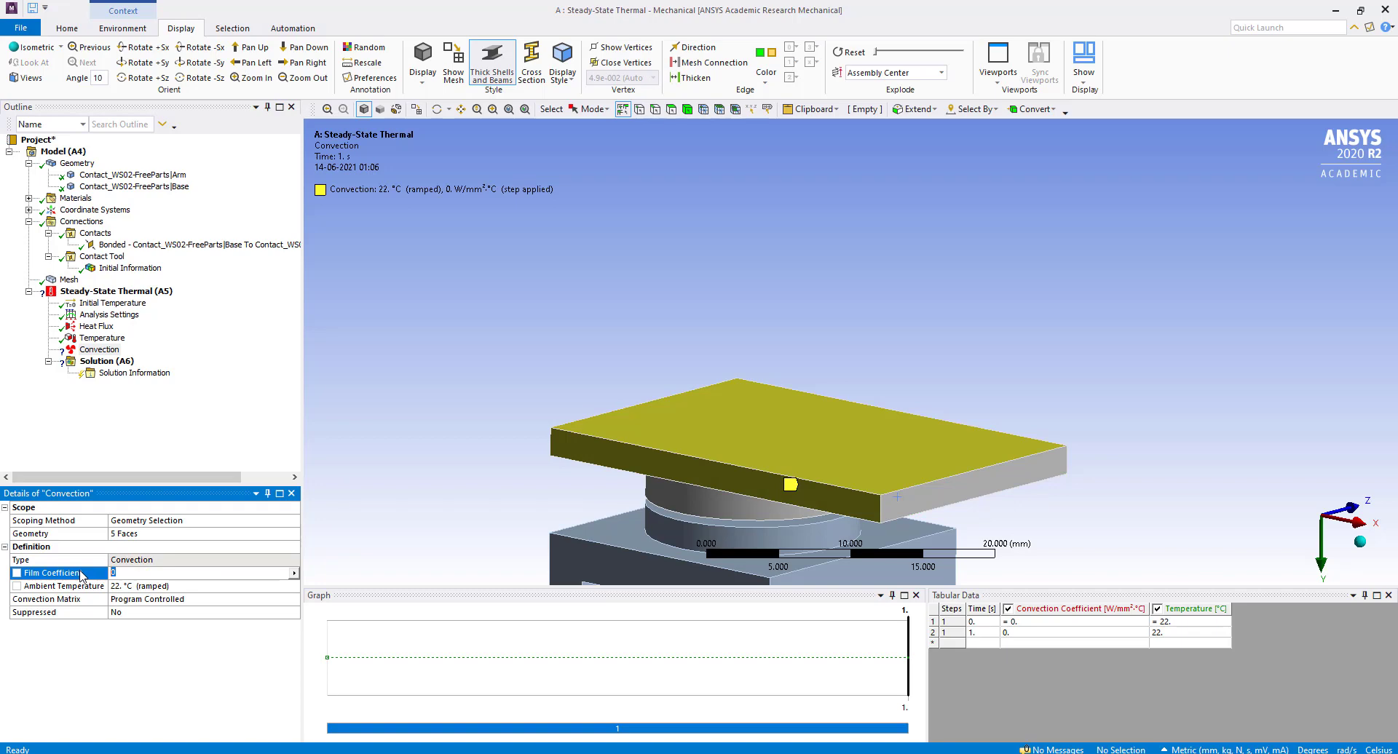
text(2e-4)
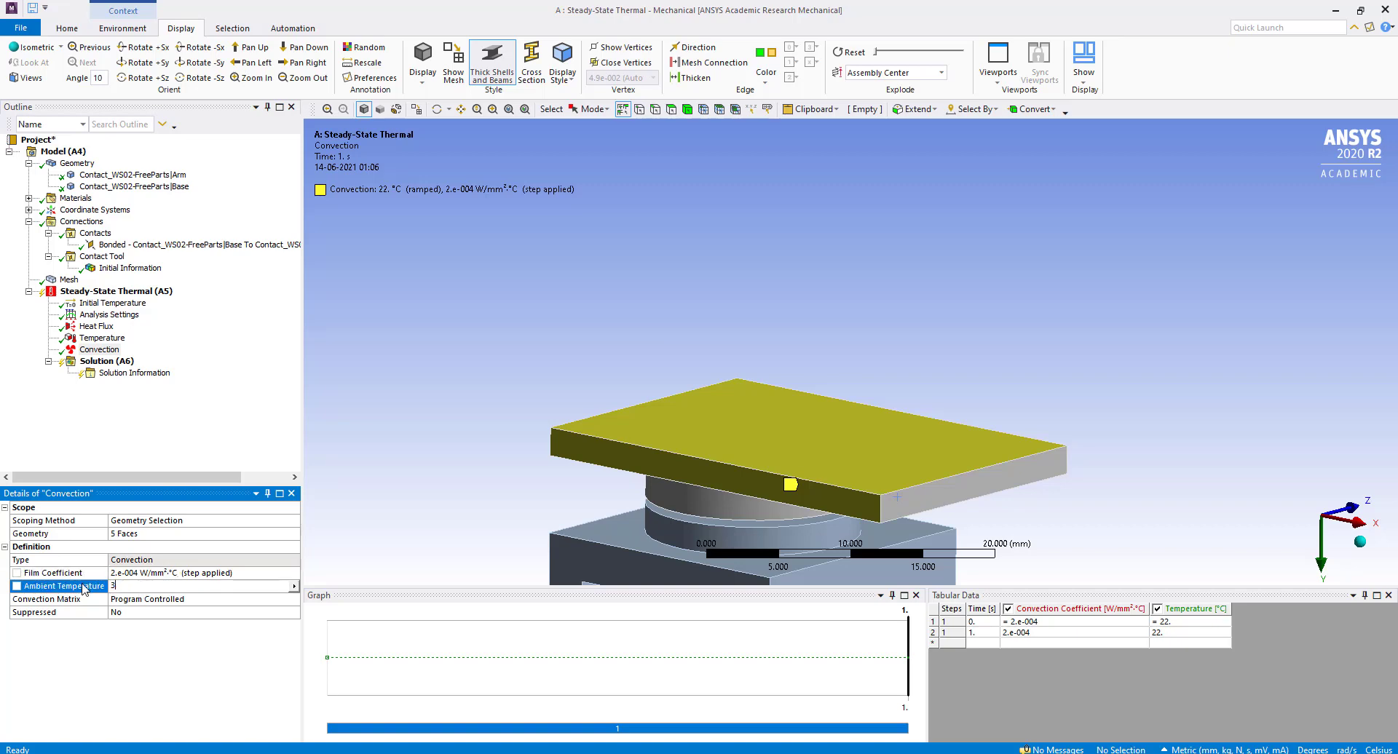
text(30. °C  (ramped)
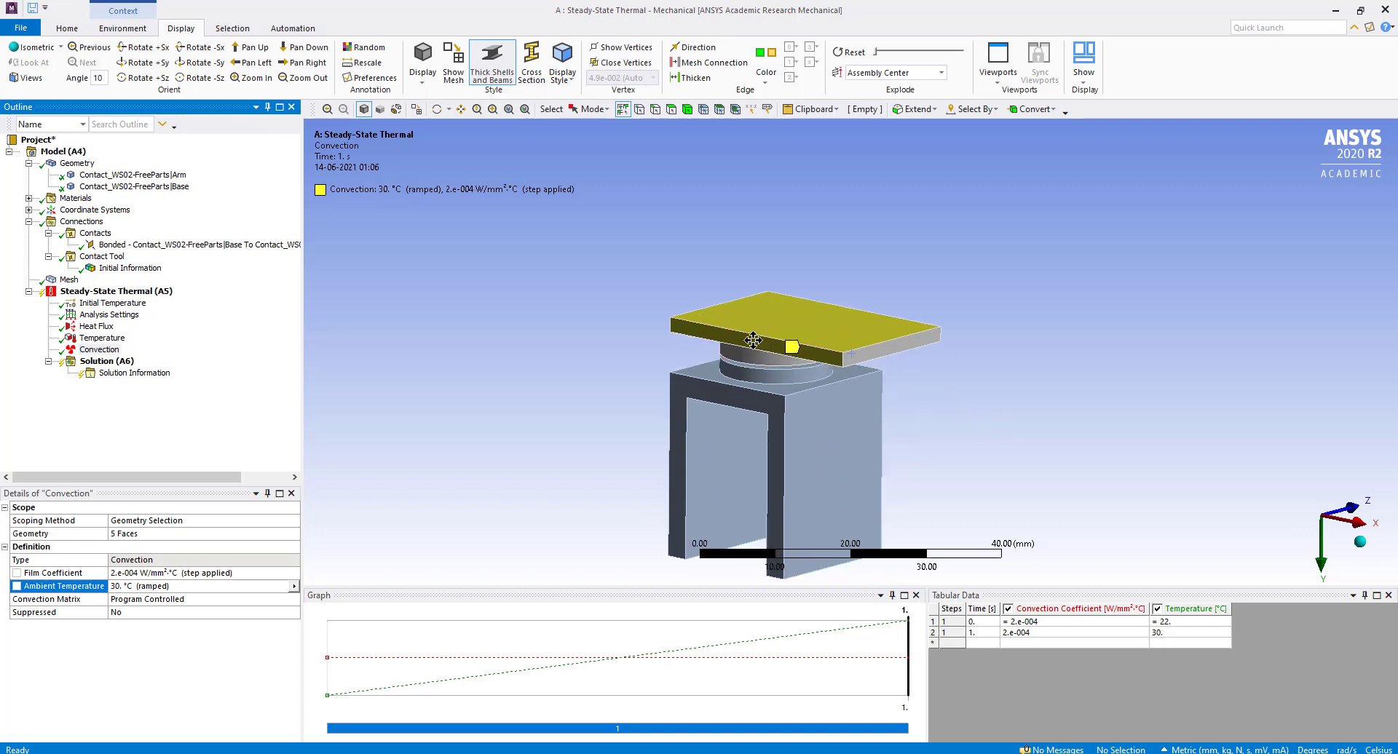
Add Convection 2 on eight arm faces with film coefficient 4e-4 and 30 °C ambient.
right_click(114, 291)
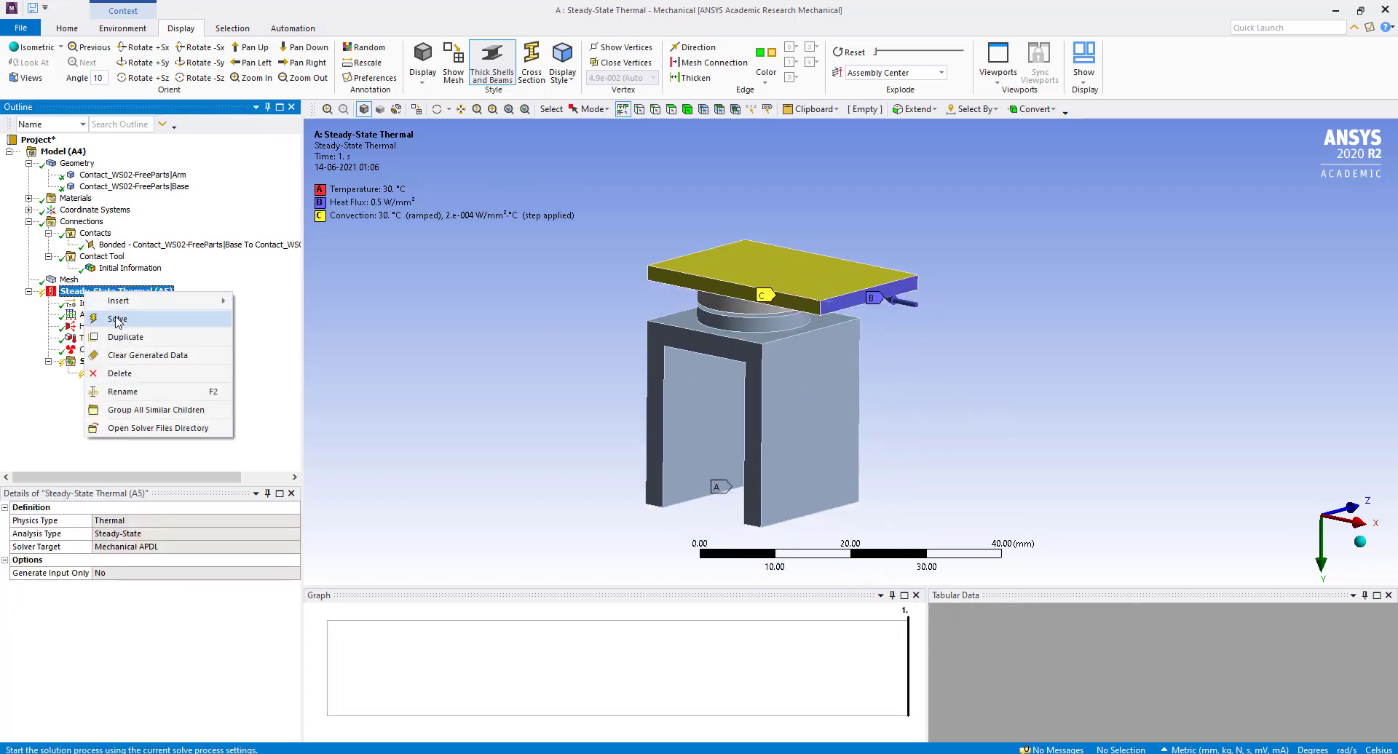
click(117, 319)
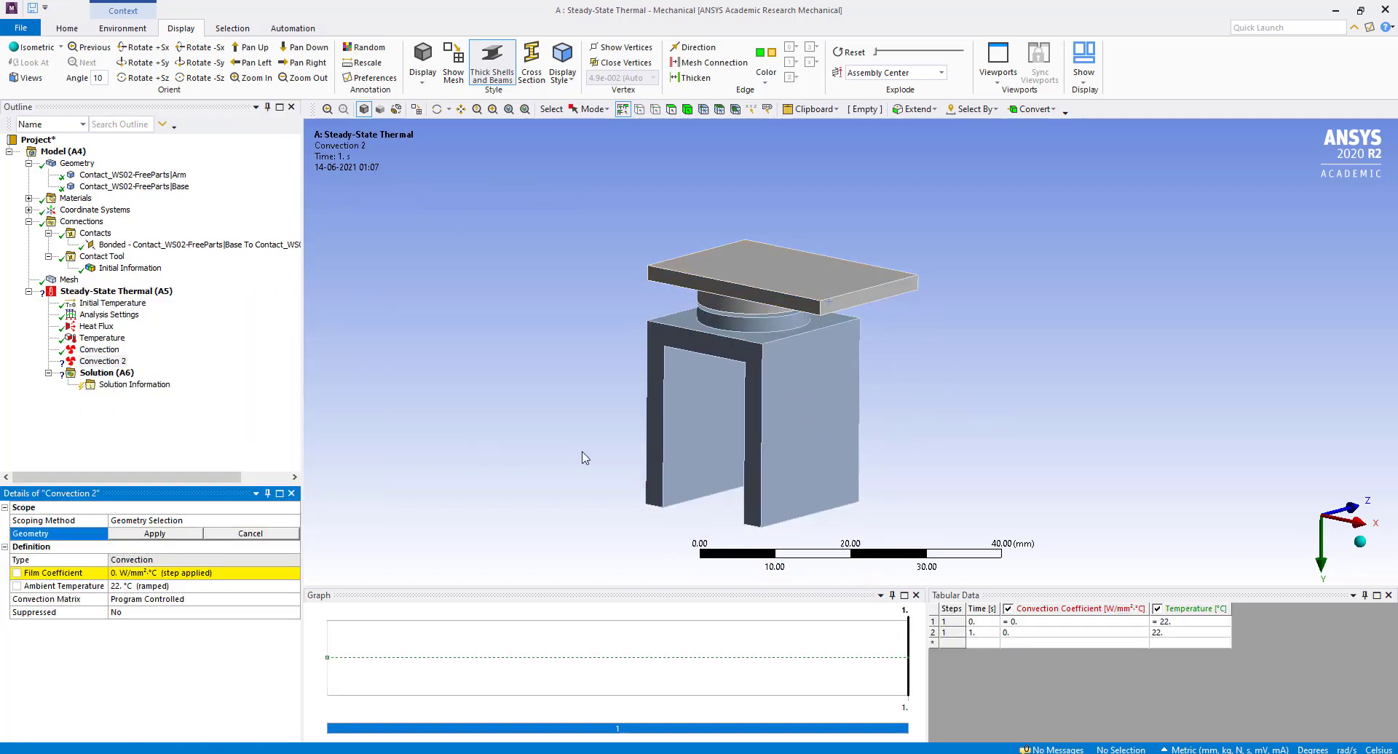
click(775, 401)
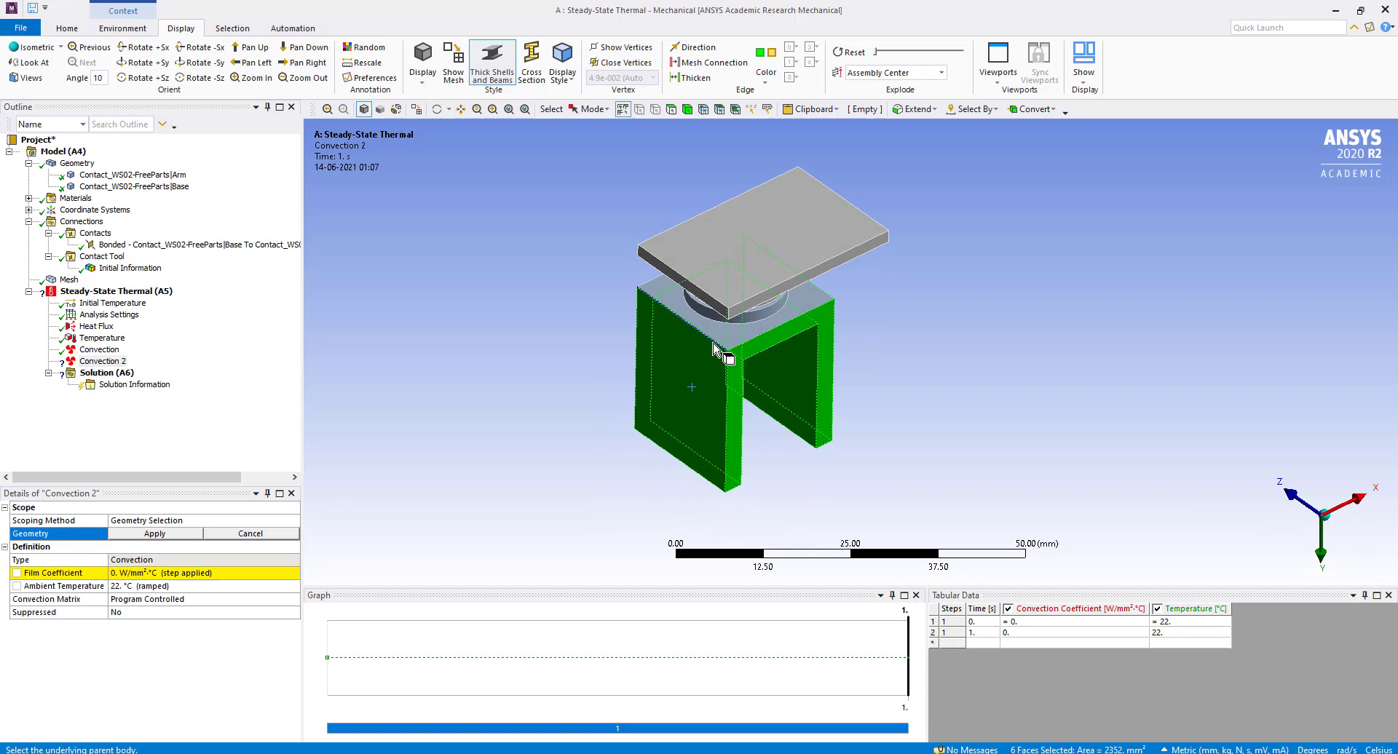
drag(714, 356, 793, 370)
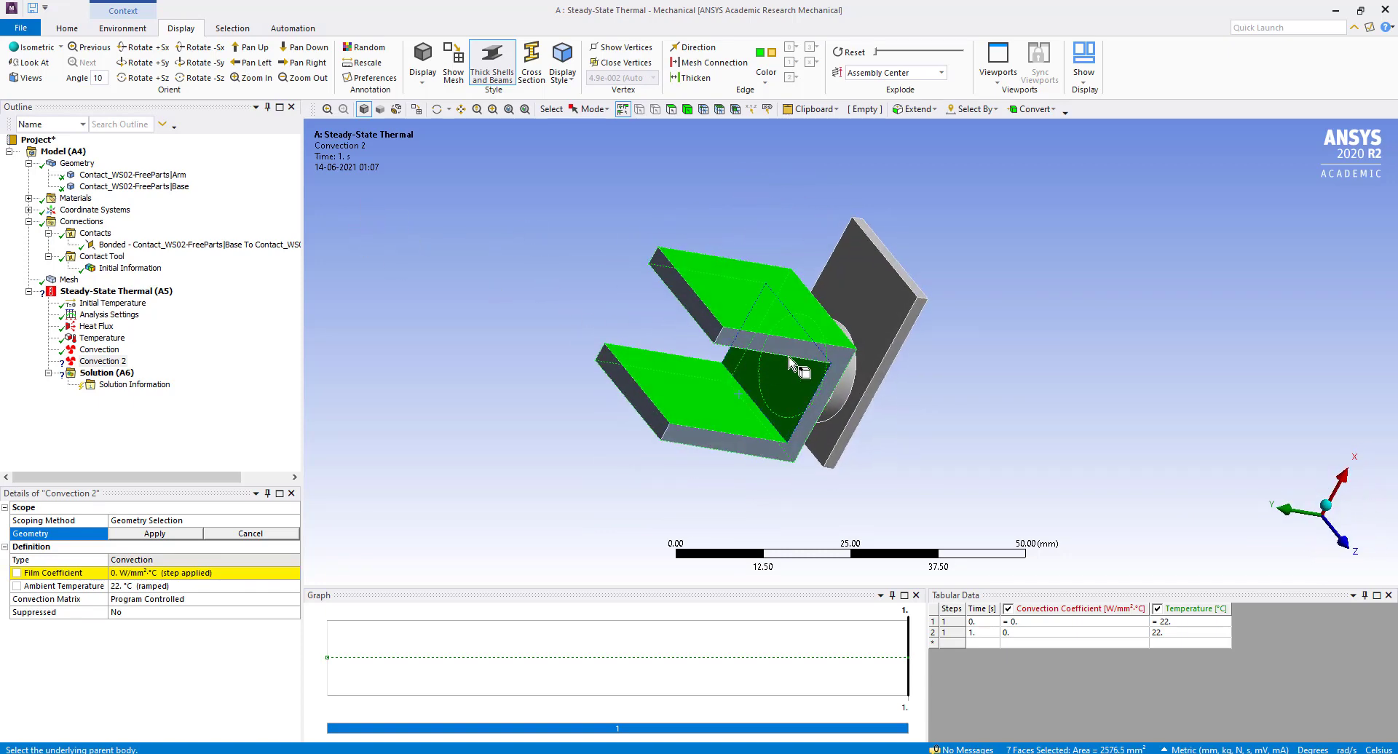
drag(793, 370, 678, 307)
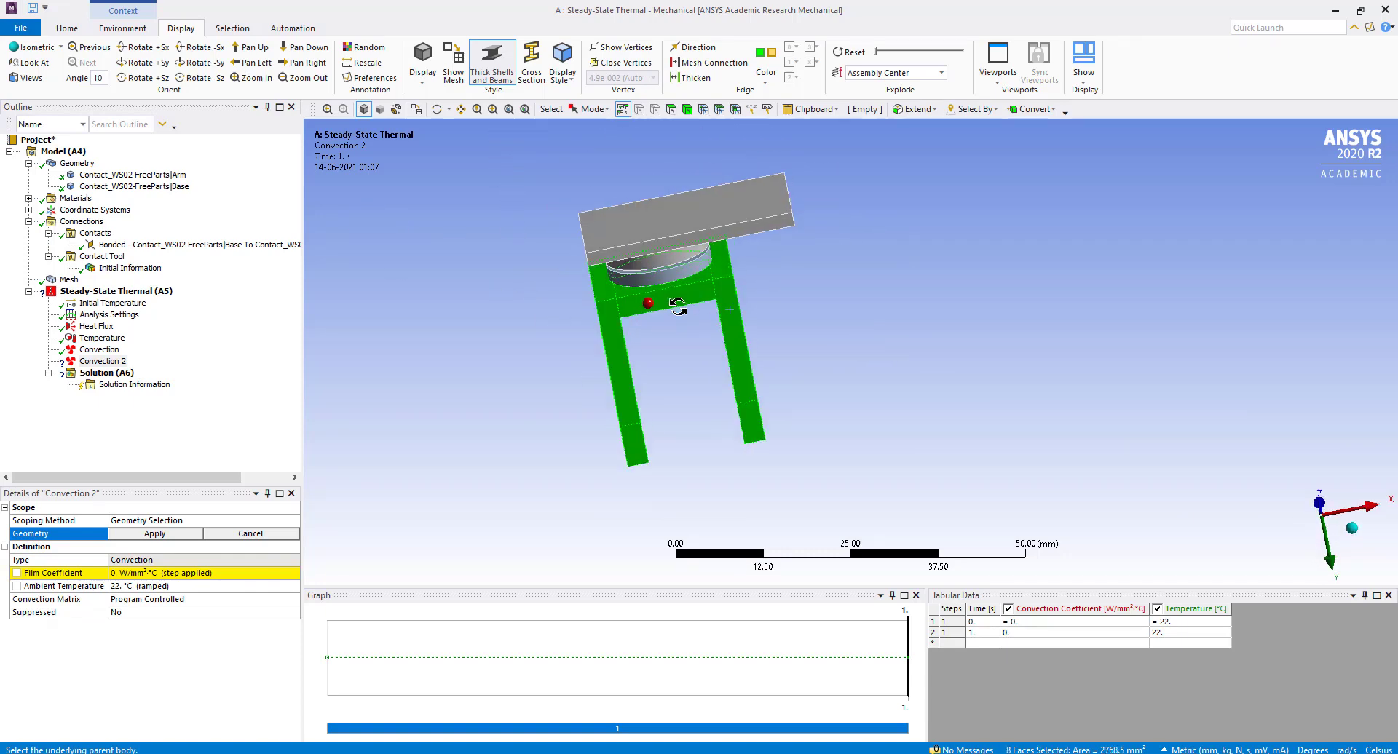
click(154, 533)
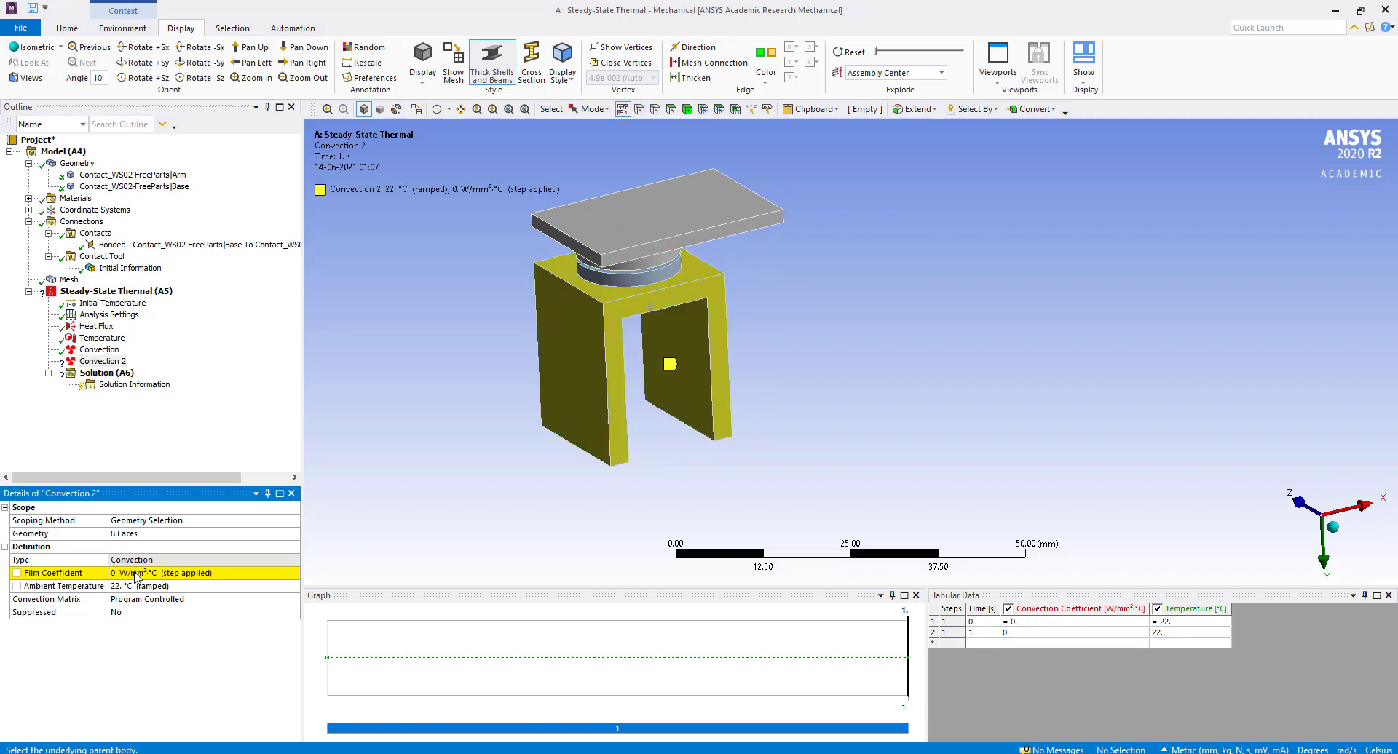
click(134, 573)
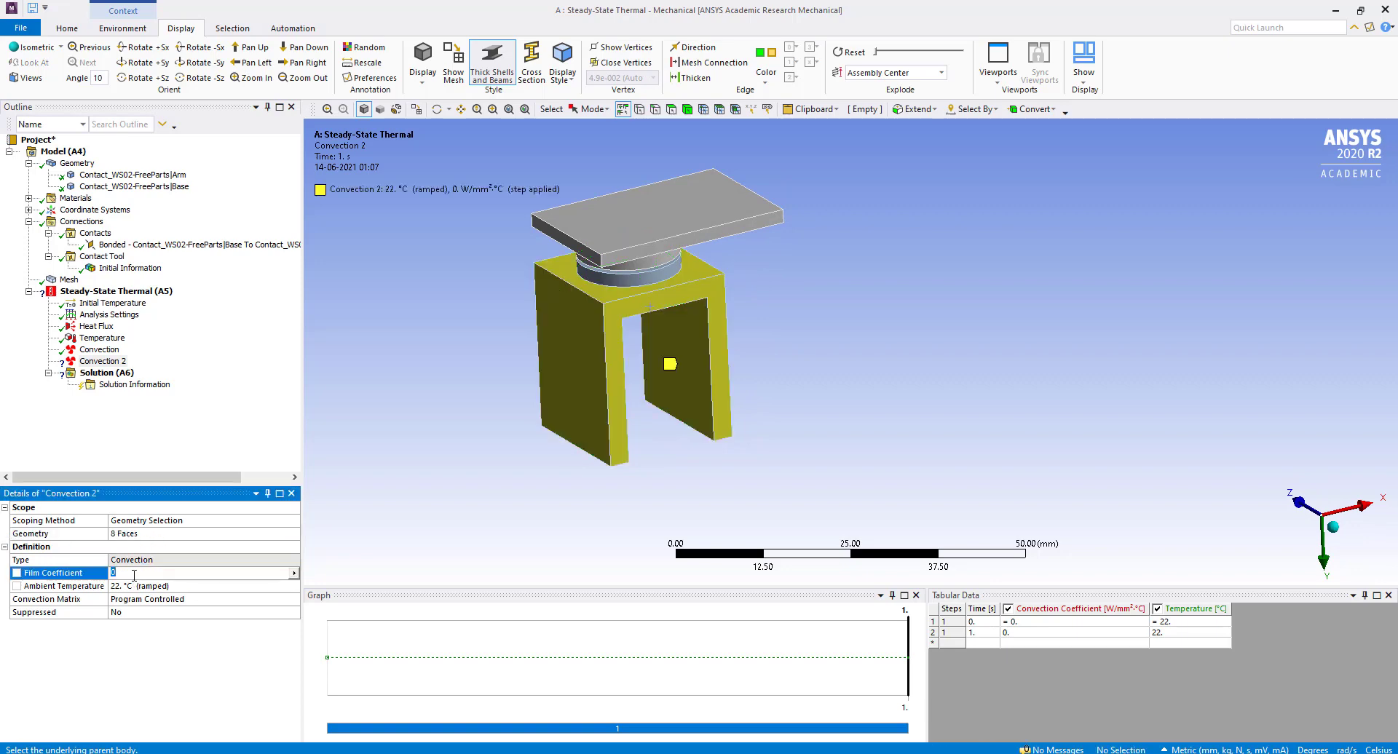
text(4.e-004 W/mm²·°C  (step applied)
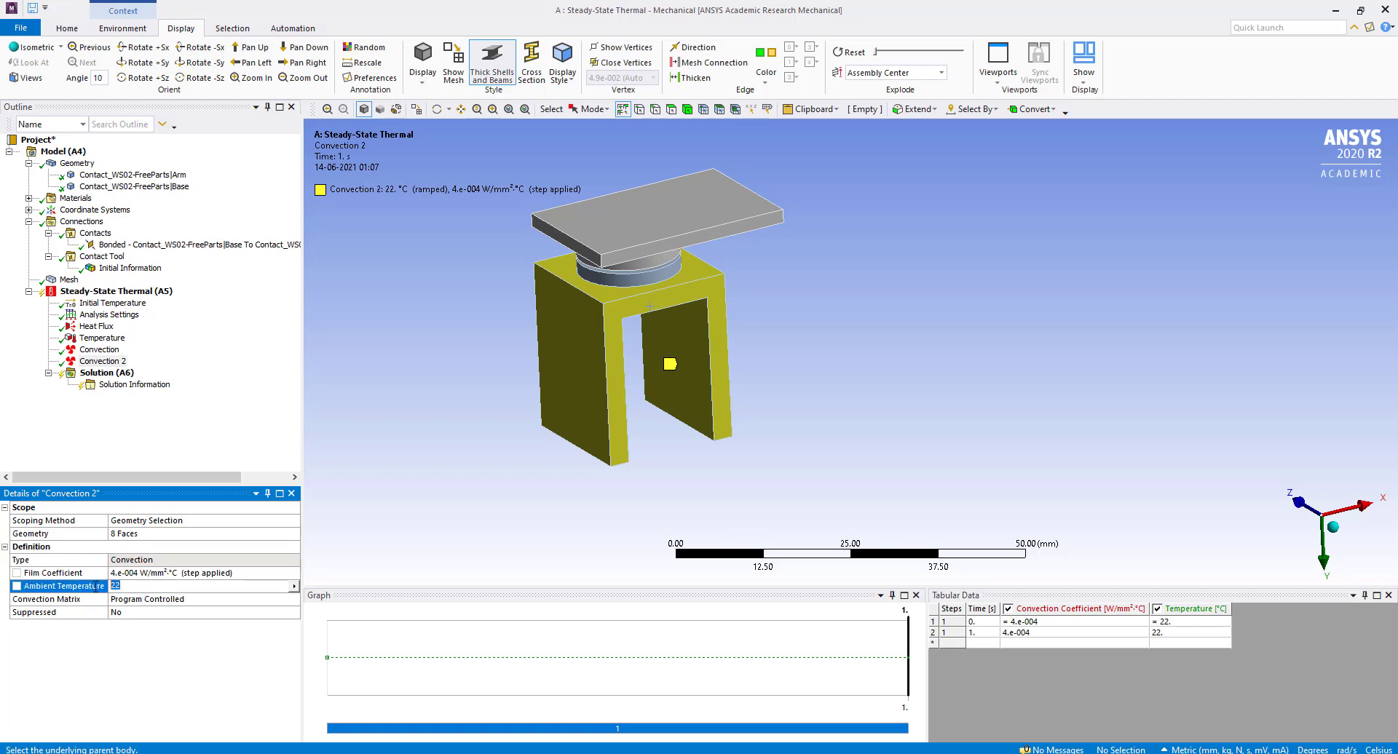
text(30. °C (ramped)
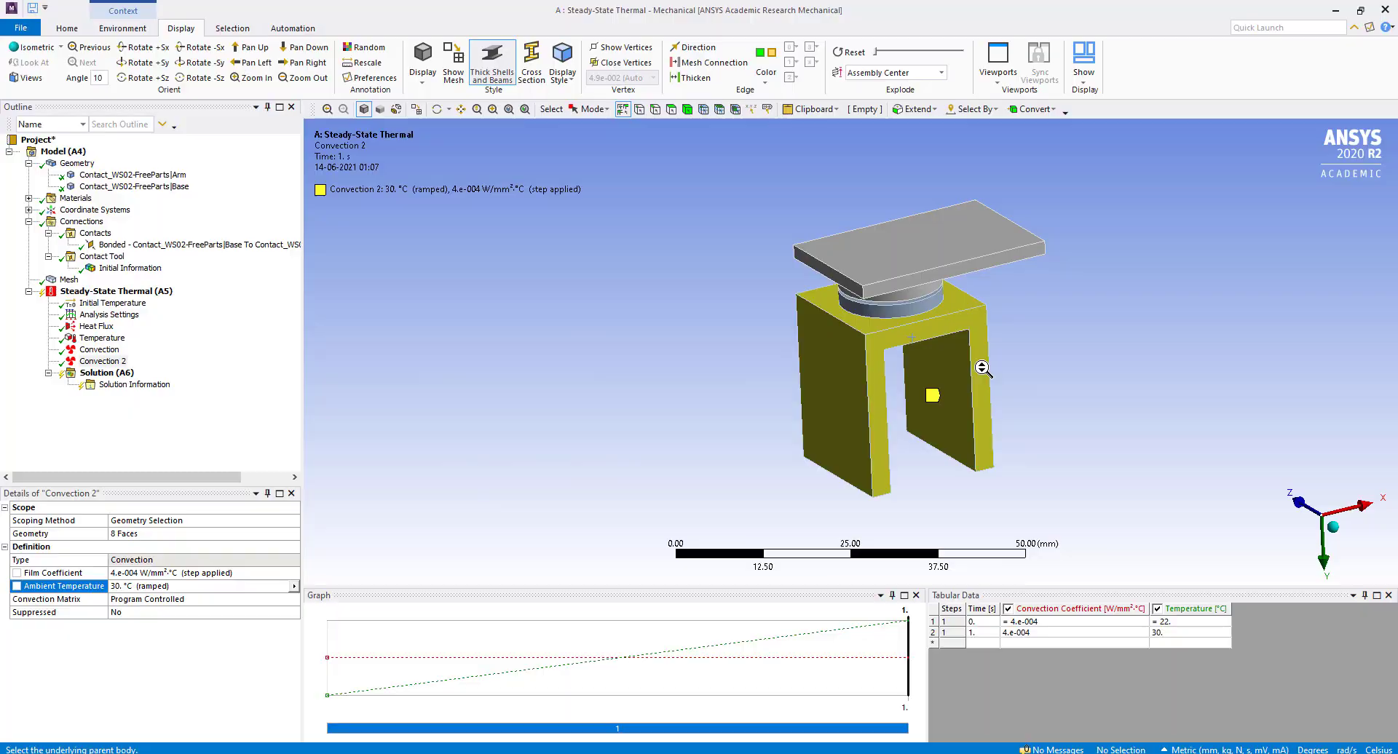
click(115, 290)
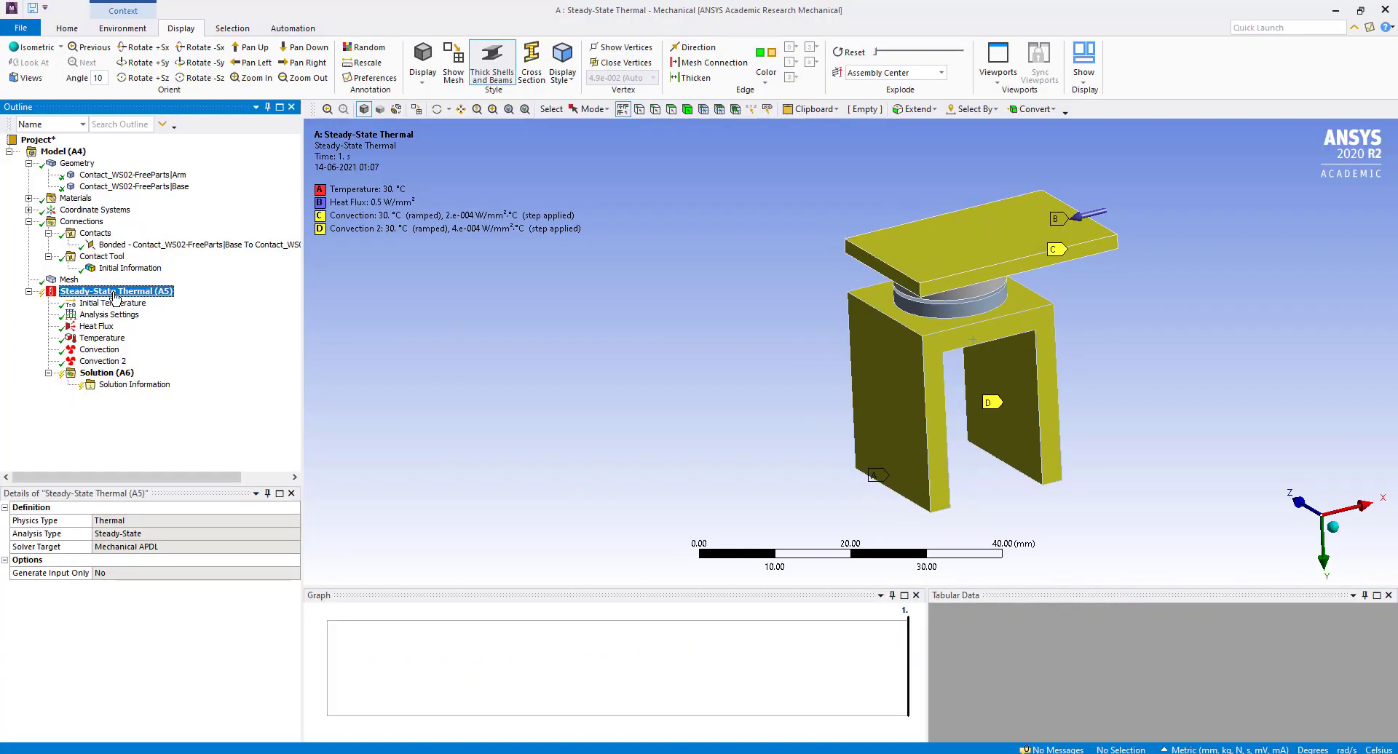
Solve the thermal analysis and create reaction probes for Temperature, Convection and Convection 2.
right_click(114, 291)
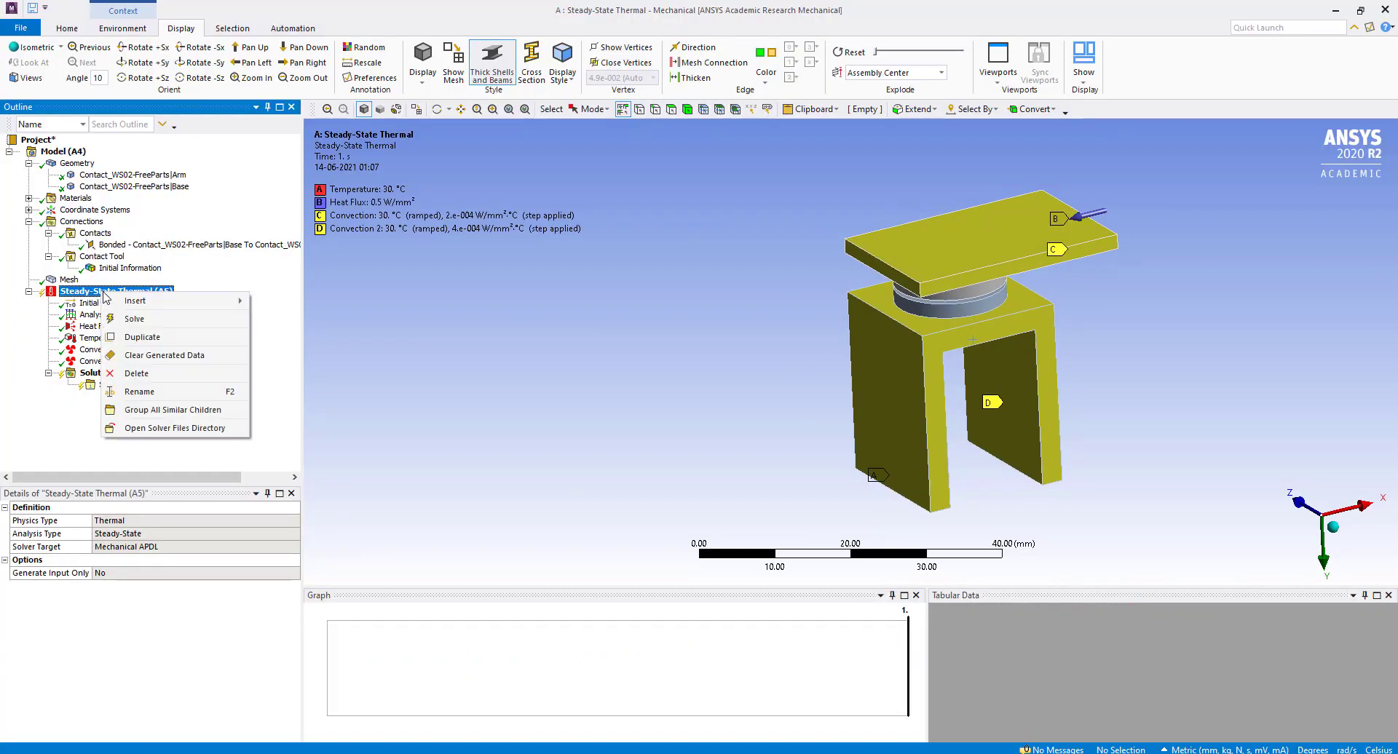
click(134, 318)
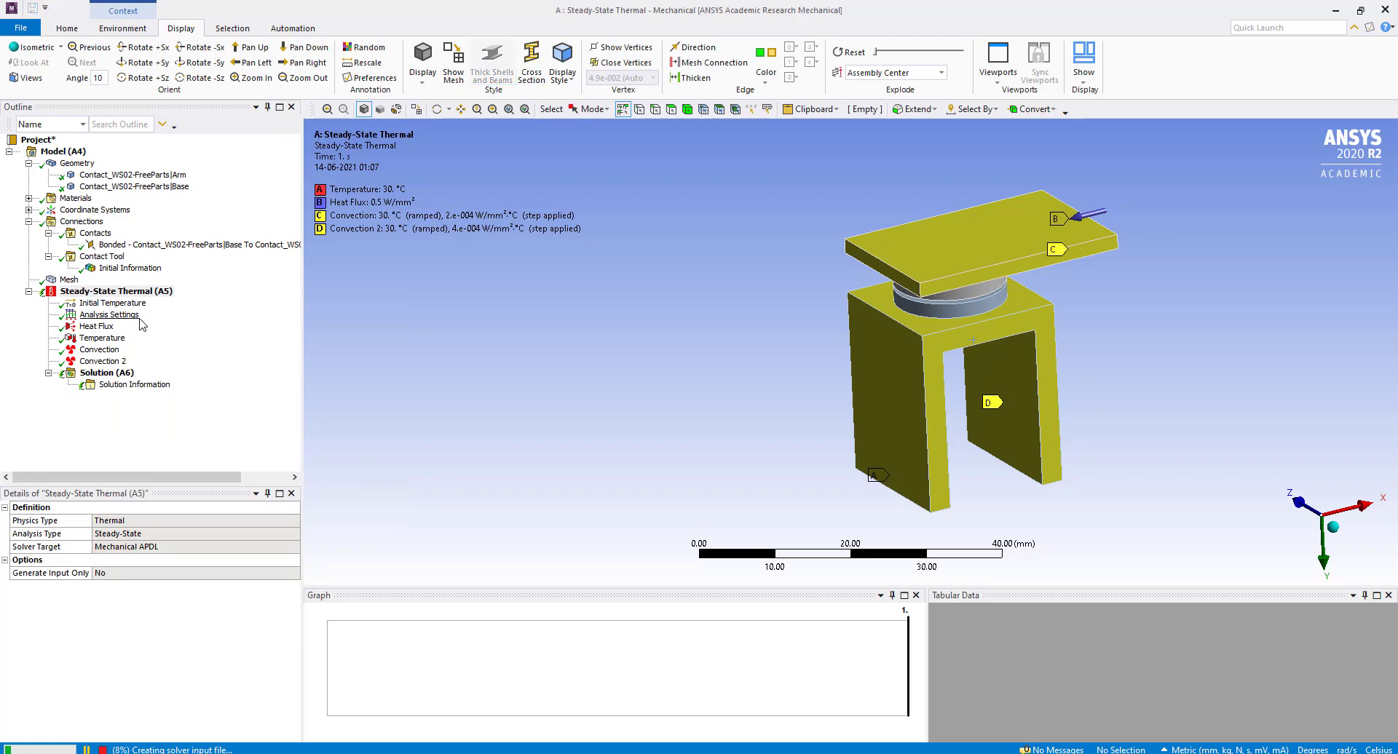
click(106, 372)
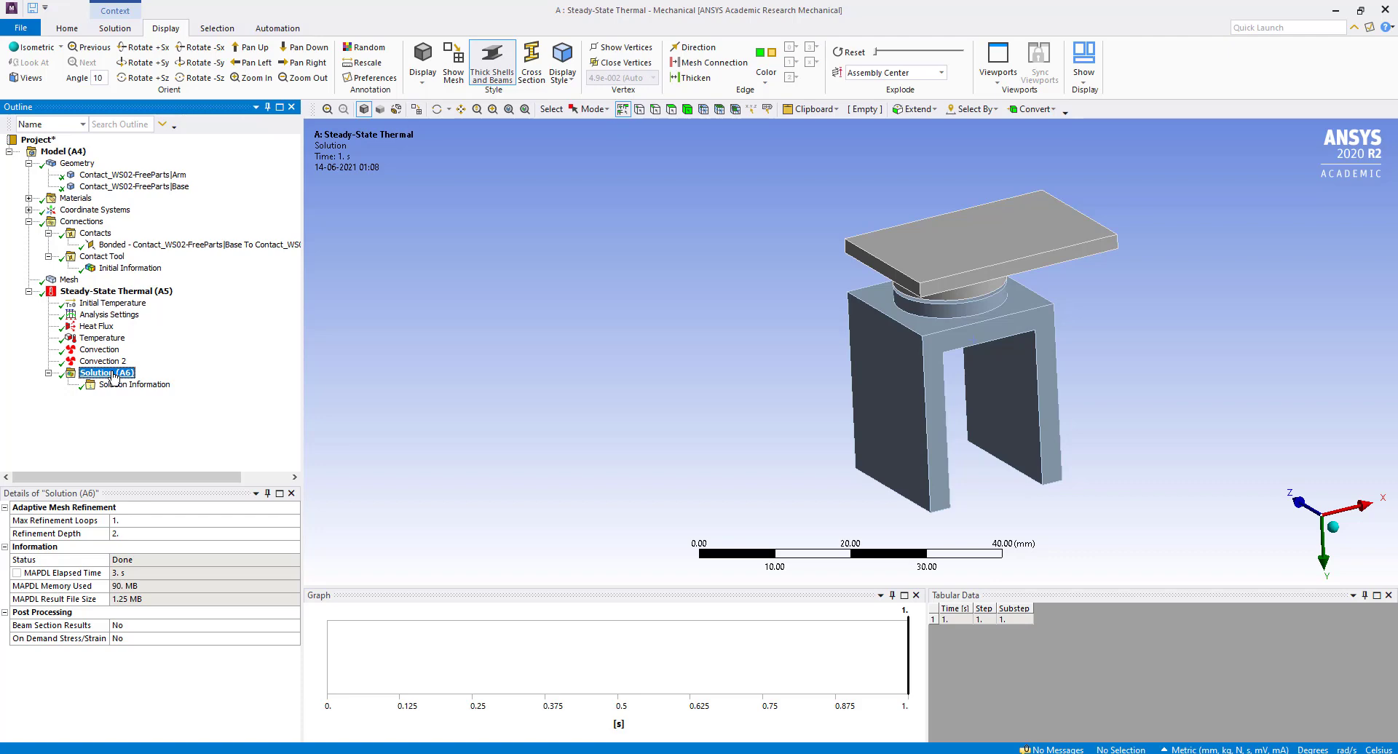
mouse_move(103, 339)
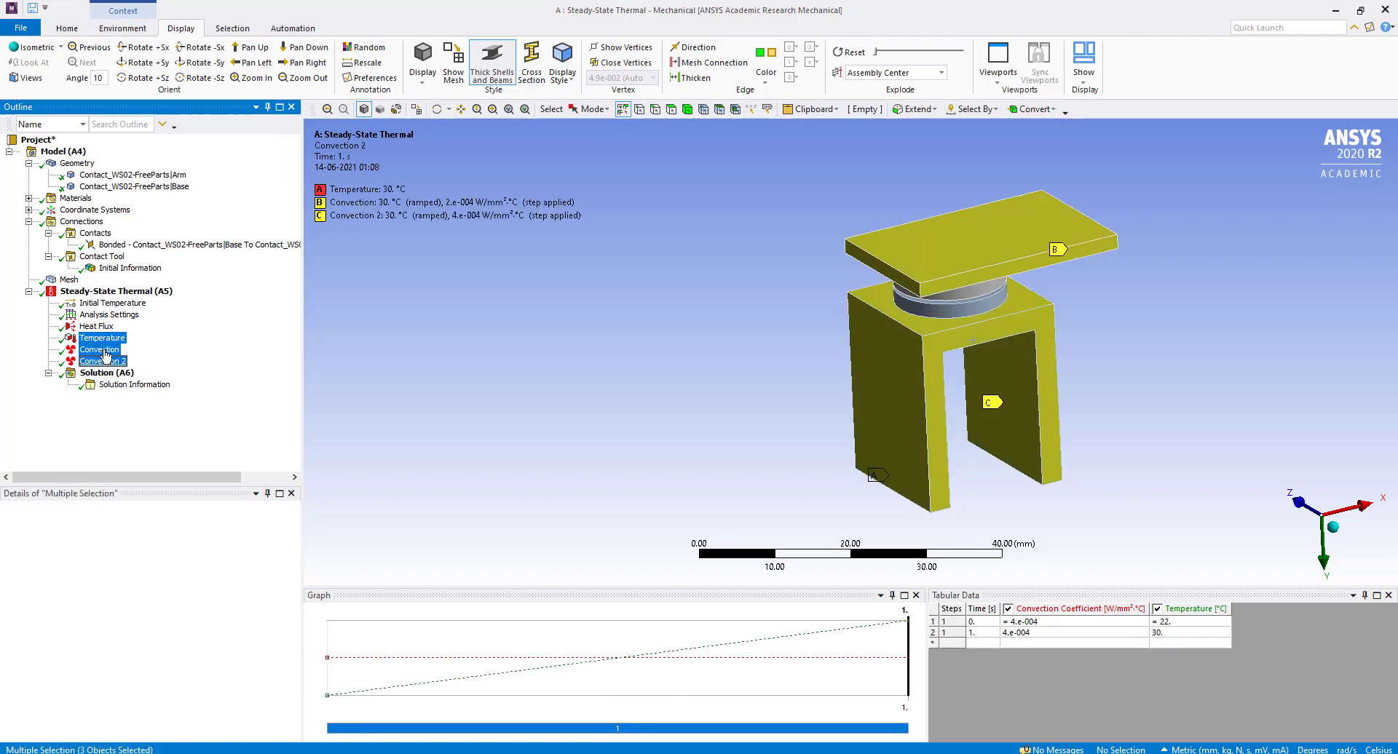
click(107, 372)
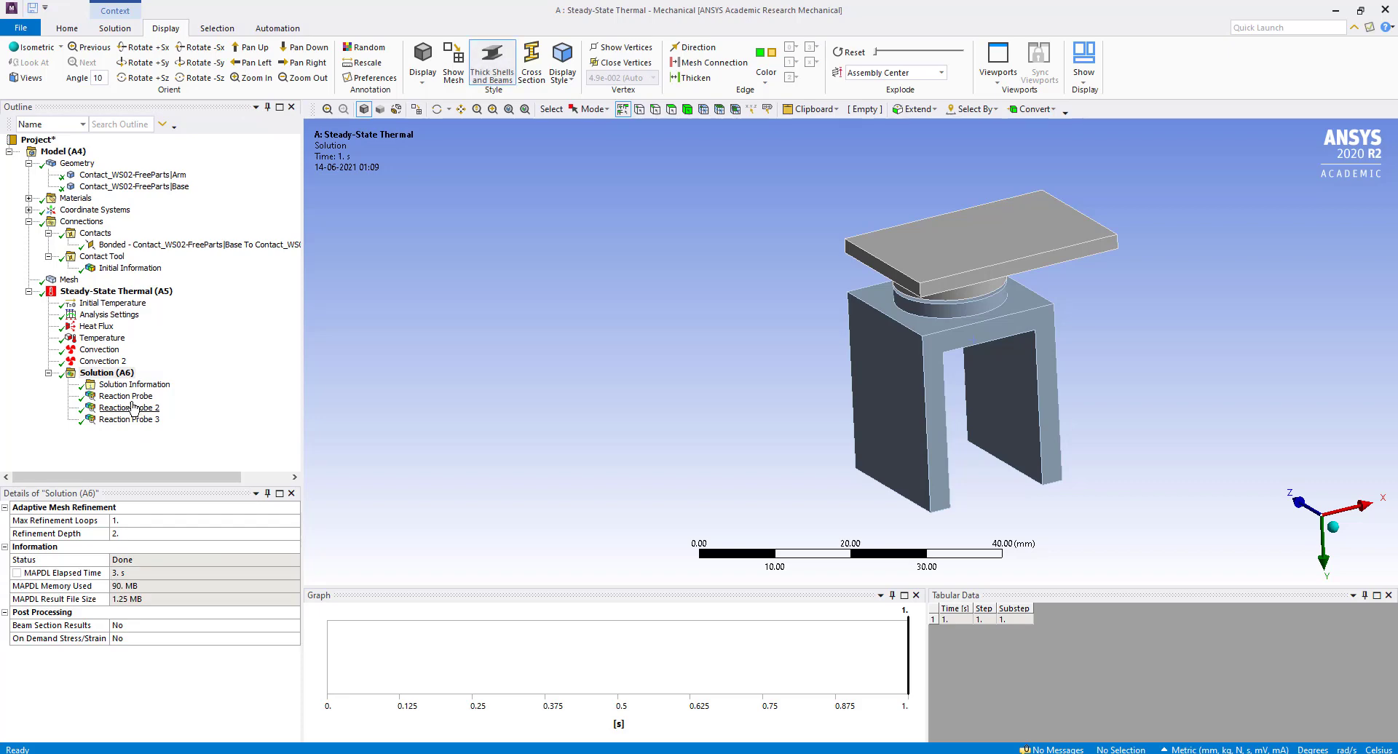
Review the reaction probe heat values (about -1e-10 W, -20 W, 4.3e-10 W).
click(125, 396)
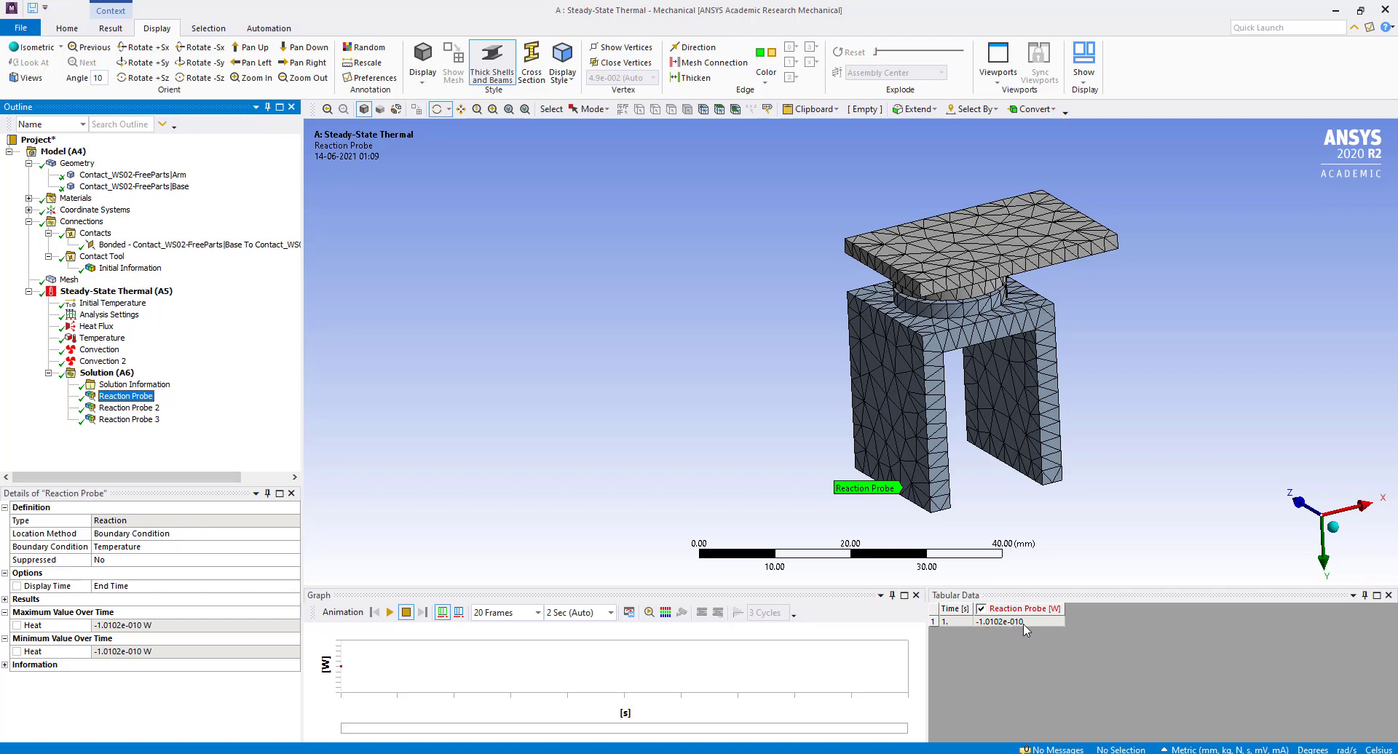
mouse_move(1016, 628)
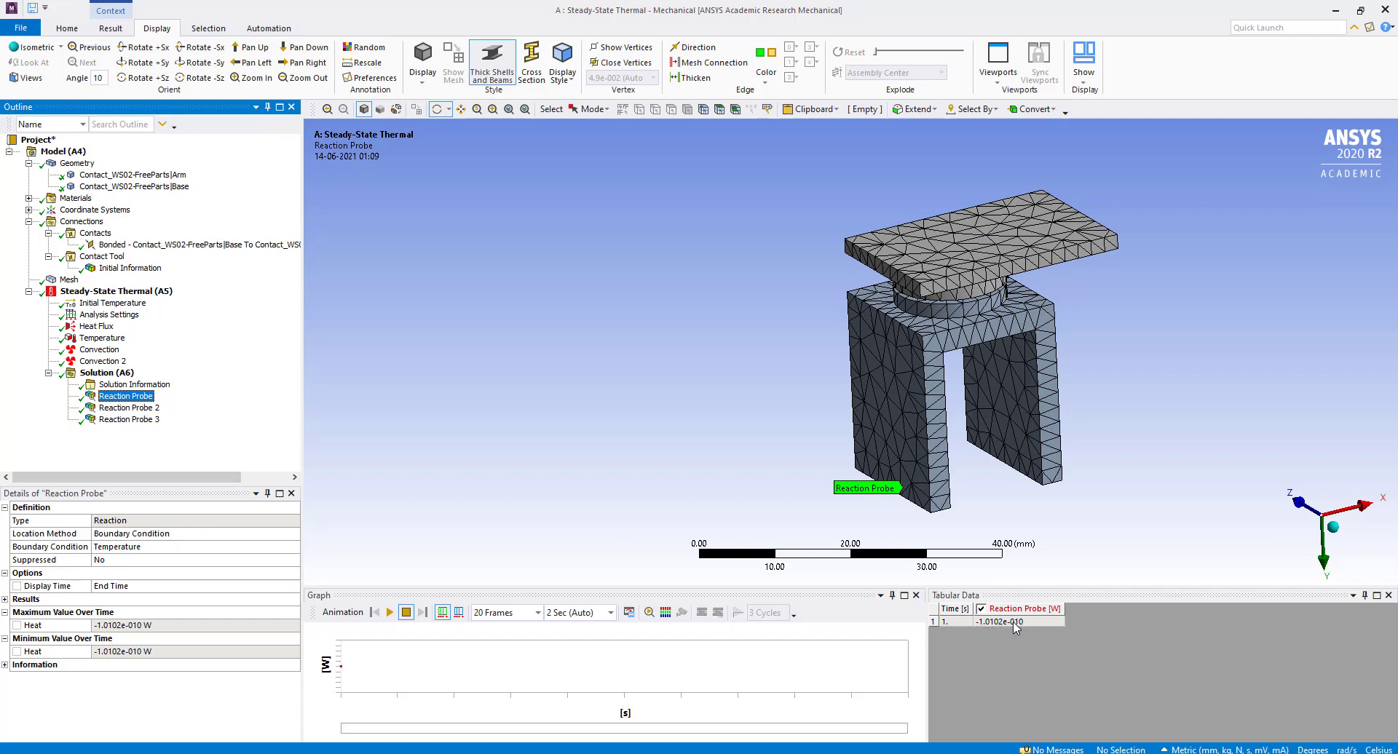
click(130, 408)
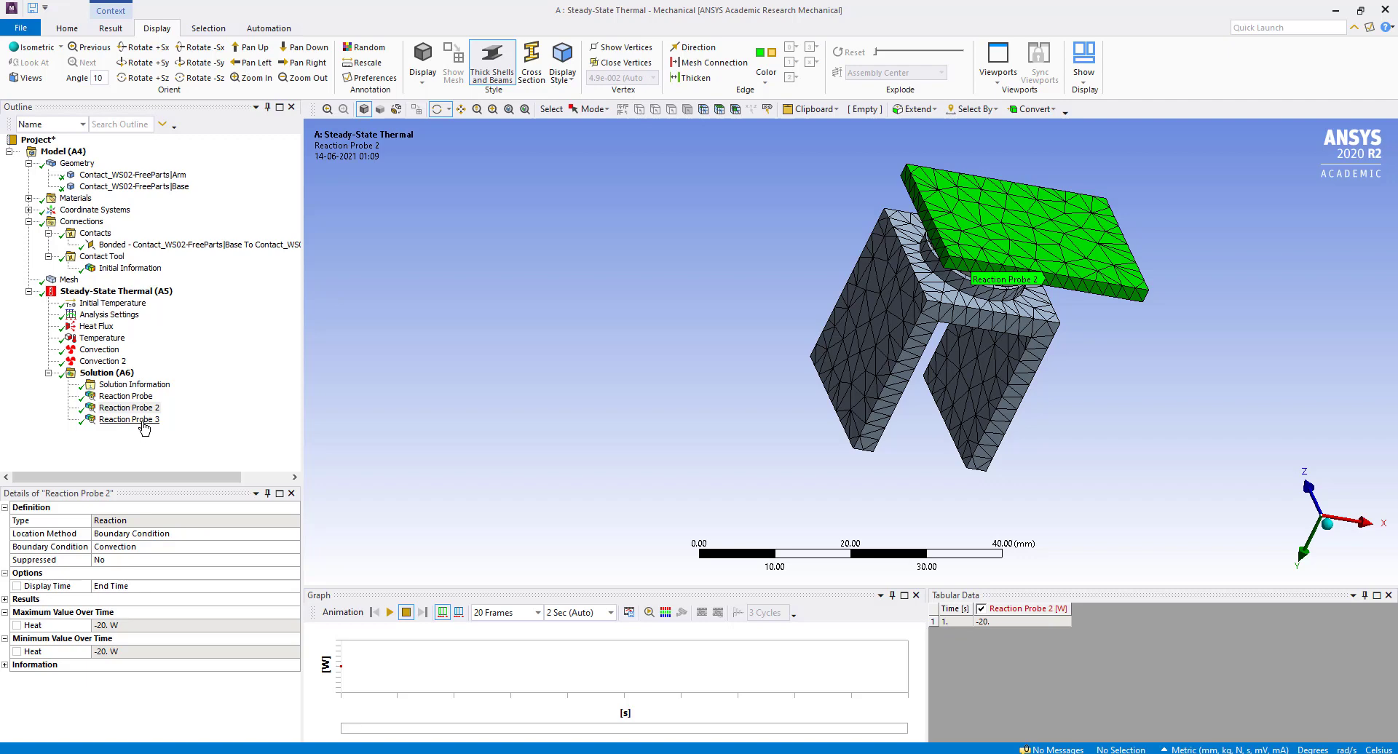
click(129, 419)
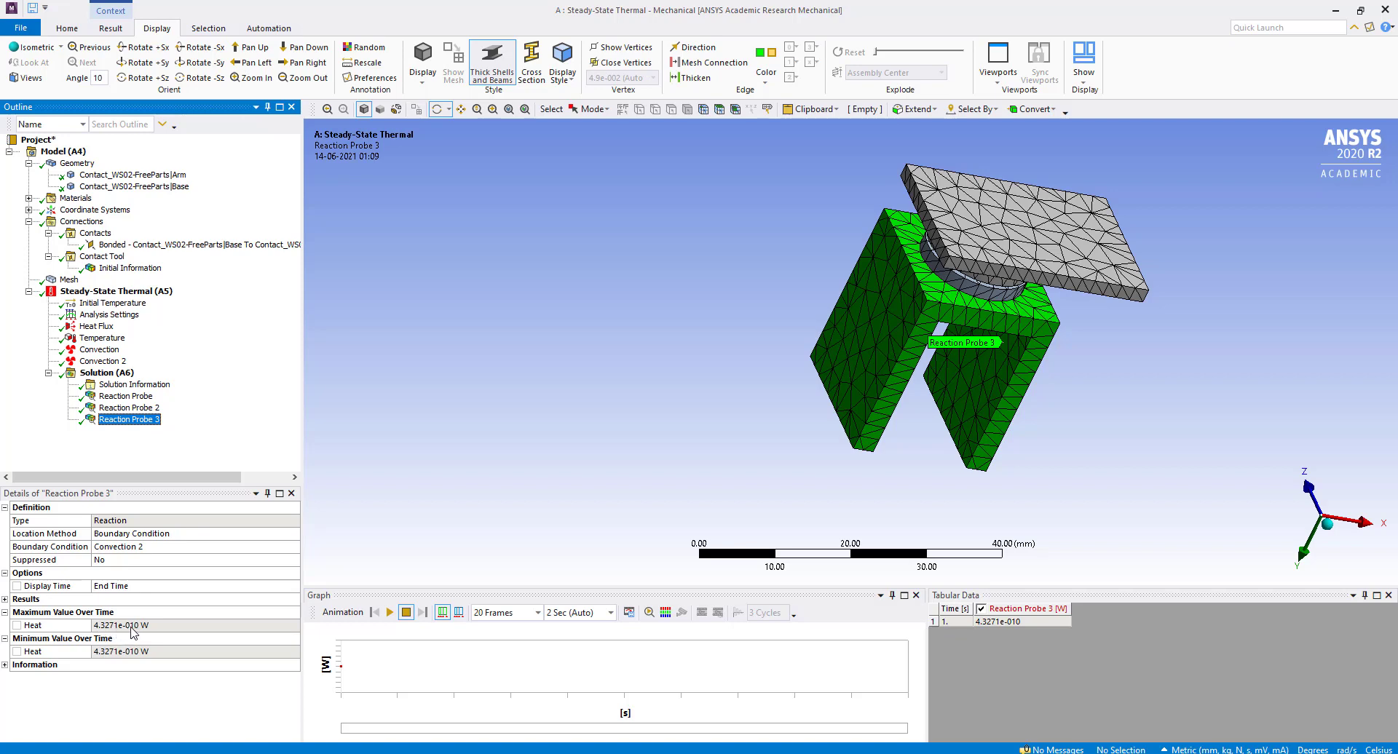
mouse_move(150, 634)
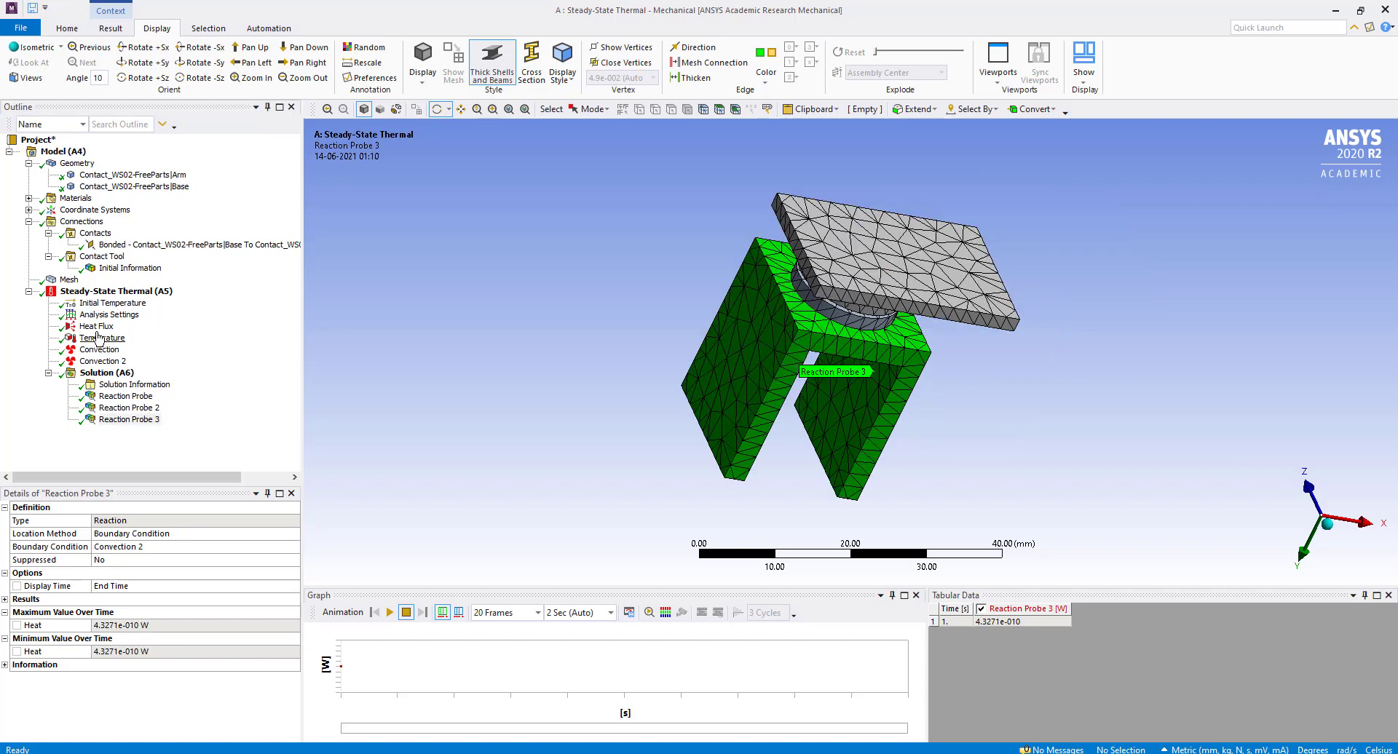
click(96, 326)
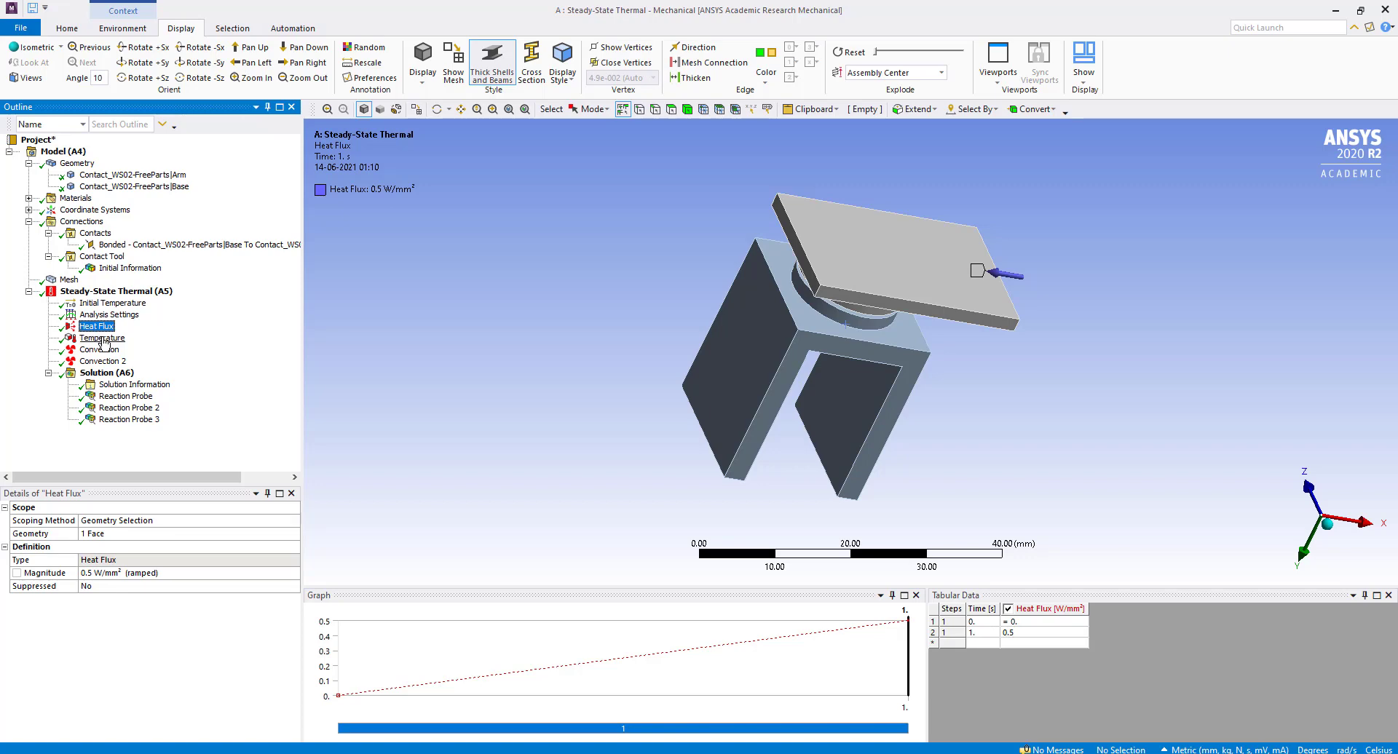
Review the 30 °C Temperature load, then bring up Solution's thermal result options.
click(101, 338)
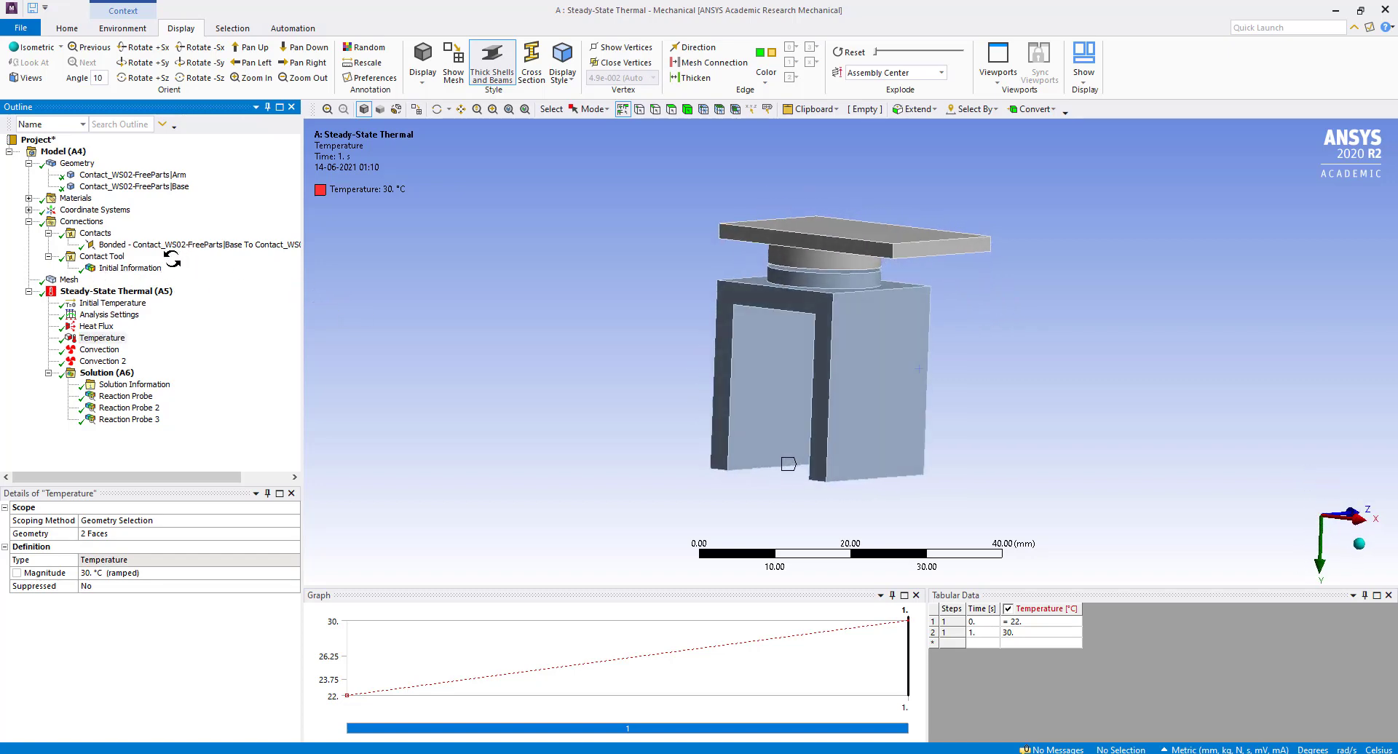
click(941, 248)
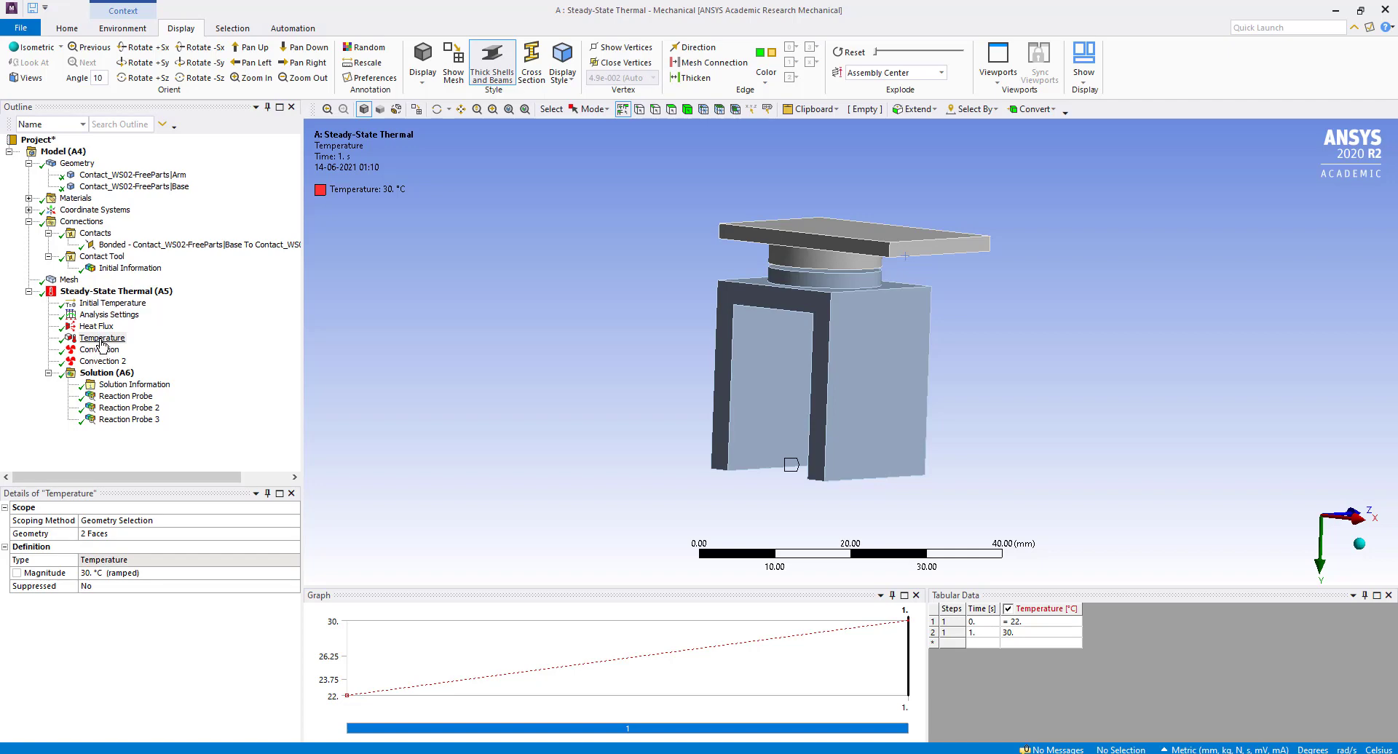
right_click(104, 373)
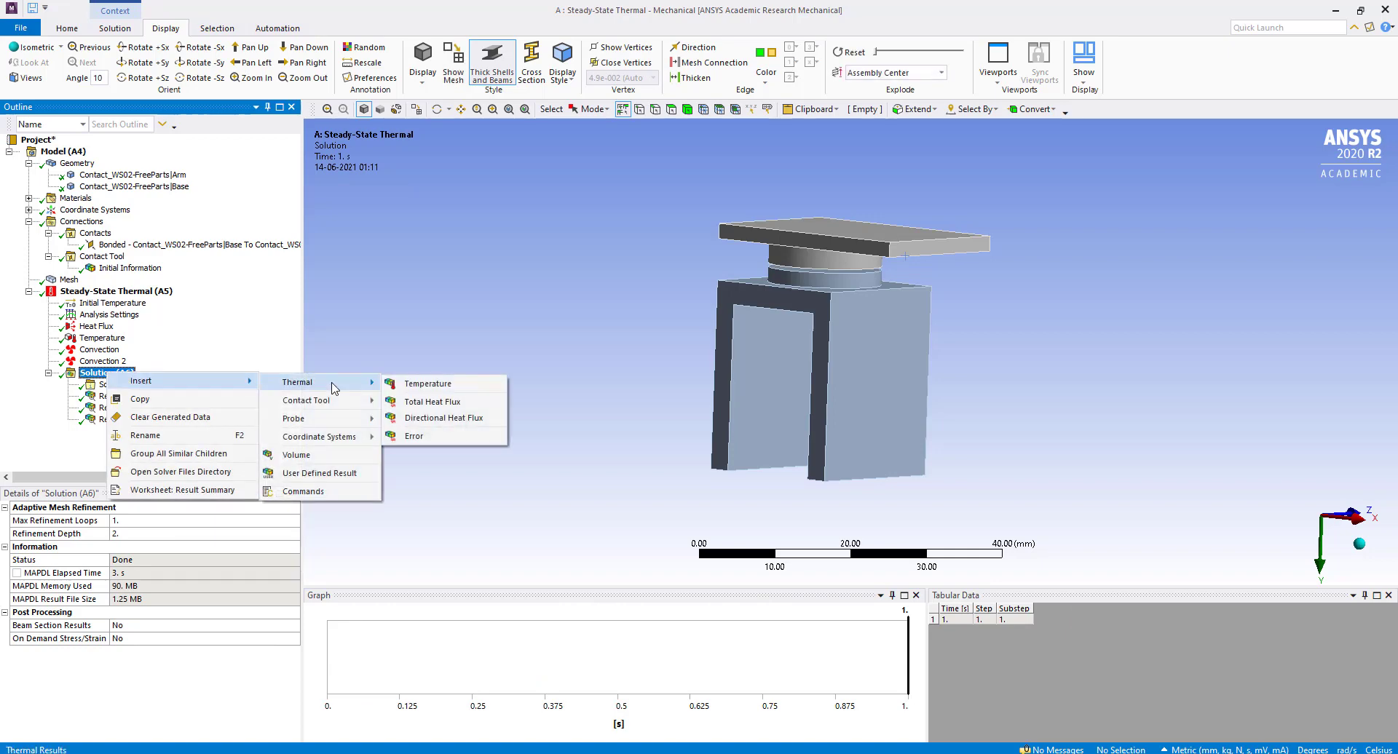
Insert a Temperature result and evaluate it, showing contours from 30 to 178.58 °C.
click(429, 384)
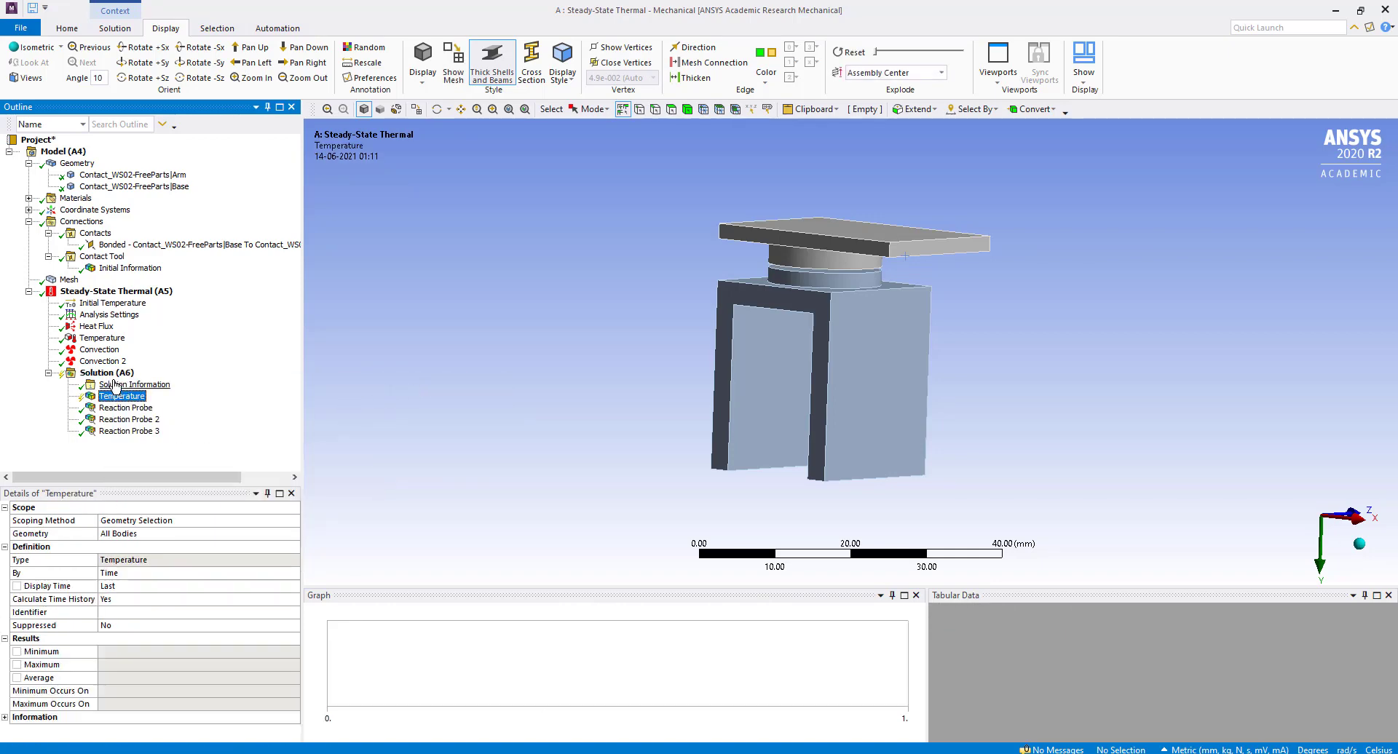
right_click(122, 396)
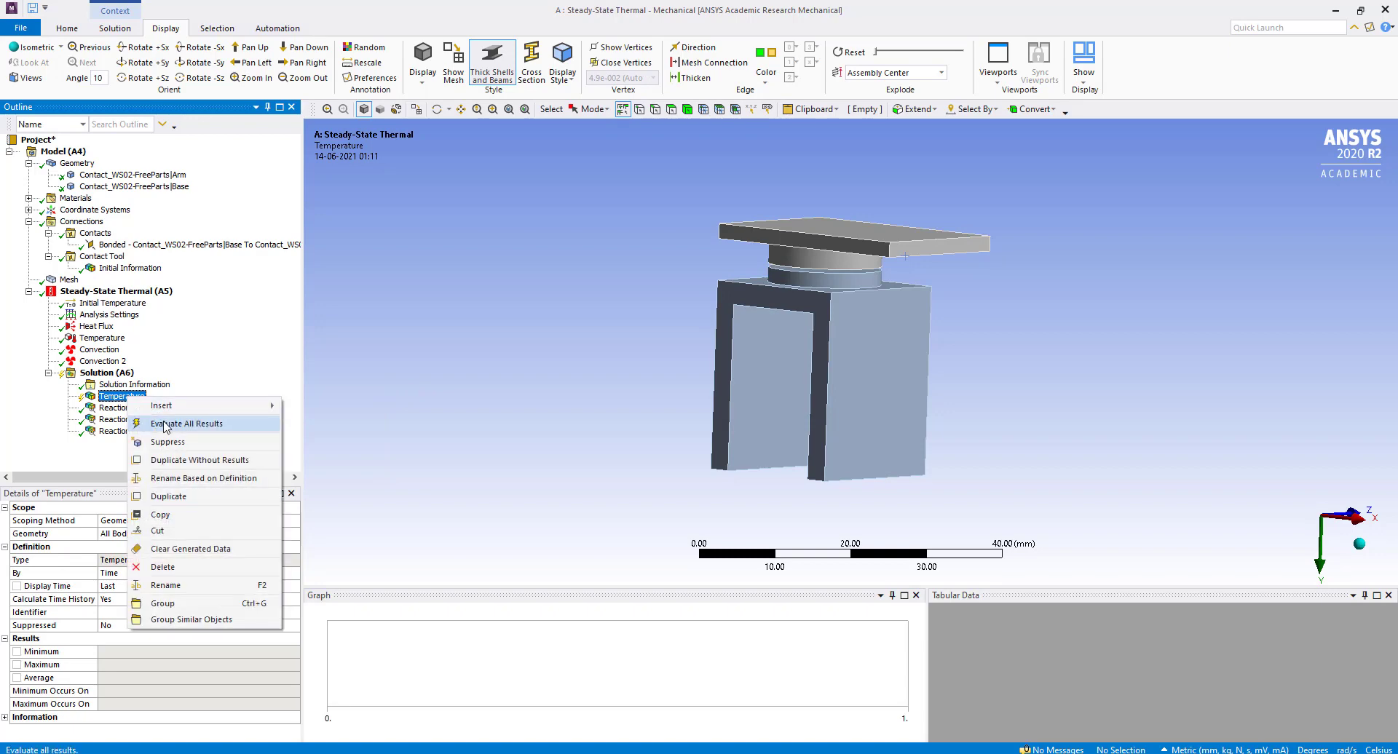
click(187, 424)
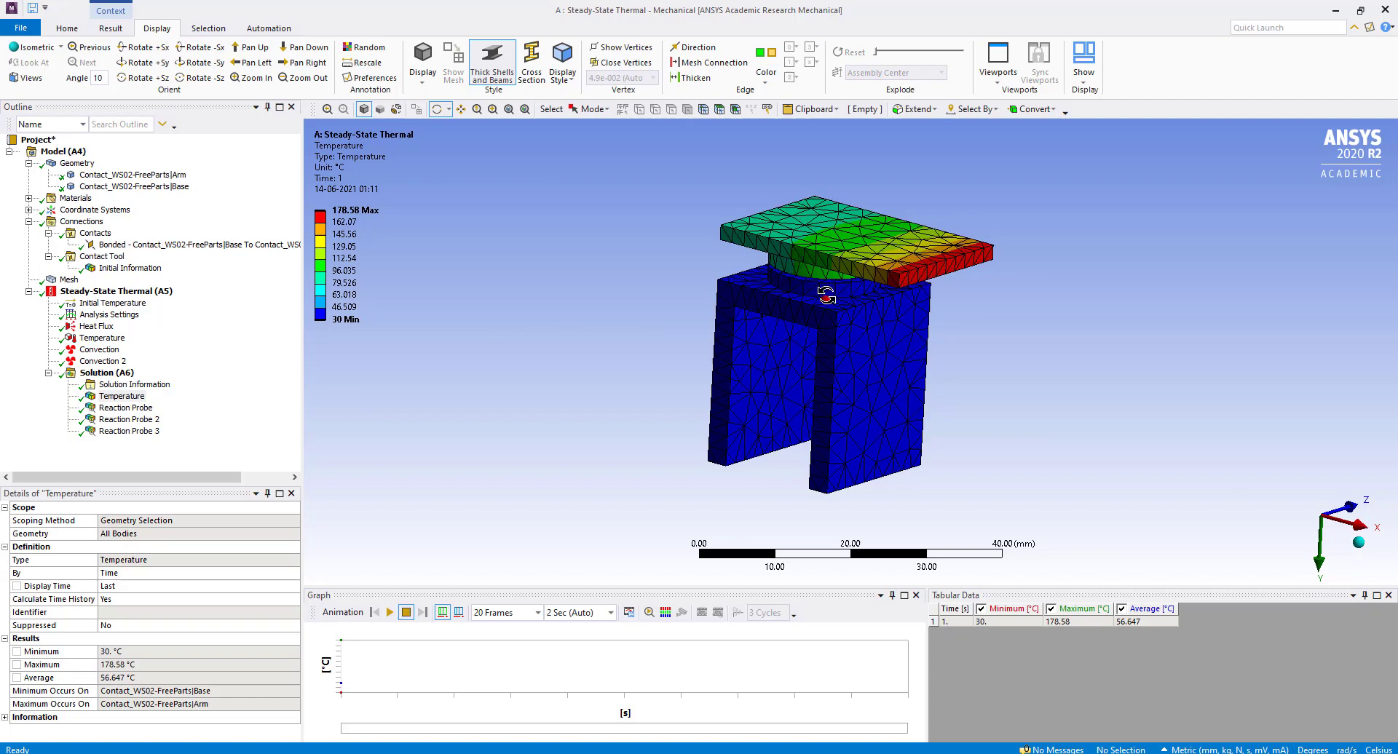
drag(825, 294, 840, 384)
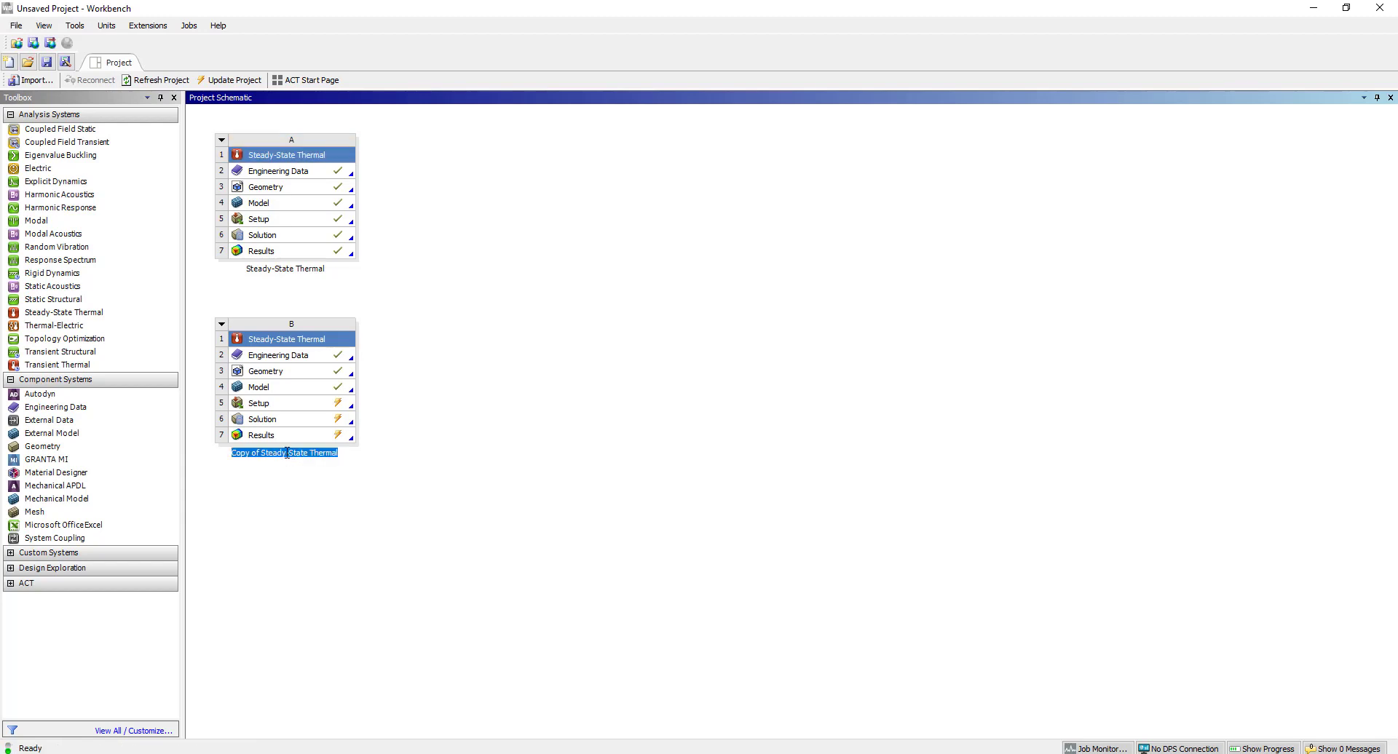
Rename the duplicated thermal system 'Closed Contact' and launch its Setup in Mechanical.
text(Closed Contact)
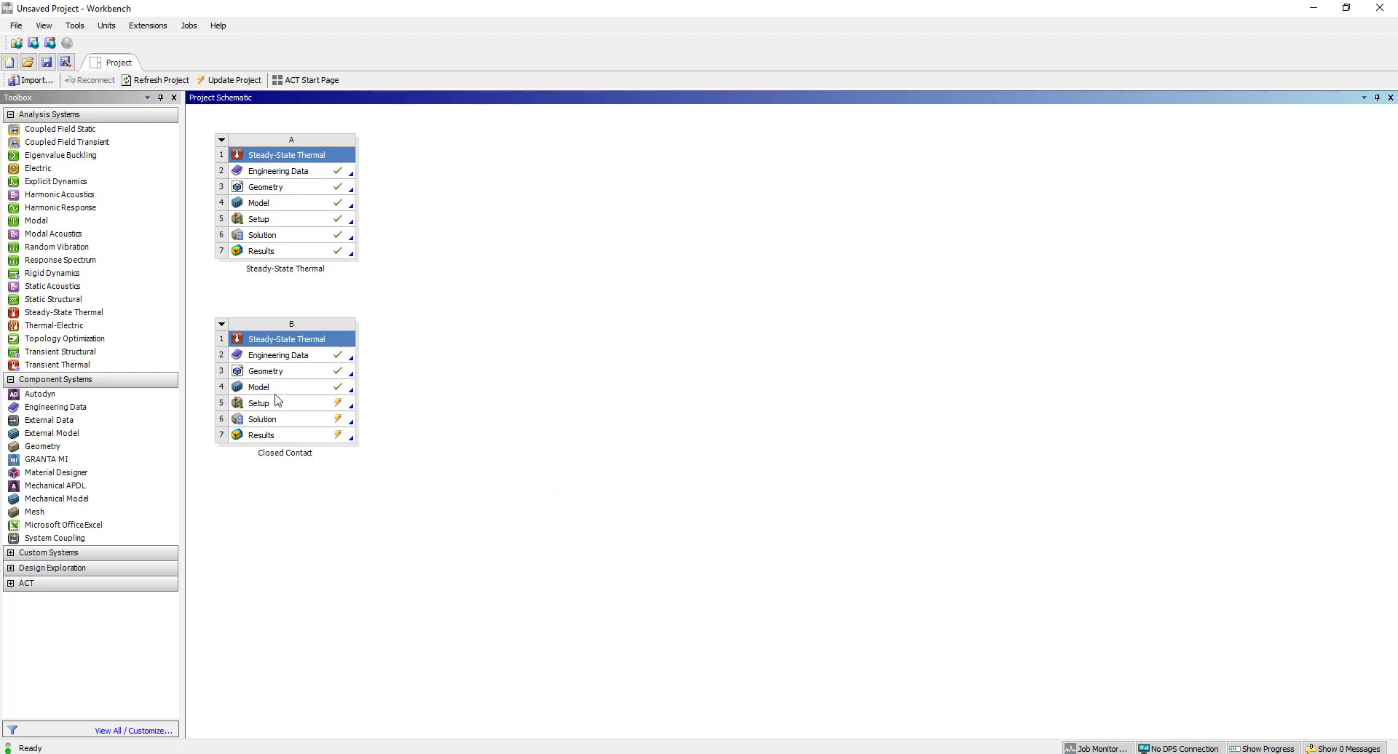
double_click(258, 386)
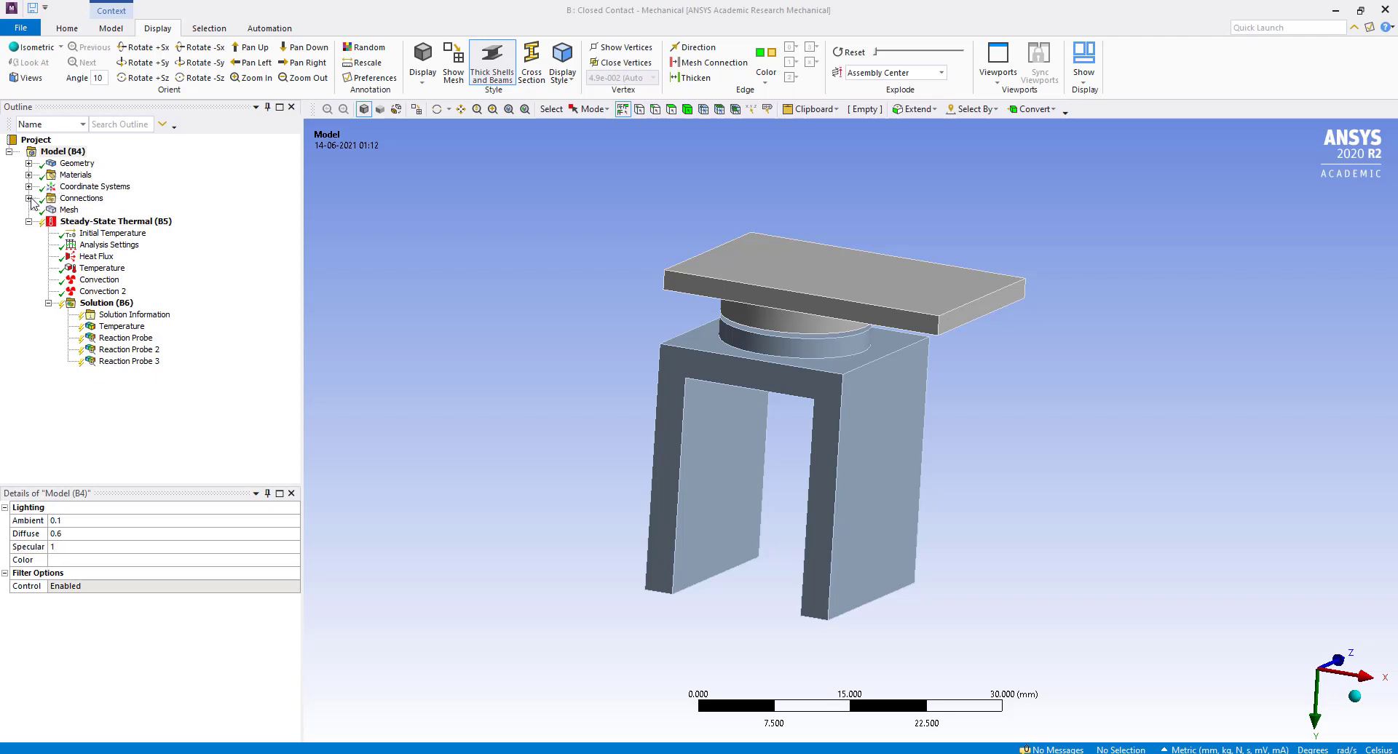
Check the bonded base-to-arm contact's 1 mm pinball radius and expand the Contact Tool's Initial Information.
click(29, 198)
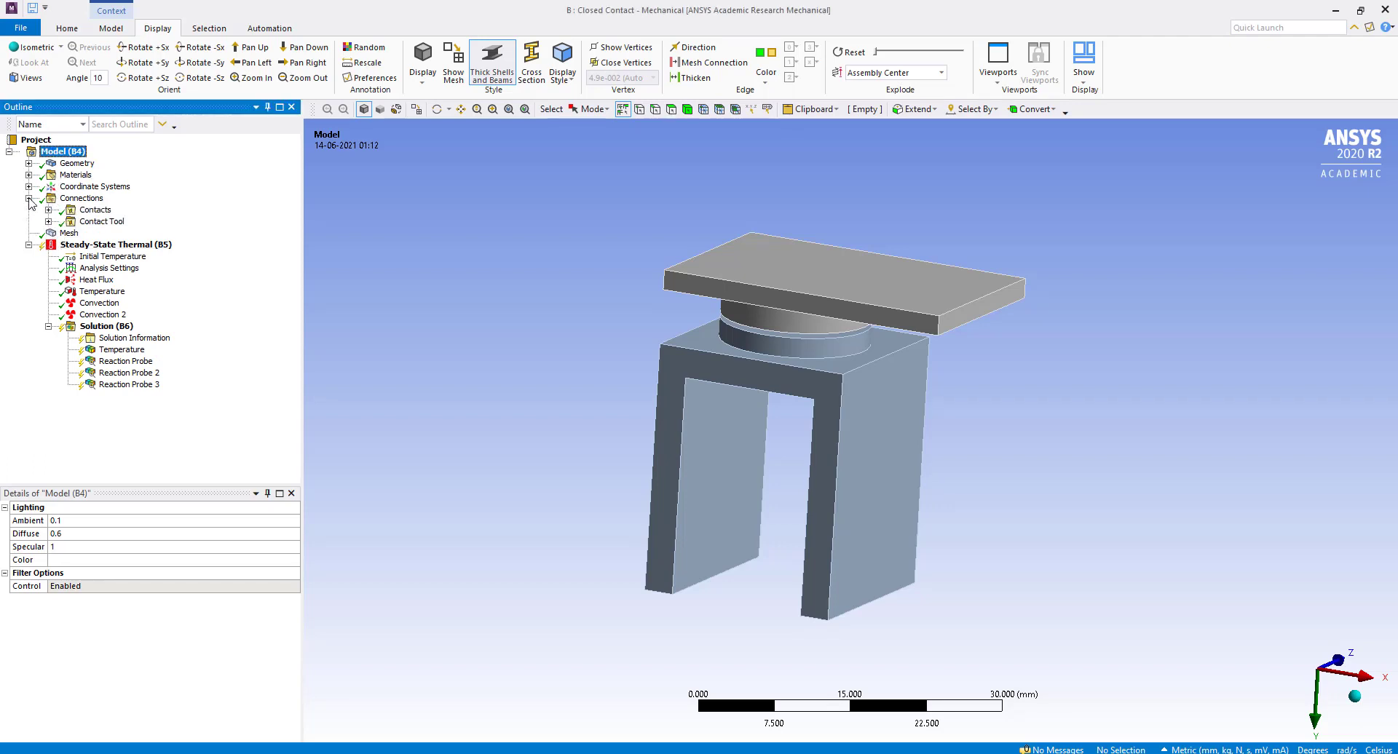
click(51, 210)
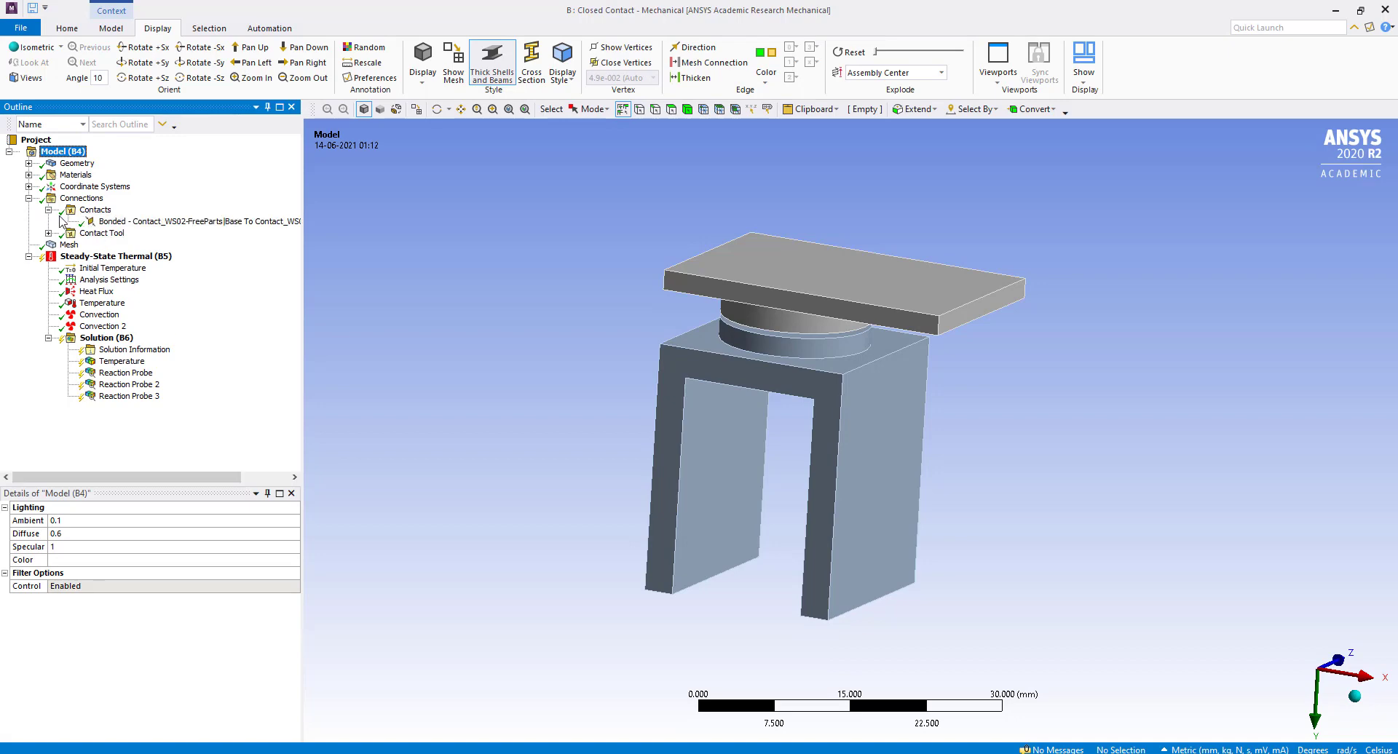
click(160, 221)
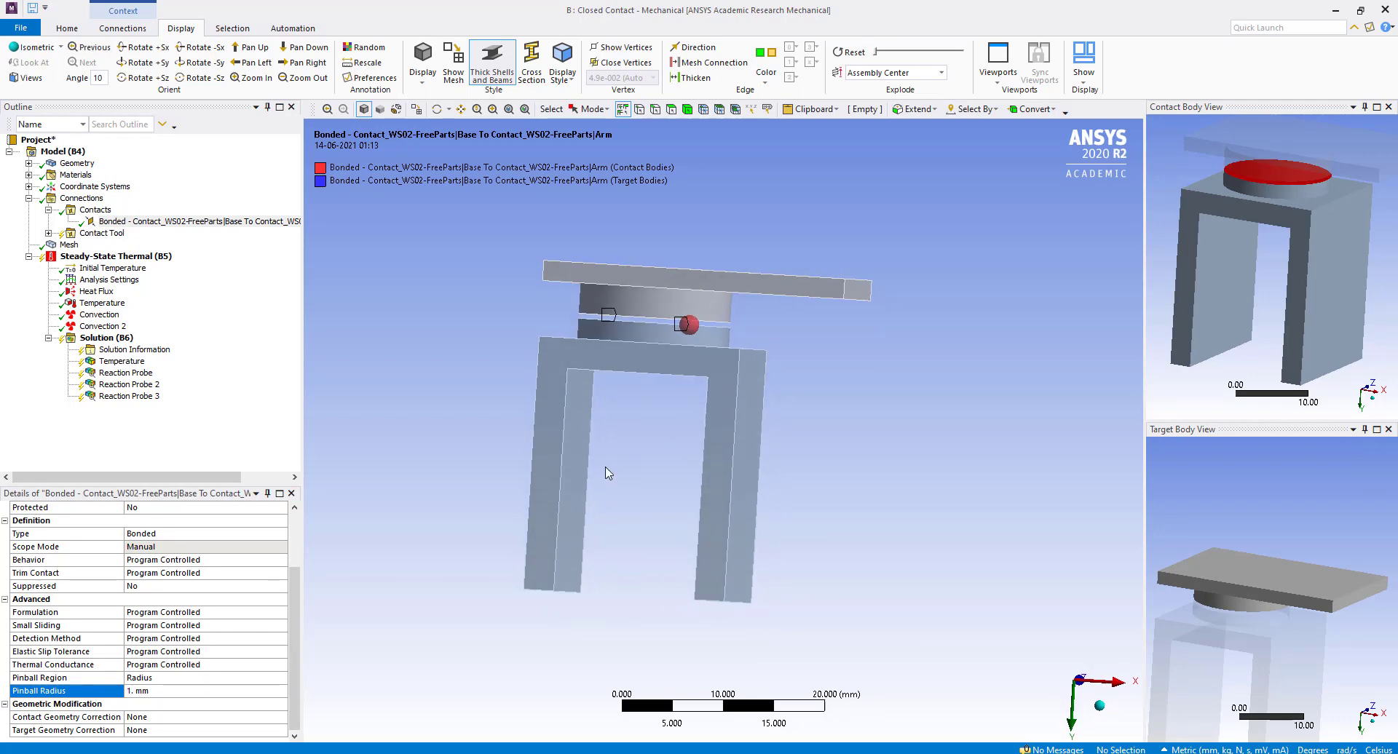
mouse_move(381, 341)
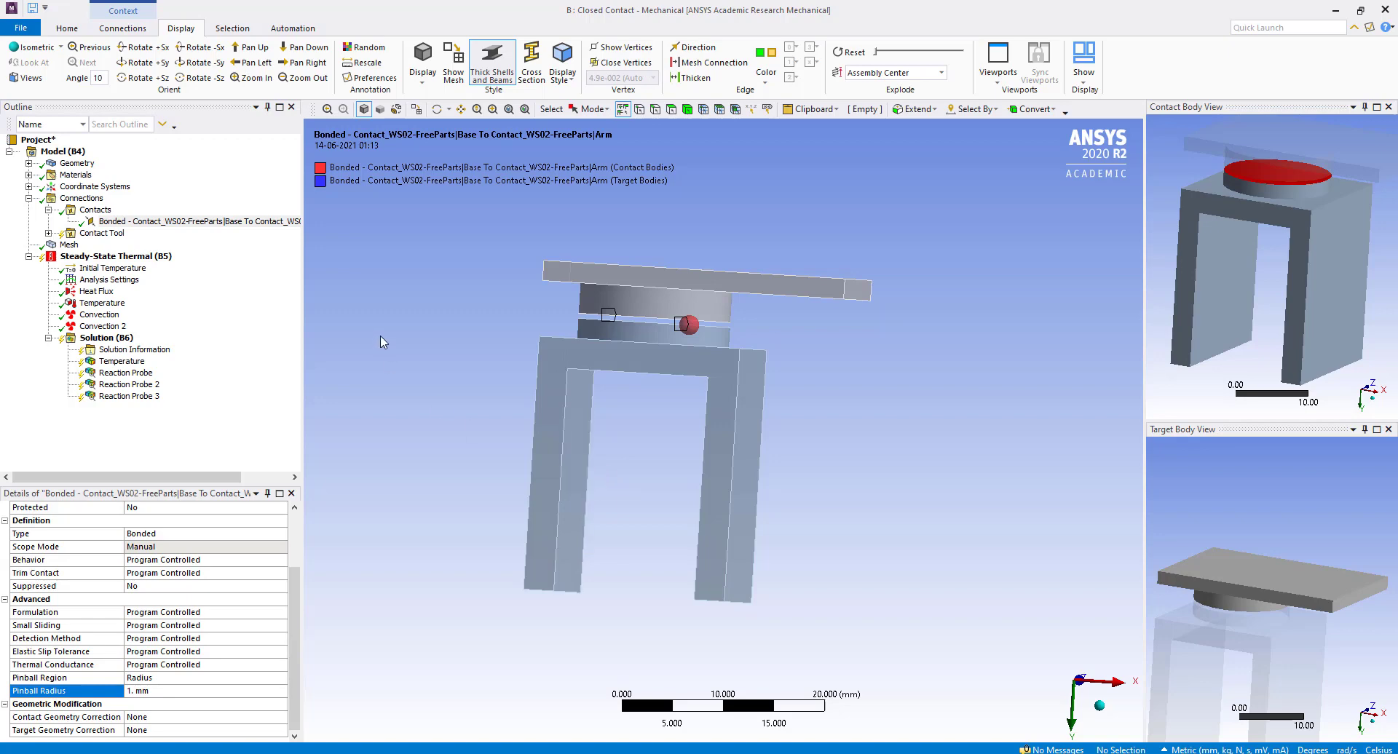
click(51, 233)
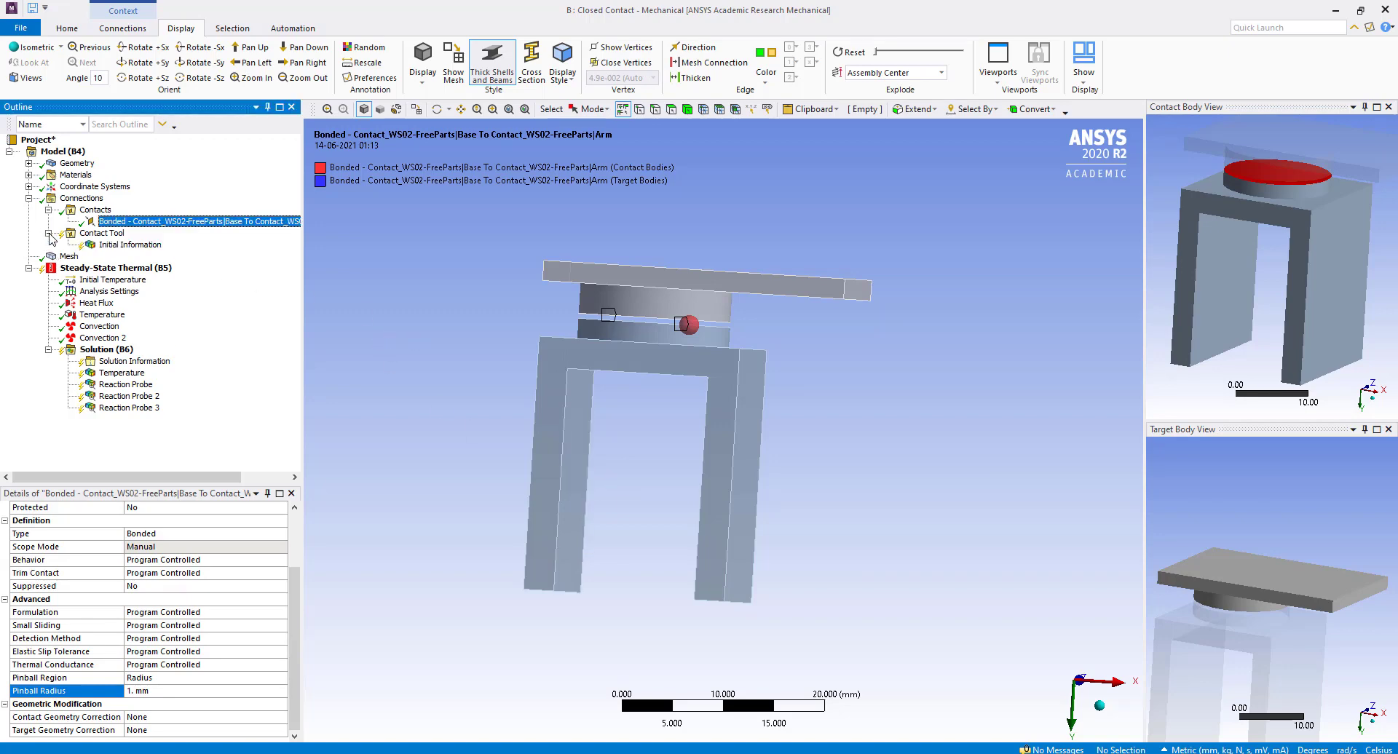
right_click(128, 245)
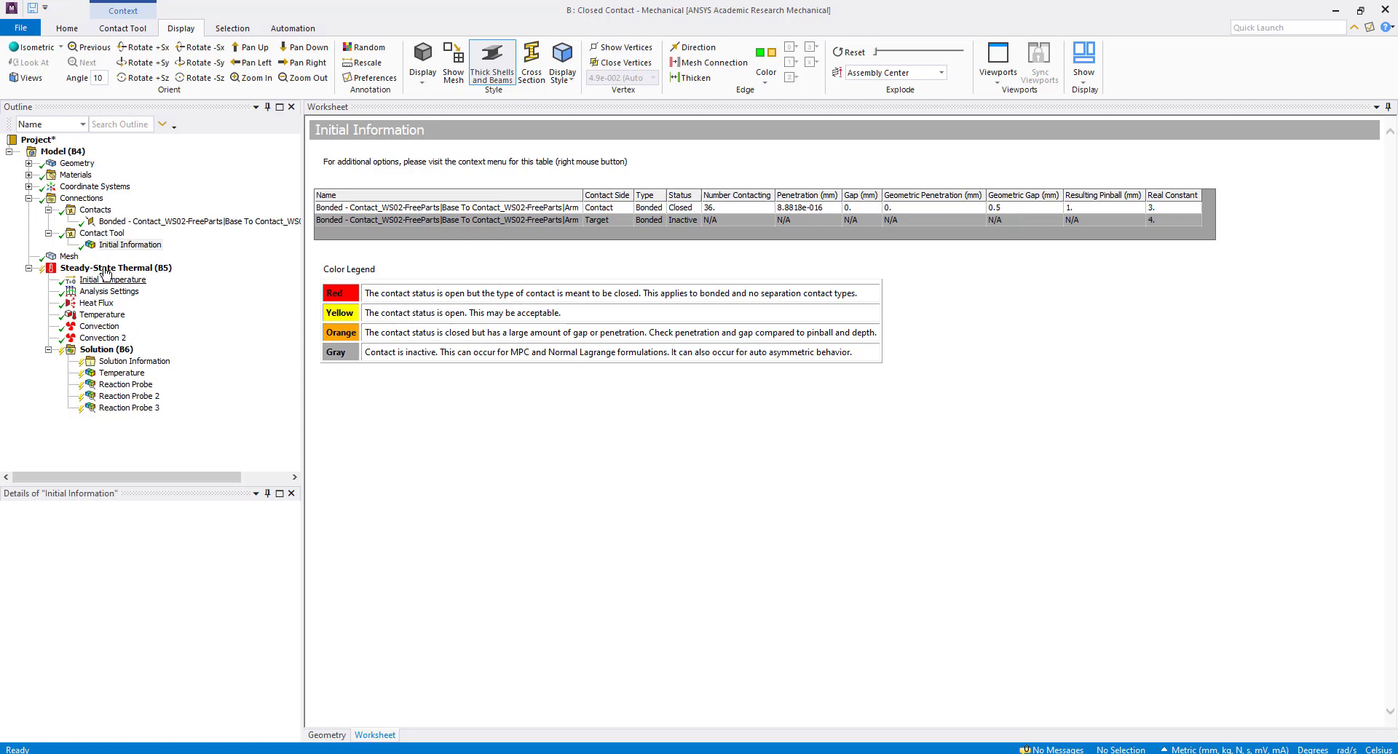
Bring up the Steady-State Thermal (B5) context menu.
right_click(116, 267)
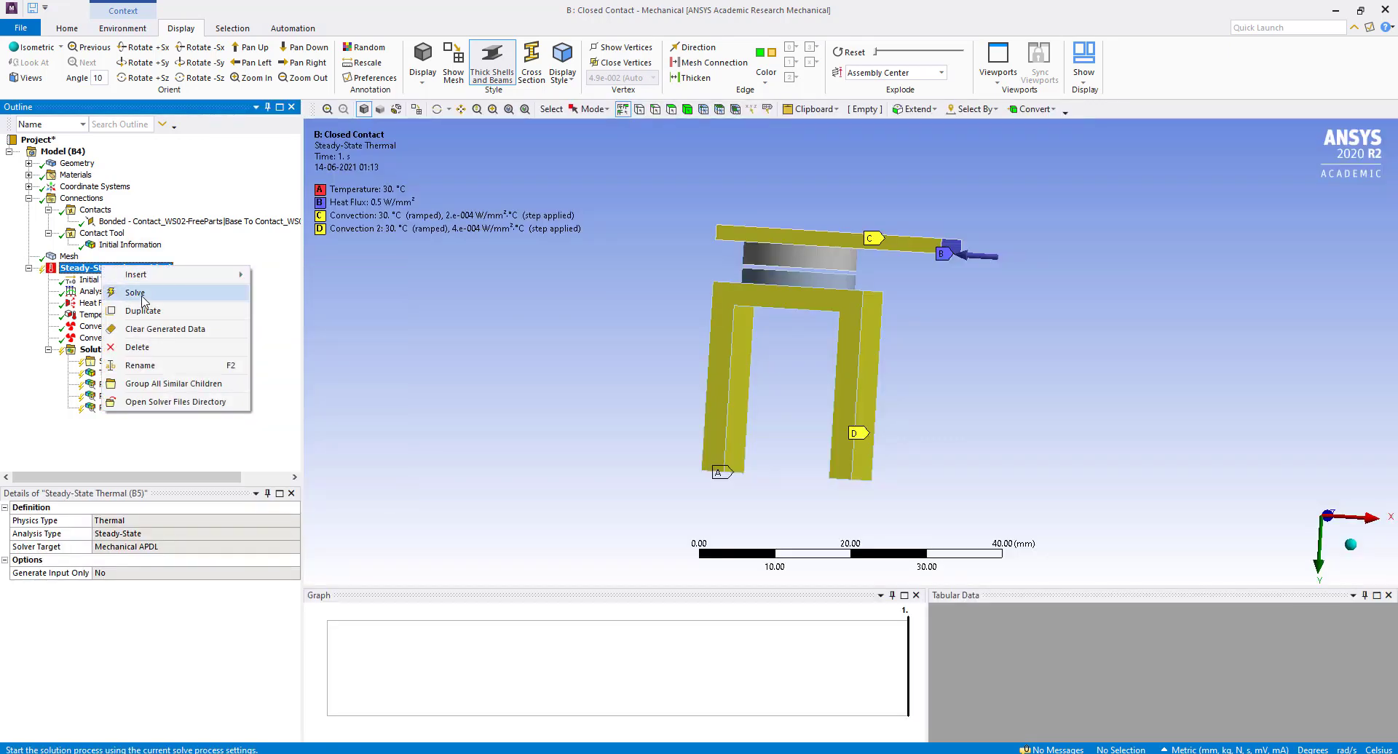
Solve Steady-State Thermal (B5), yielding temperatures from 30 to 146.39 °C.
click(135, 292)
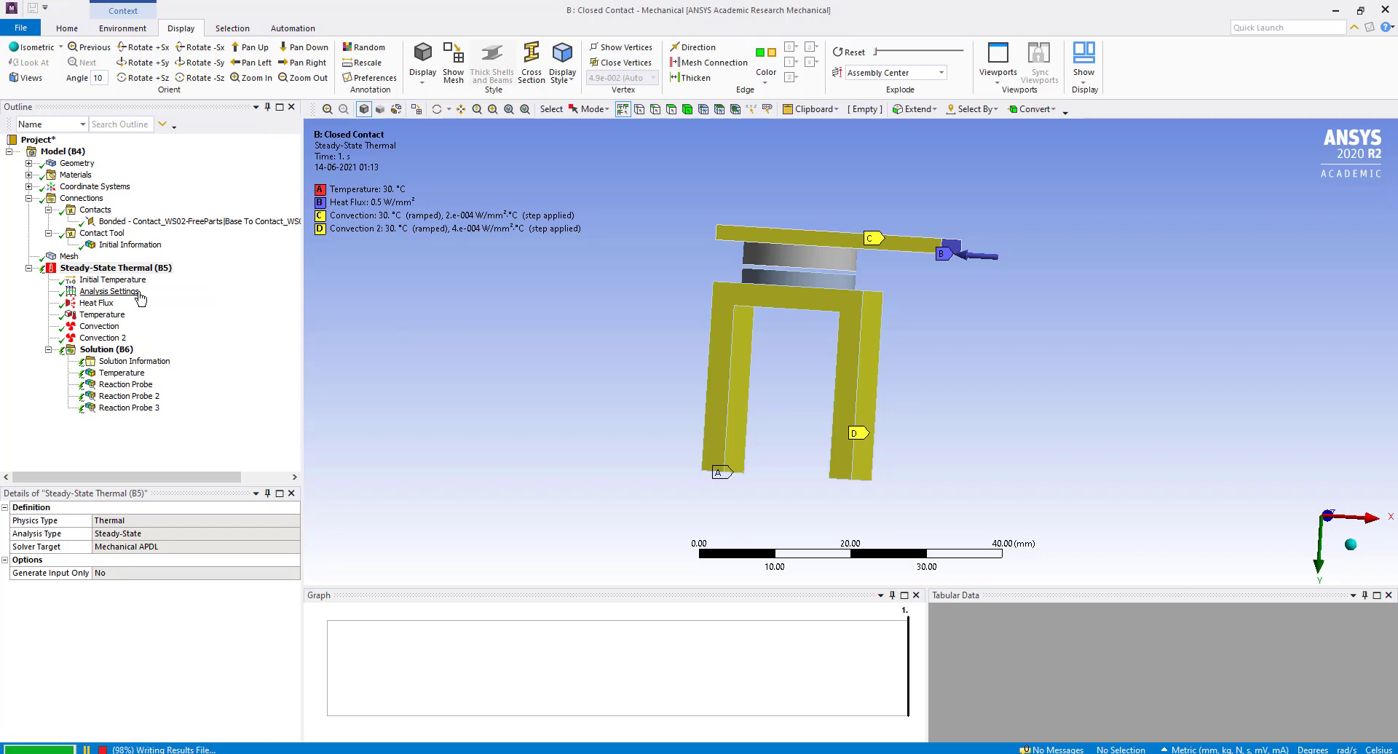
click(492, 63)
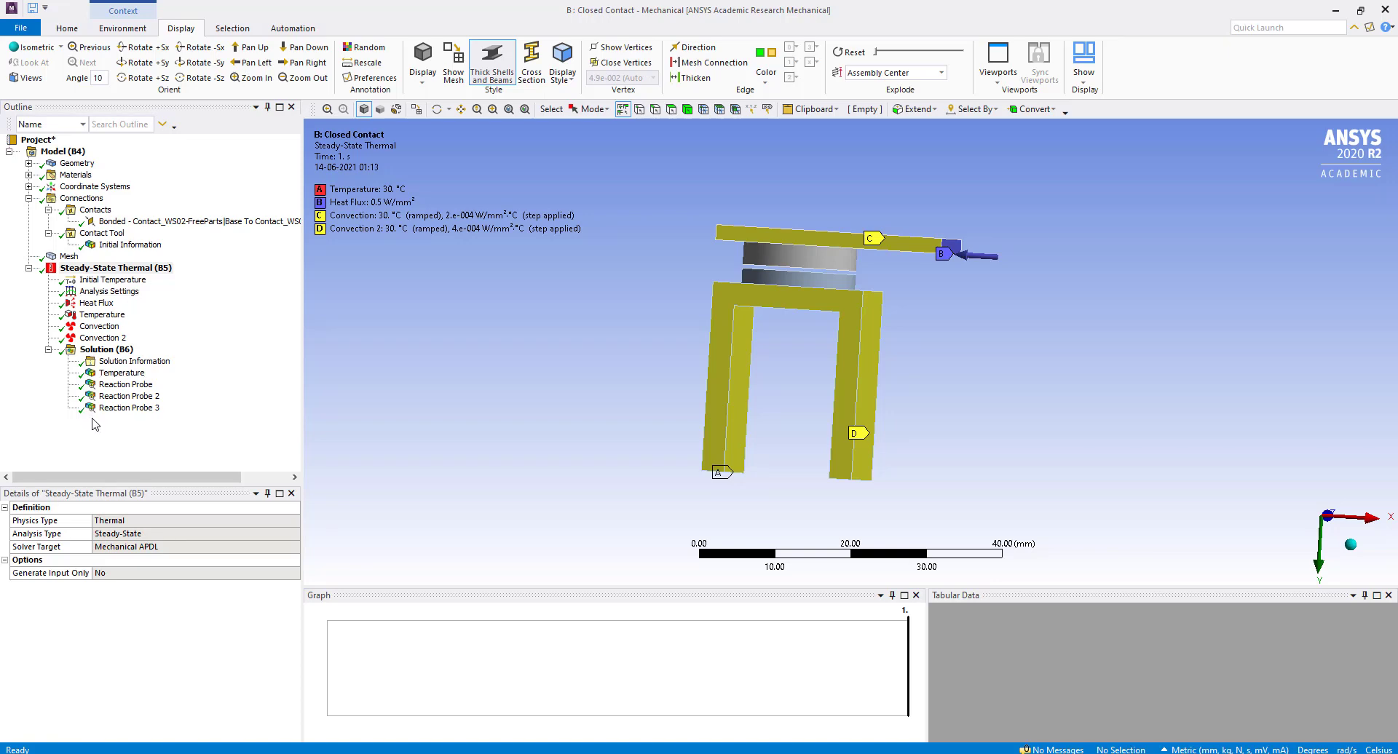
click(122, 372)
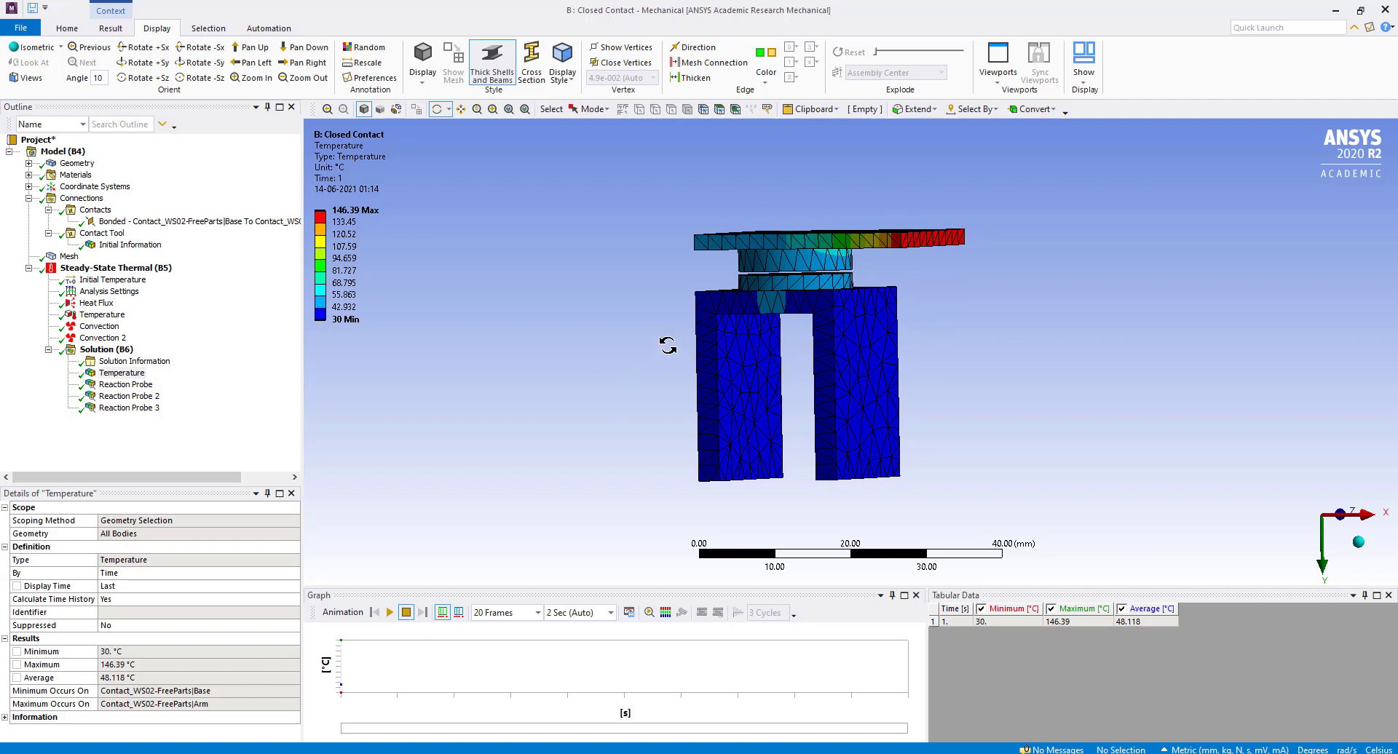
mouse_move(1091, 265)
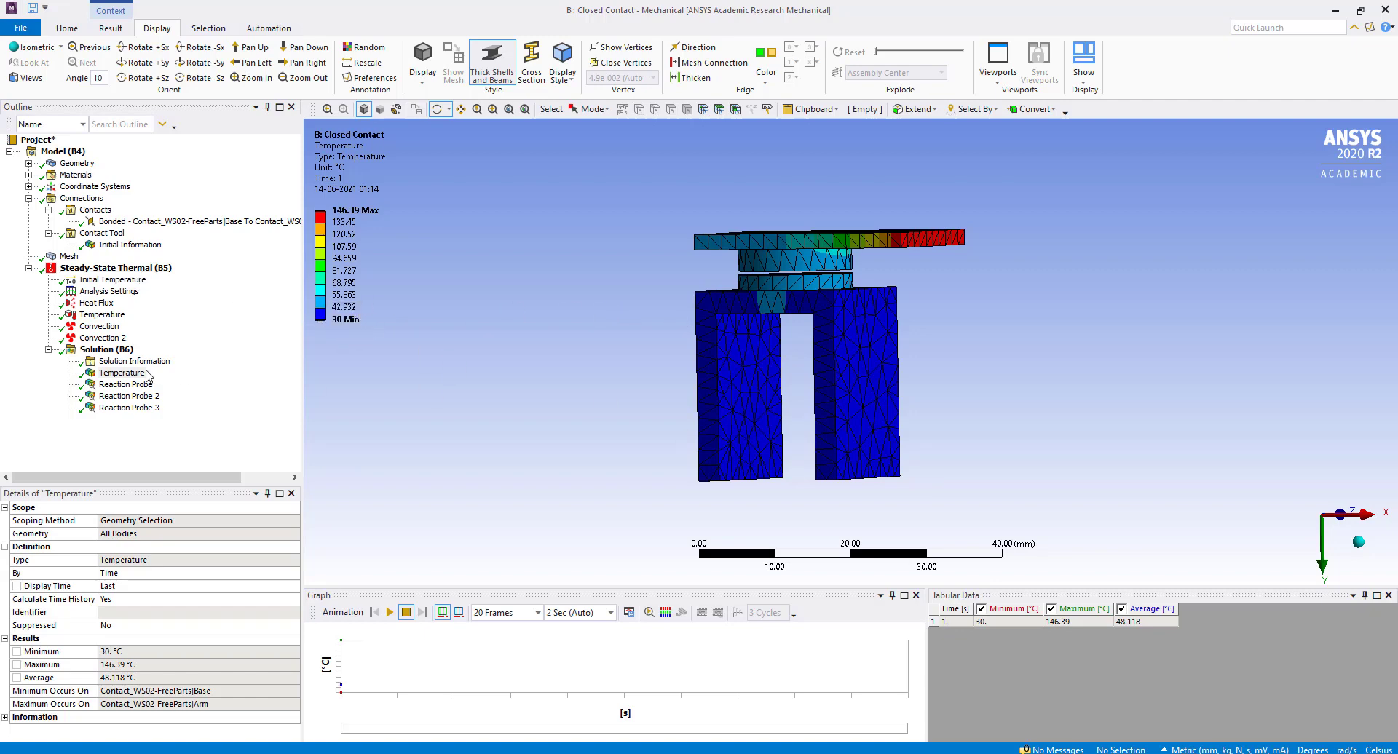
Show the first Reaction Probe's heat value of -2.3312 W.
click(126, 384)
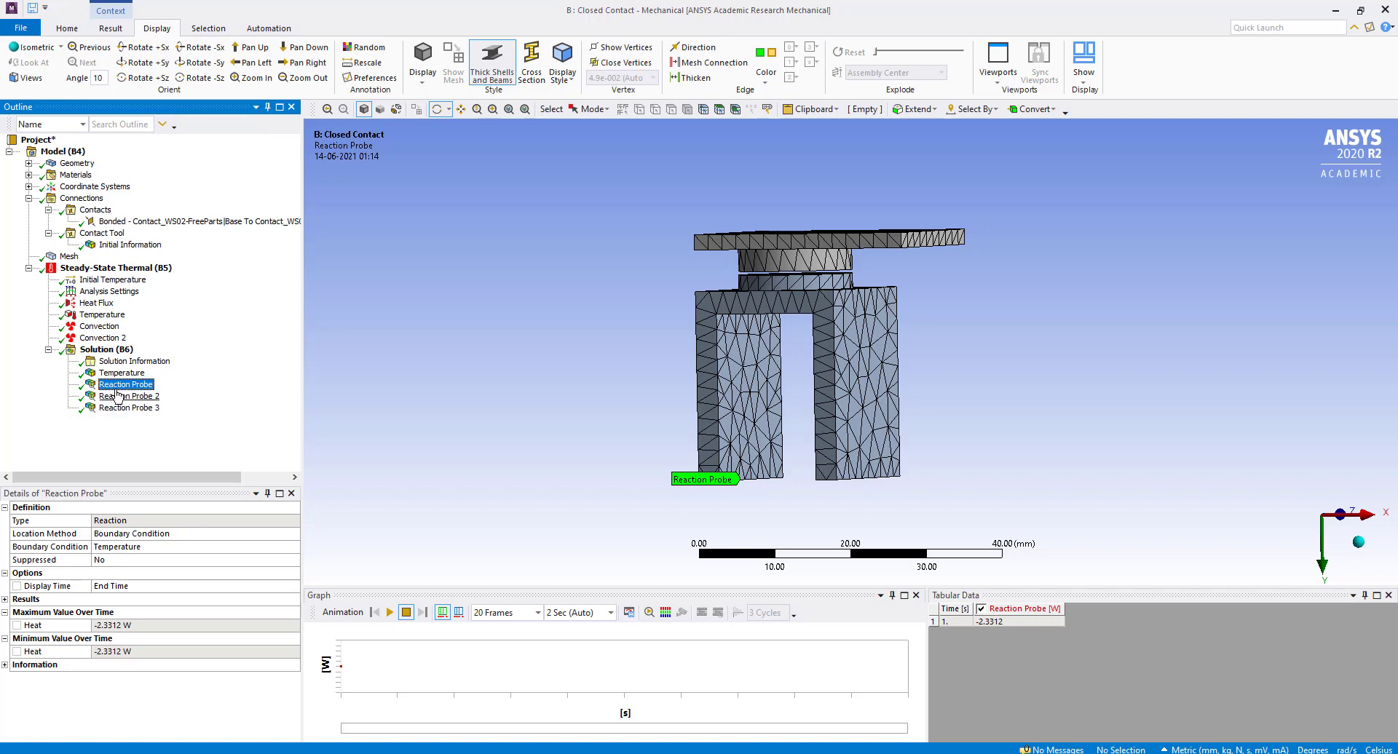
Review the 30 °C load and probe heats: -2.3312 W, -10.587 W, -7.0816 W.
click(103, 314)
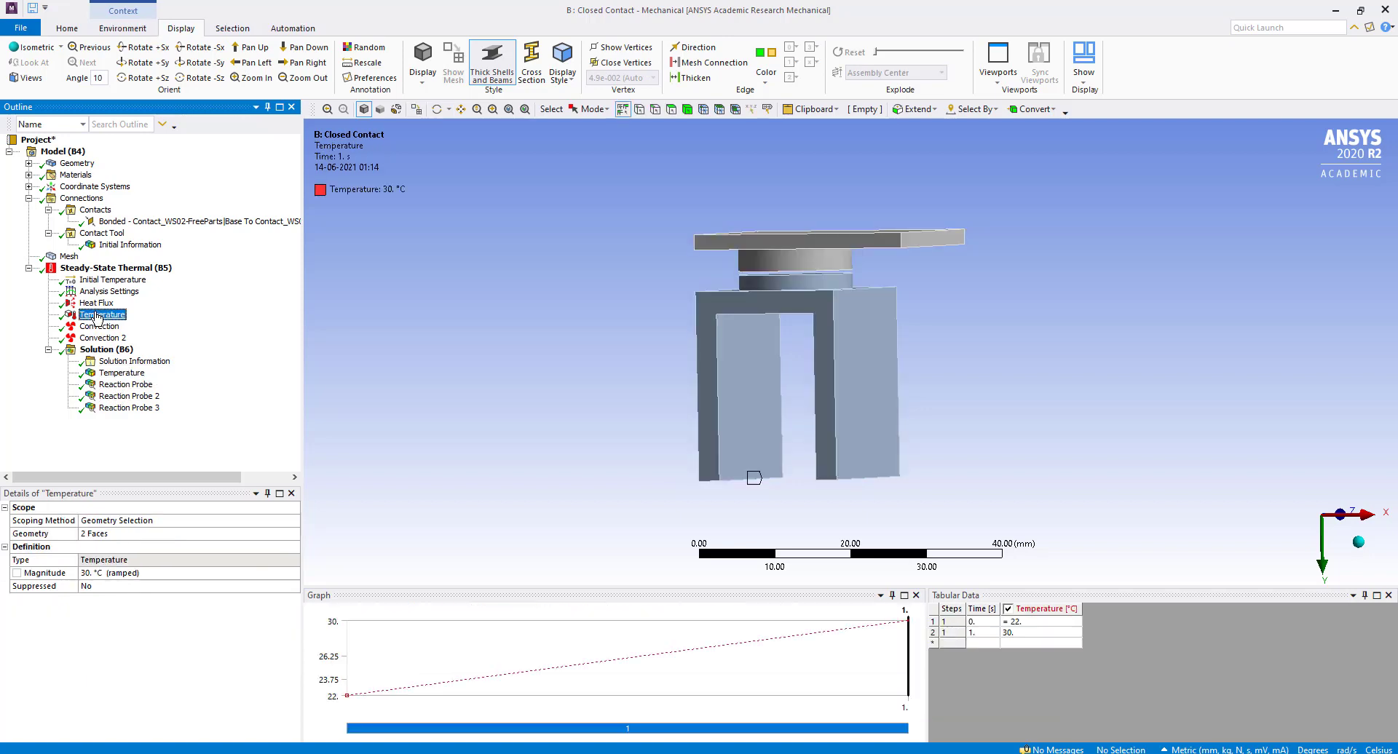
click(126, 384)
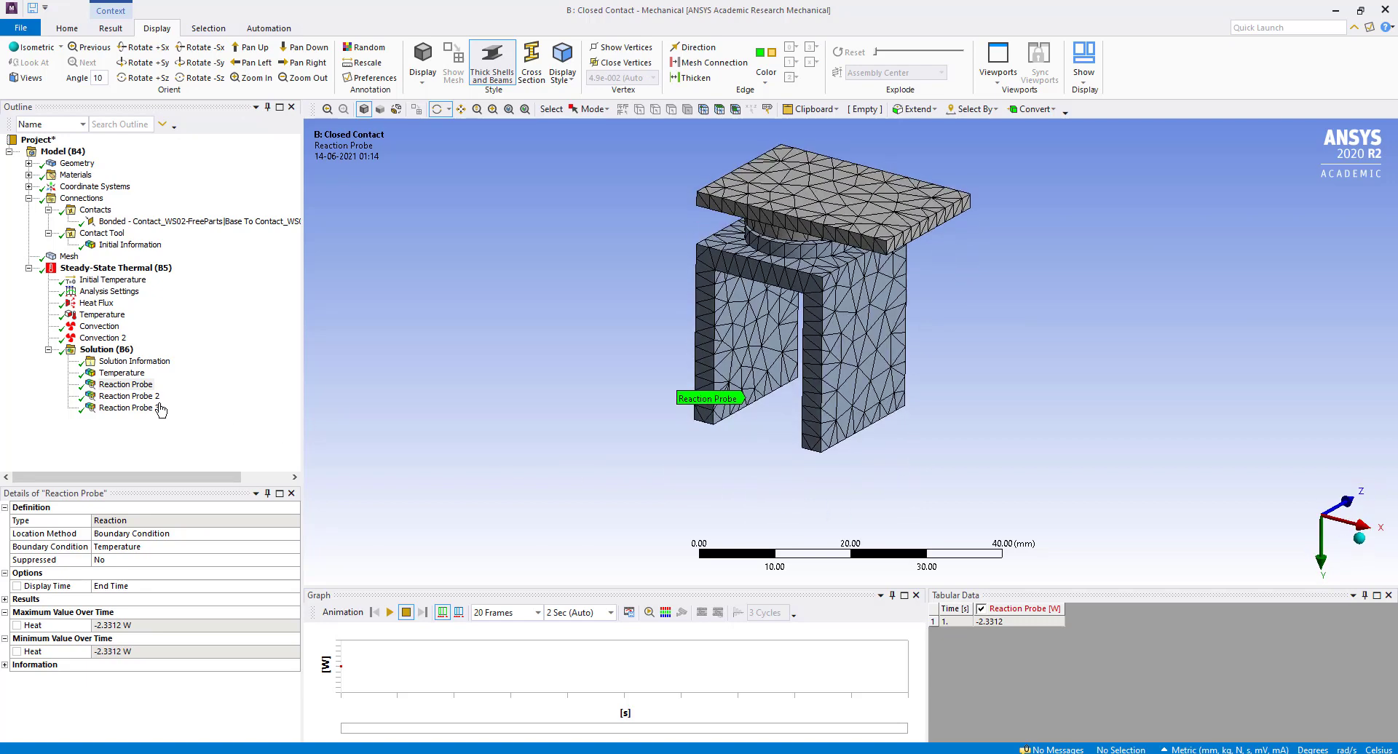
click(127, 396)
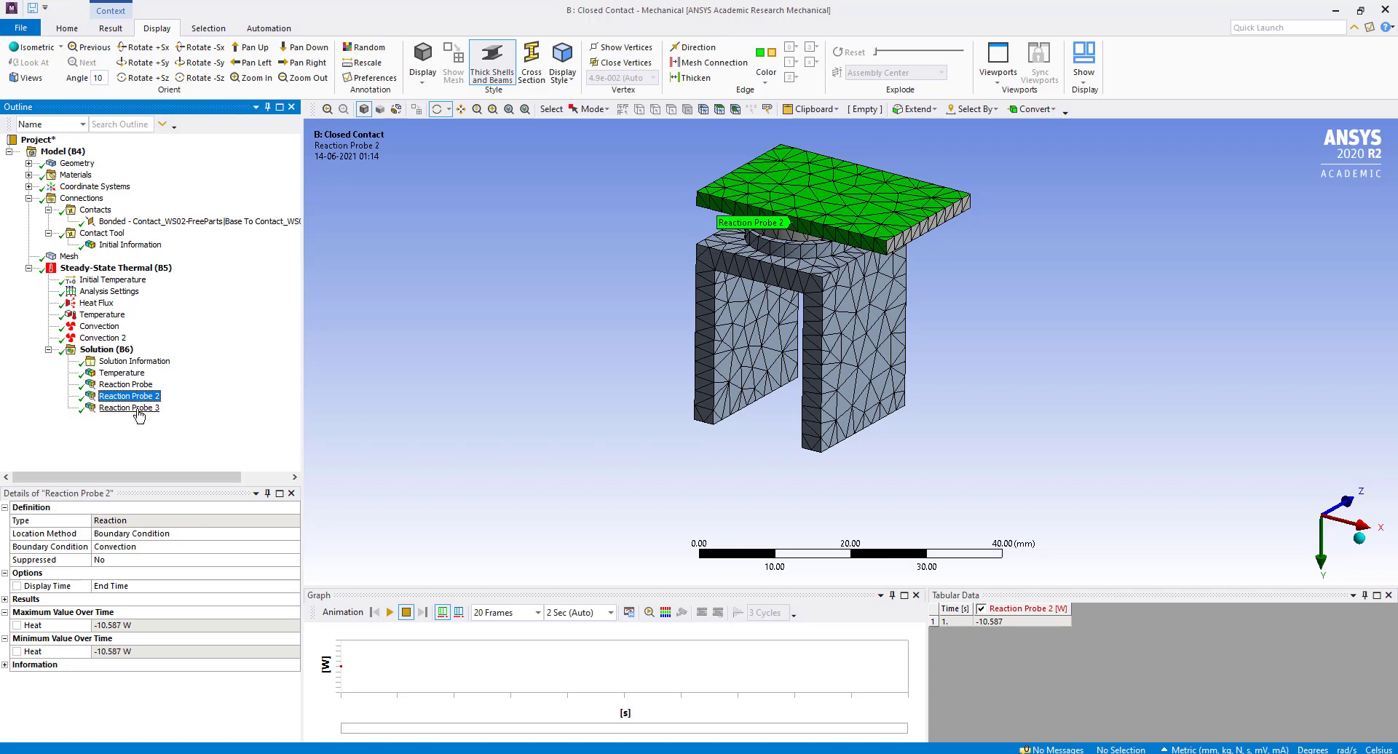
click(130, 408)
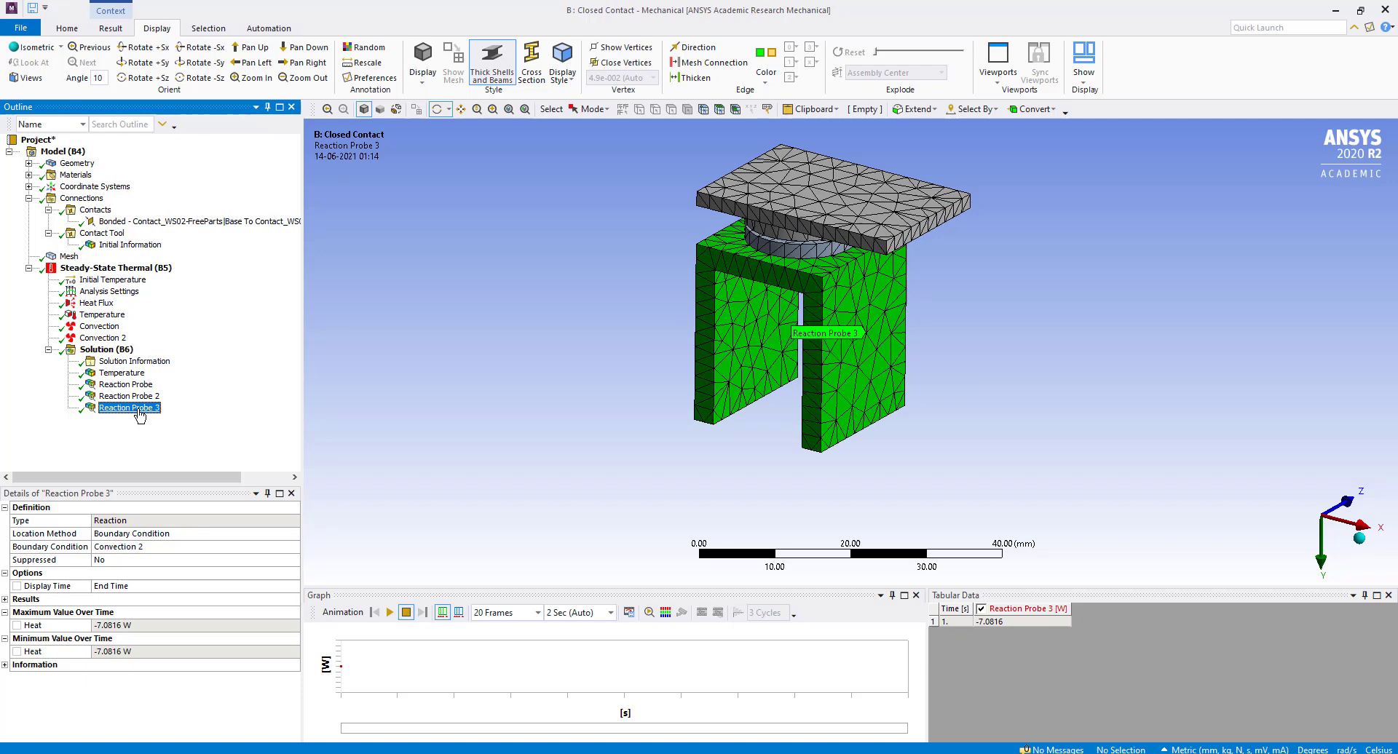